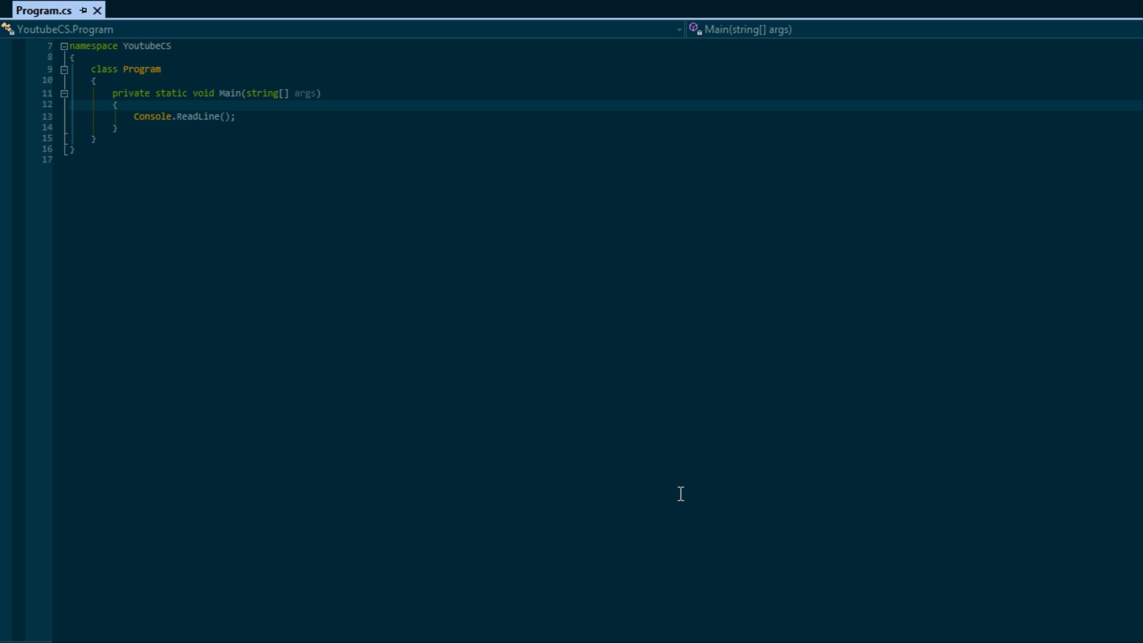
mouse_move(238, 185)
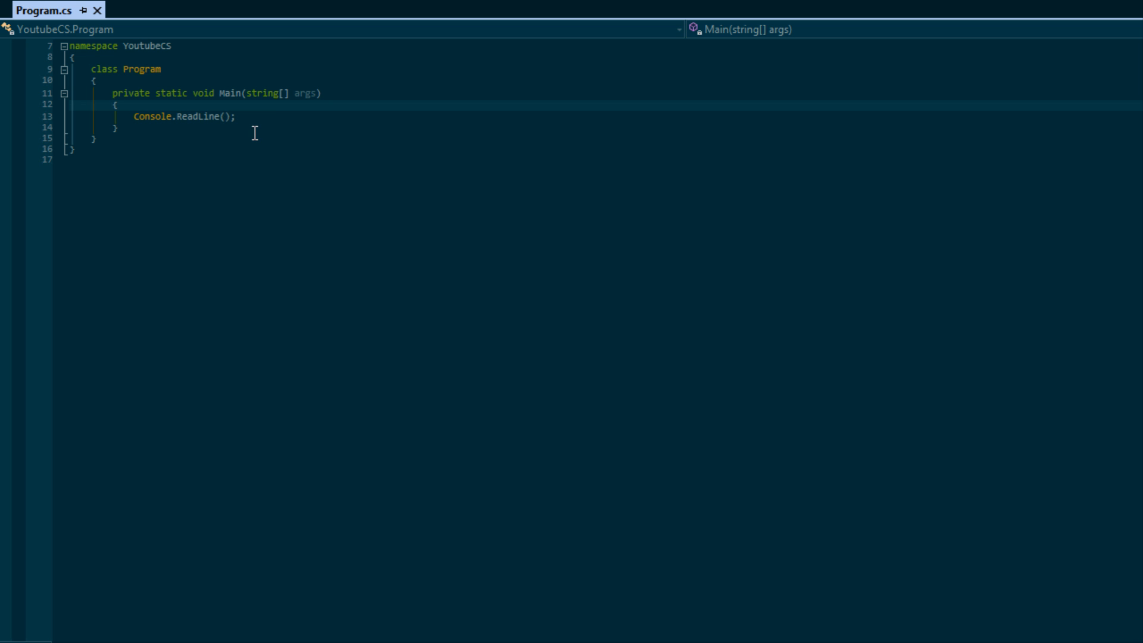
- Place the cursor inside Main, above the Console.ReadLine() call
left_click(222, 116)
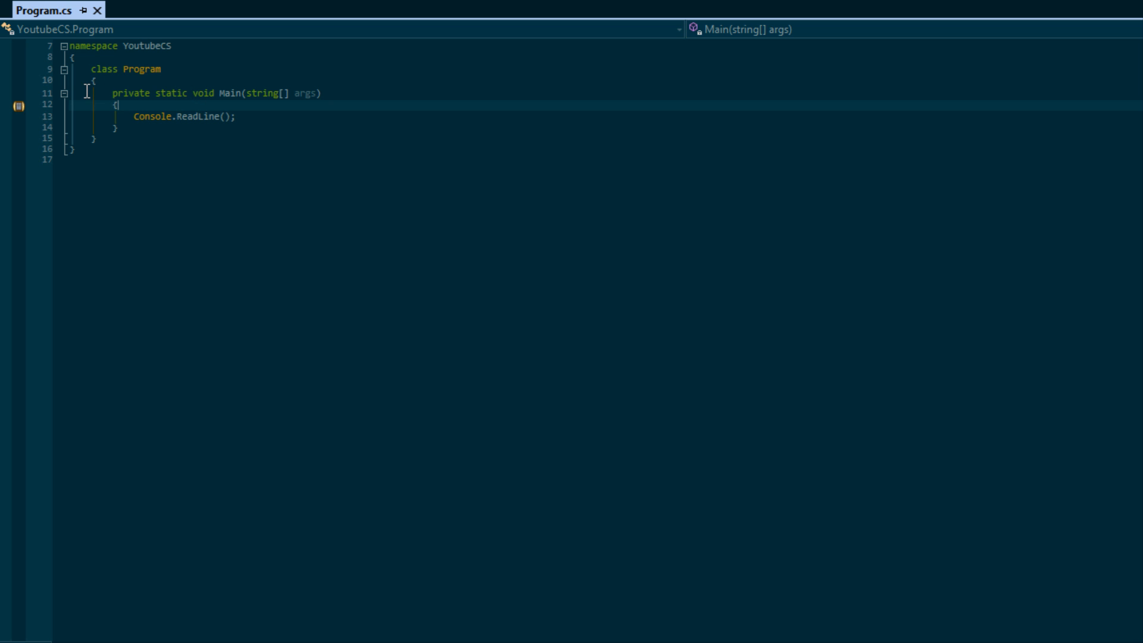
mouse_move(14, 97)
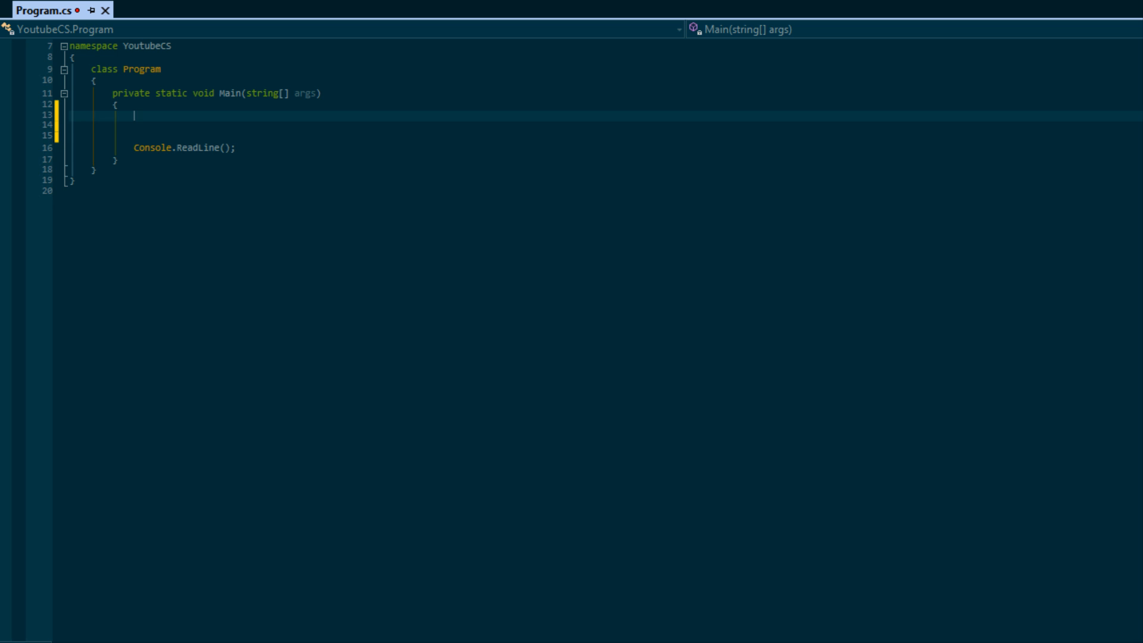
- Write the loop header start 'for(int i = 0; ' above Console.ReadLine()
type("for(")
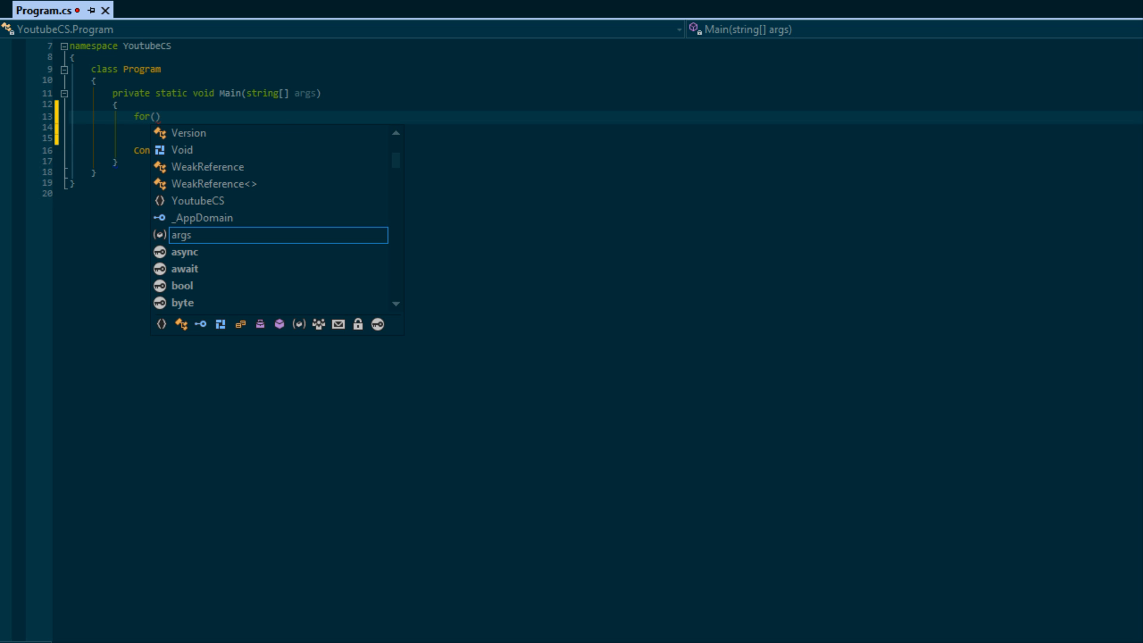
key("Escape")
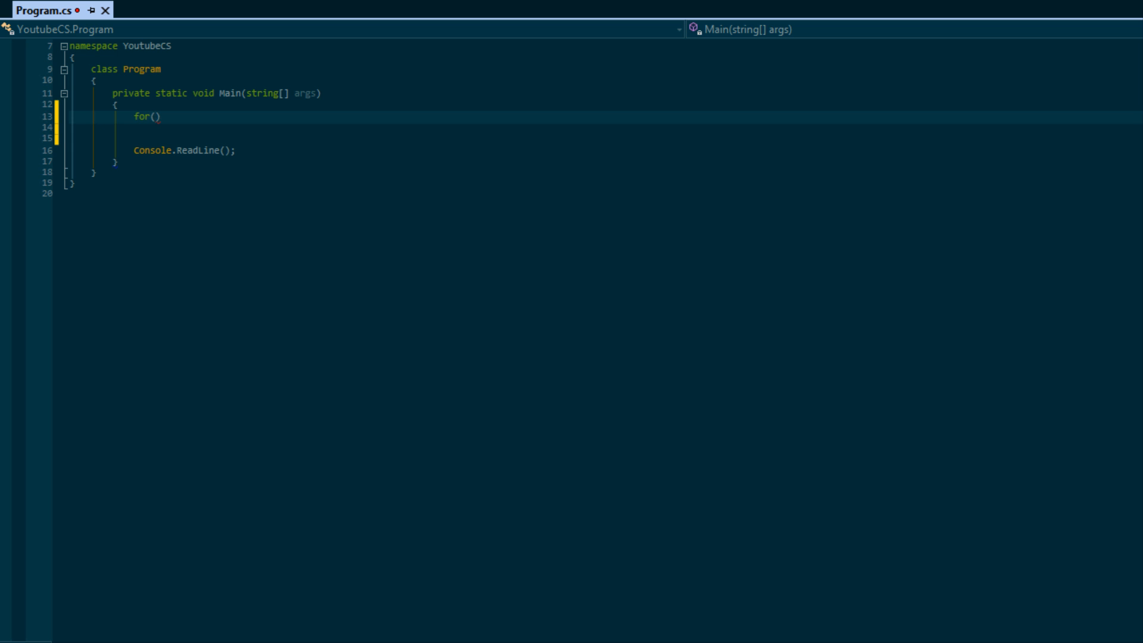
type("int i =")
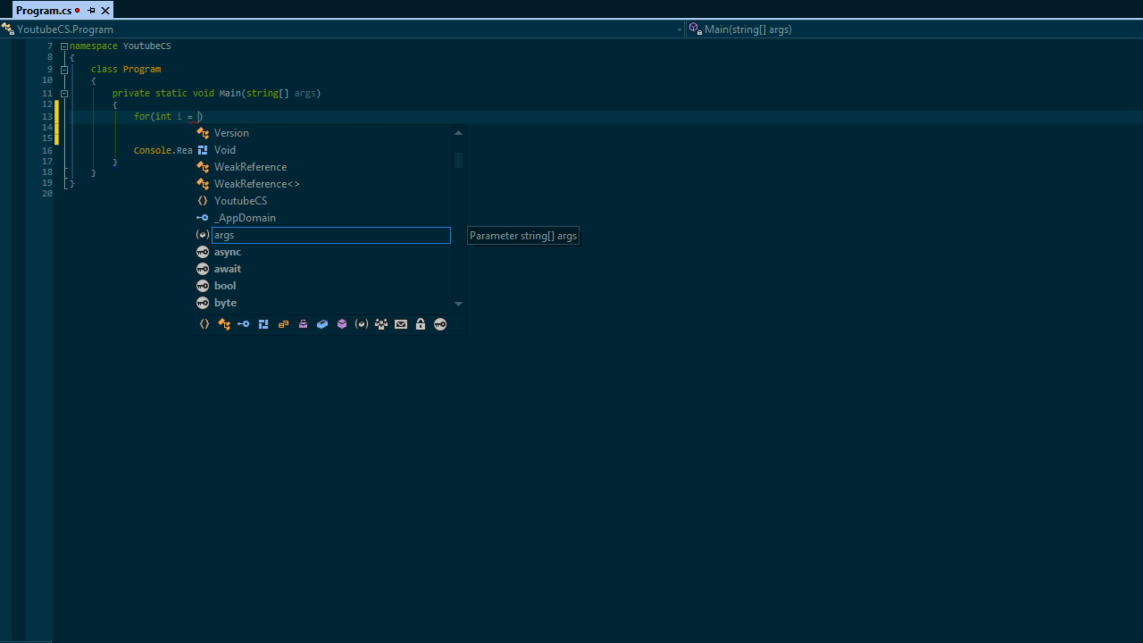
type("0")
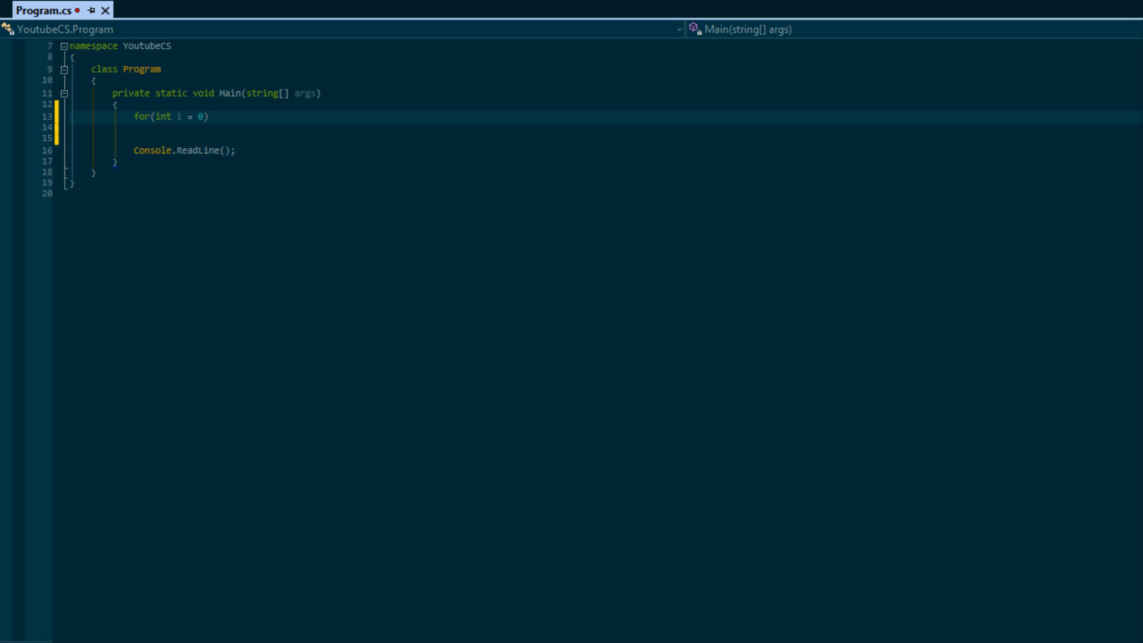
type("\"; \"")
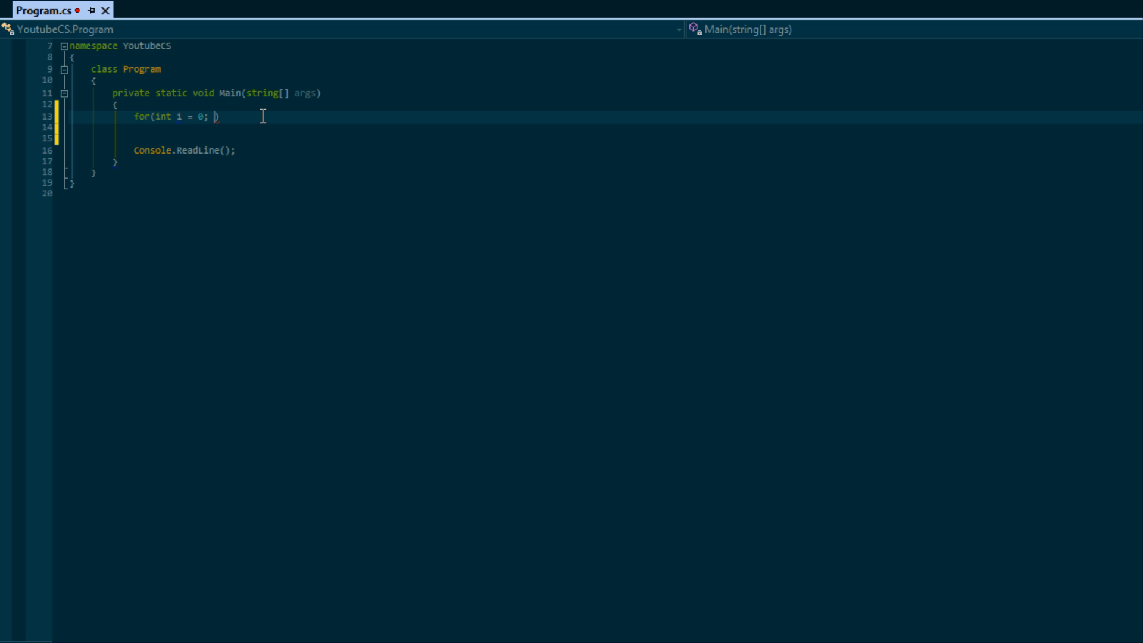
mouse_move(243, 133)
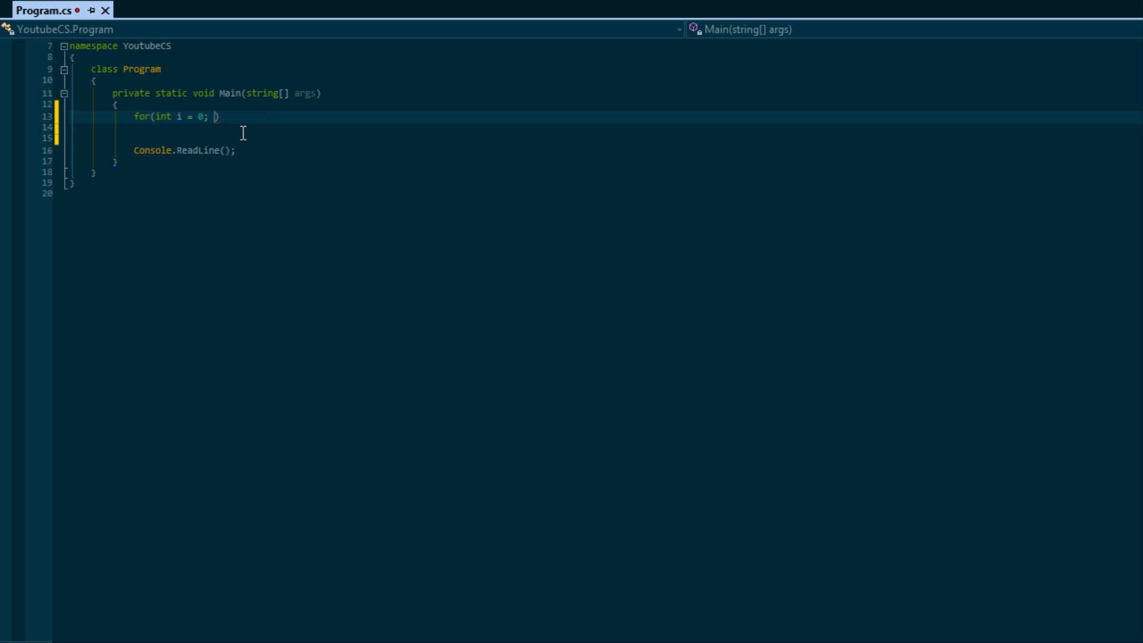
mouse_move(250, 142)
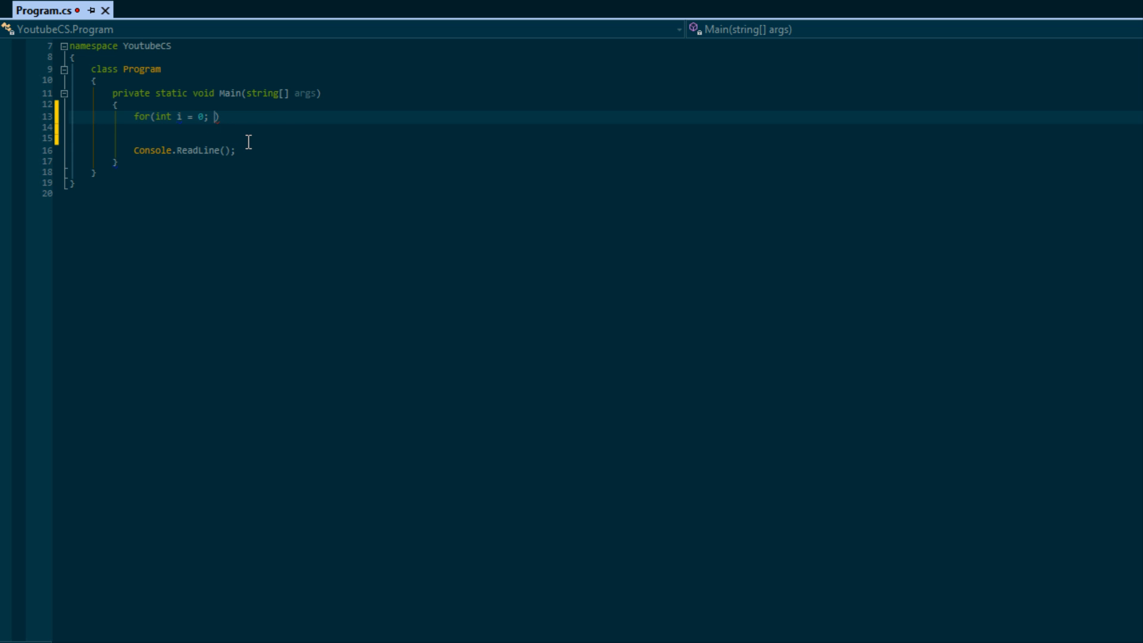
- Add the condition i <= 10 and an empty increment section to the for header
type("i")
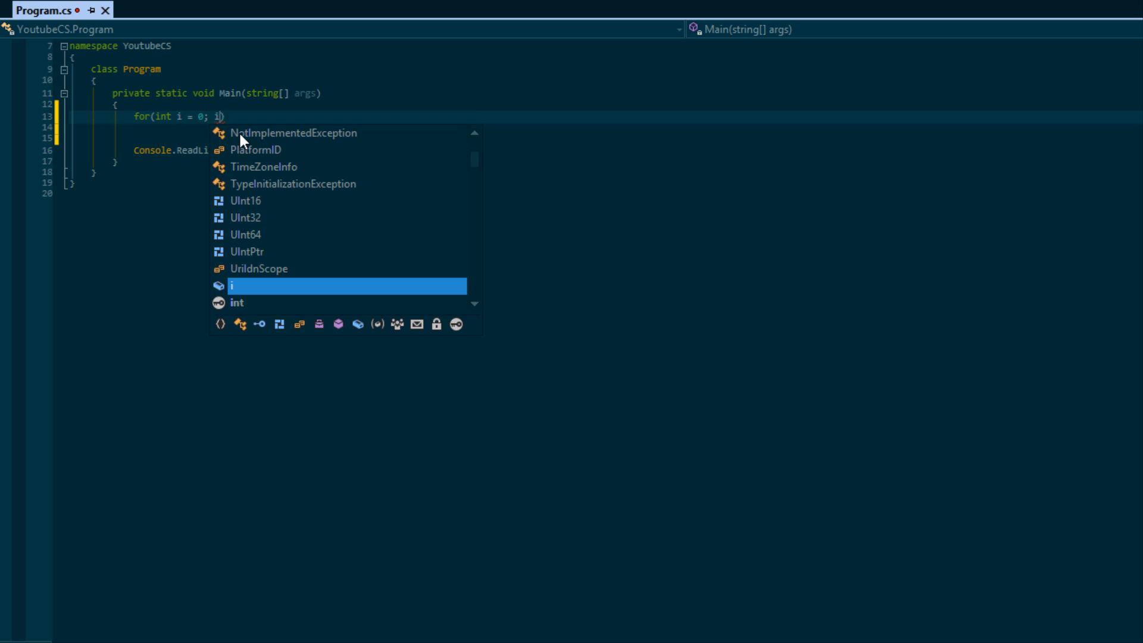
type("<=")
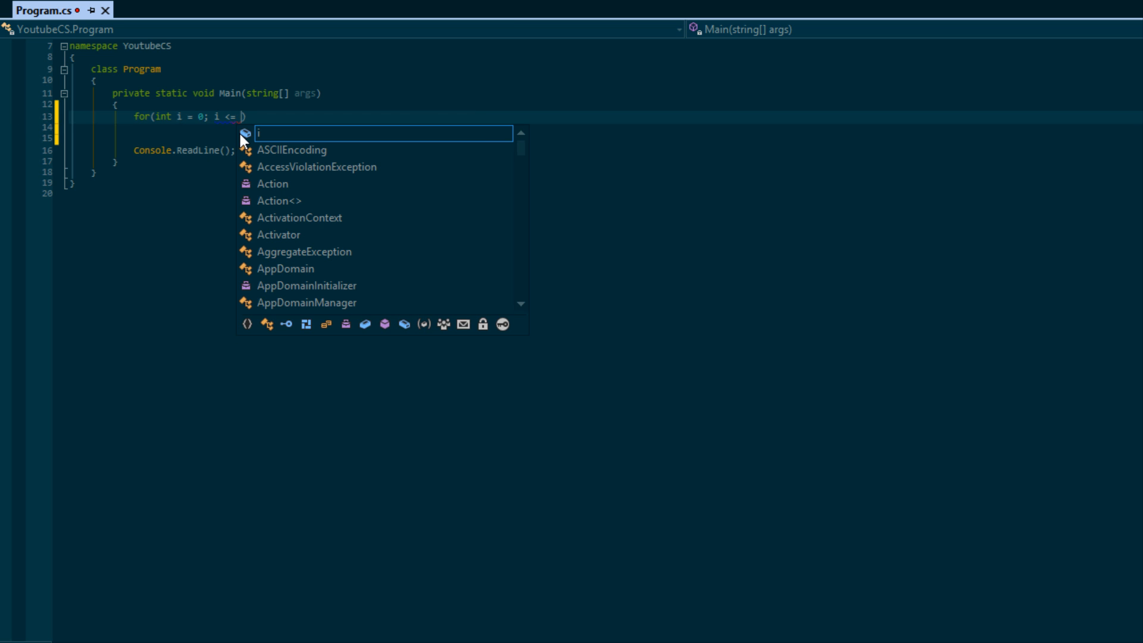
type("10")
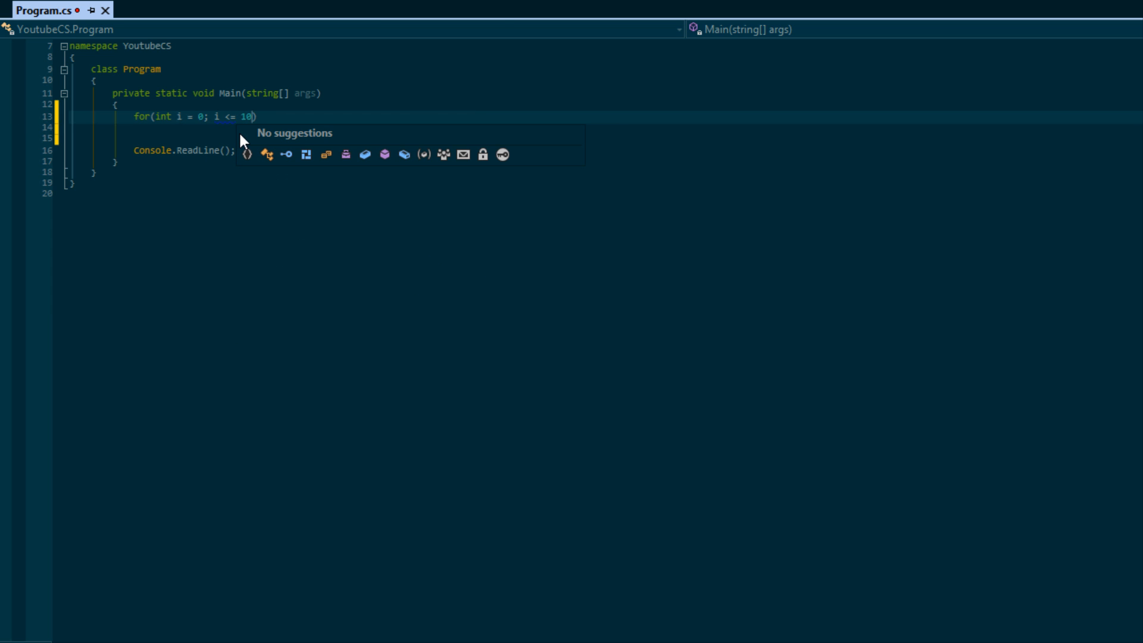
mouse_move(199, 153)
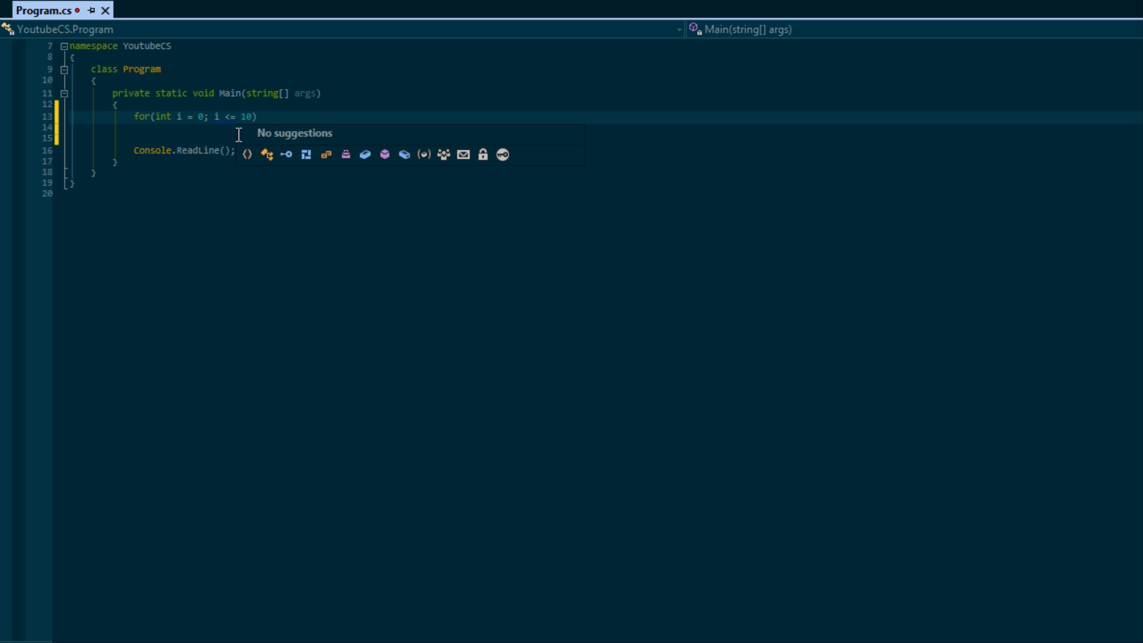
mouse_move(124, 143)
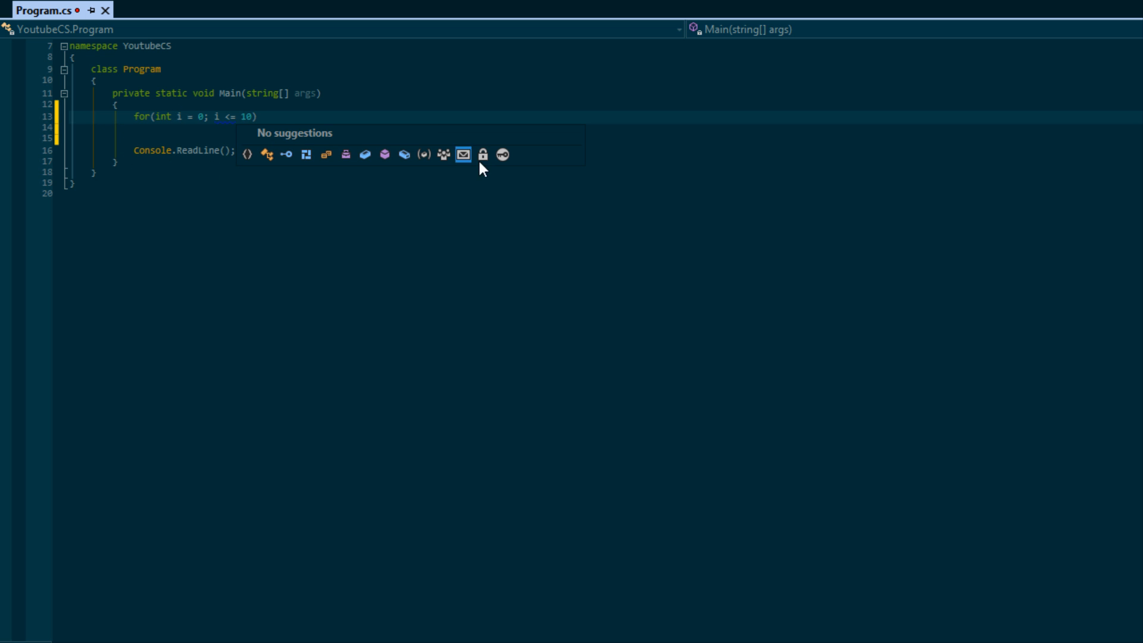
mouse_move(491, 177)
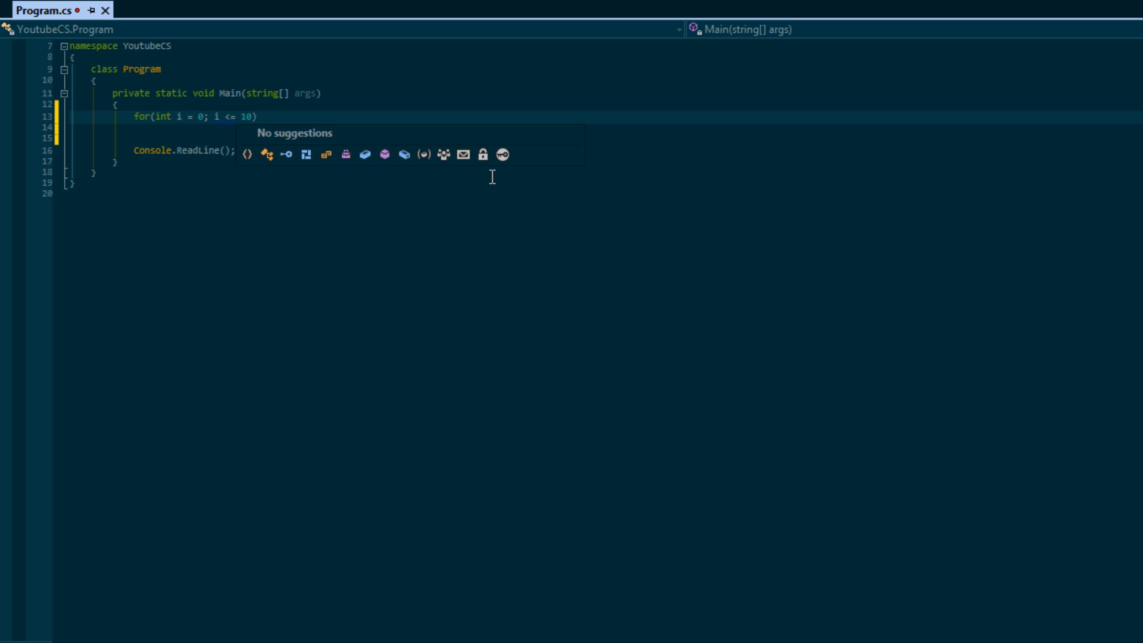
type(";")
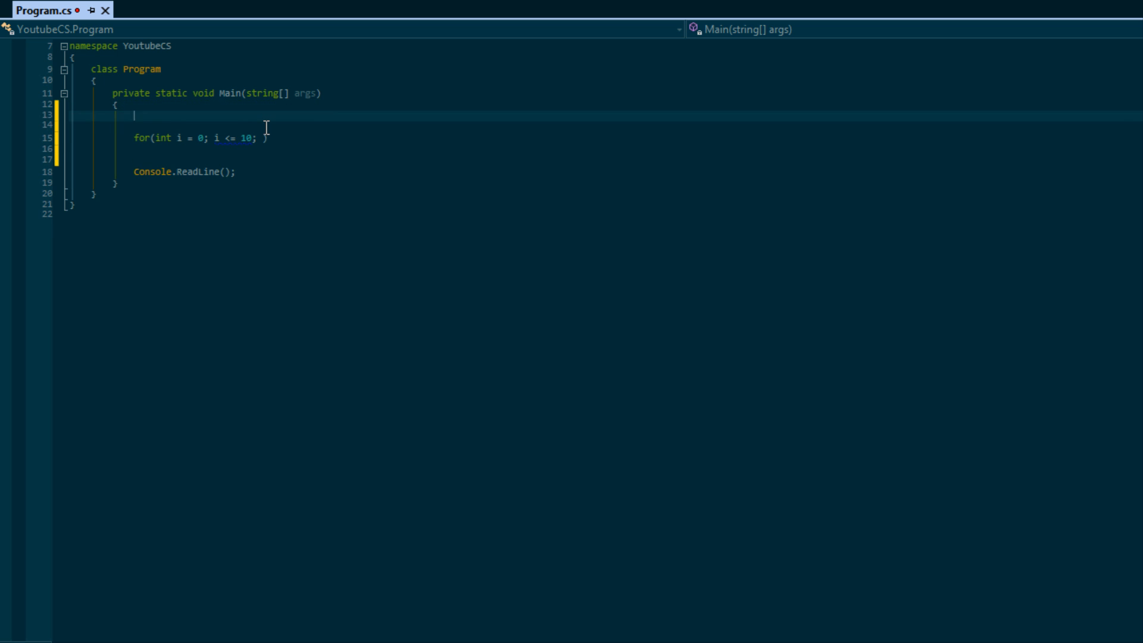
- Declare int health above the loop and add a health = health + 10 statement
type("int health = 100;")
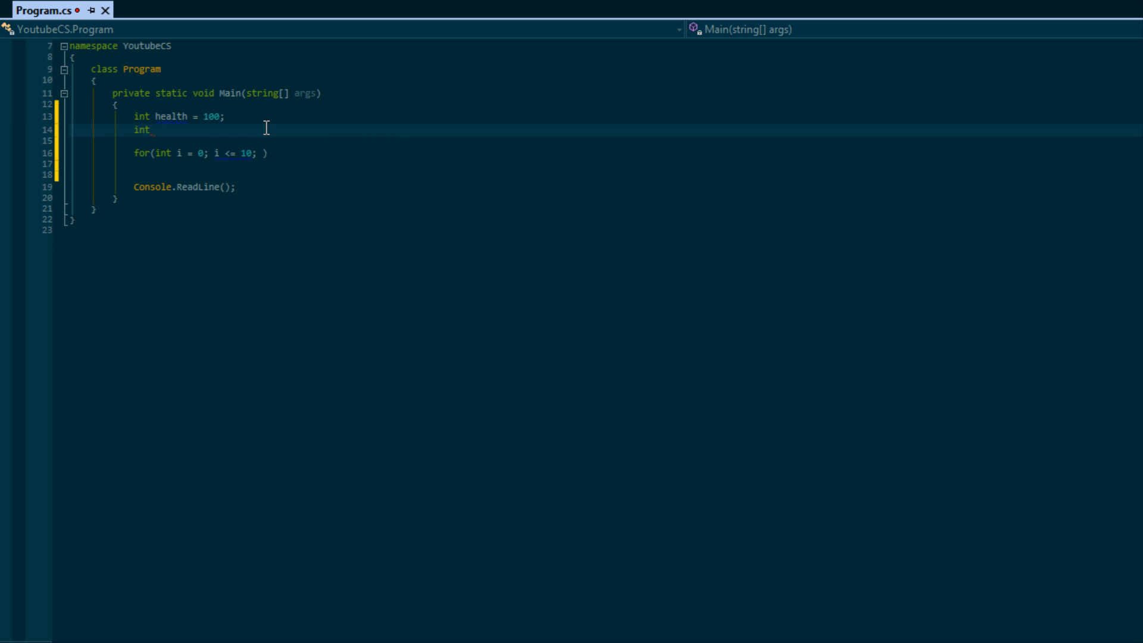
type("variable =")
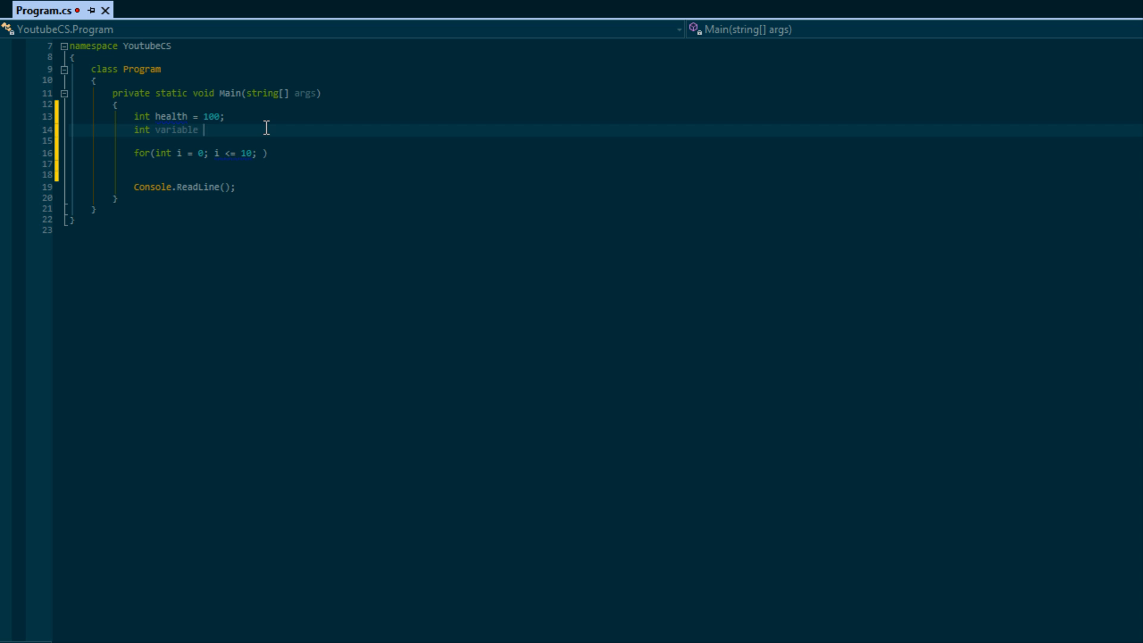
type("health =")
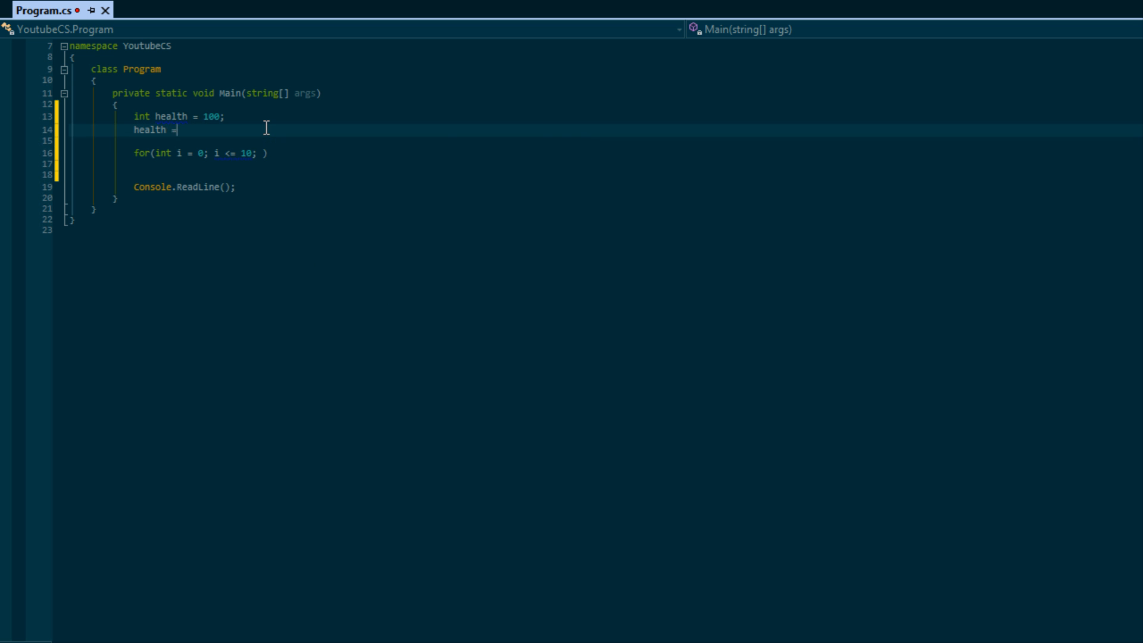
type("health + 10")
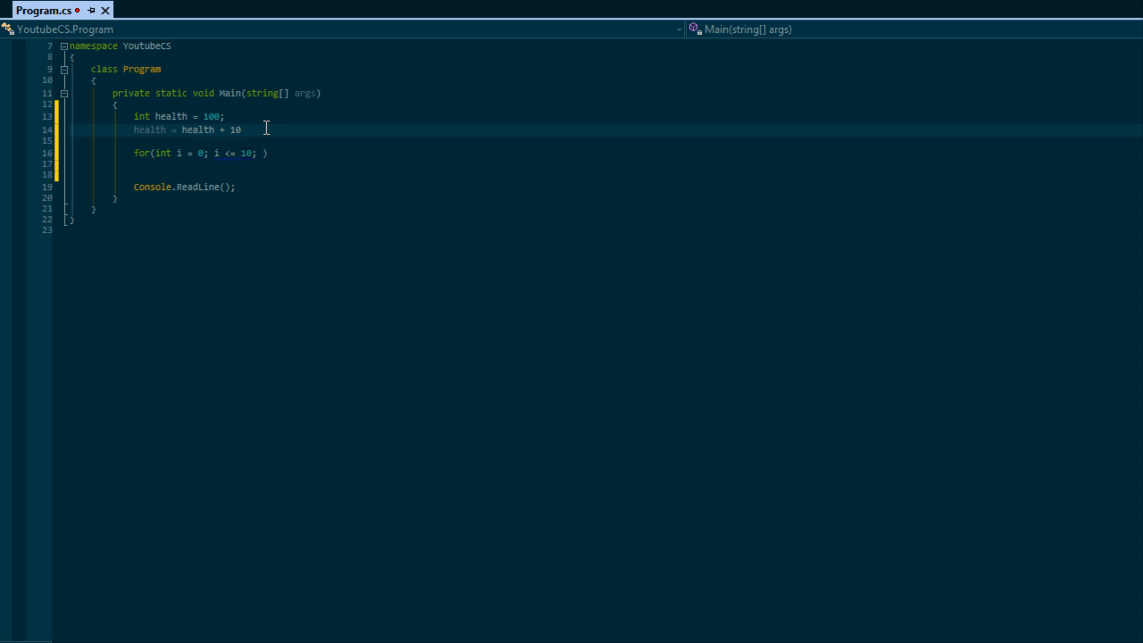
type(";")
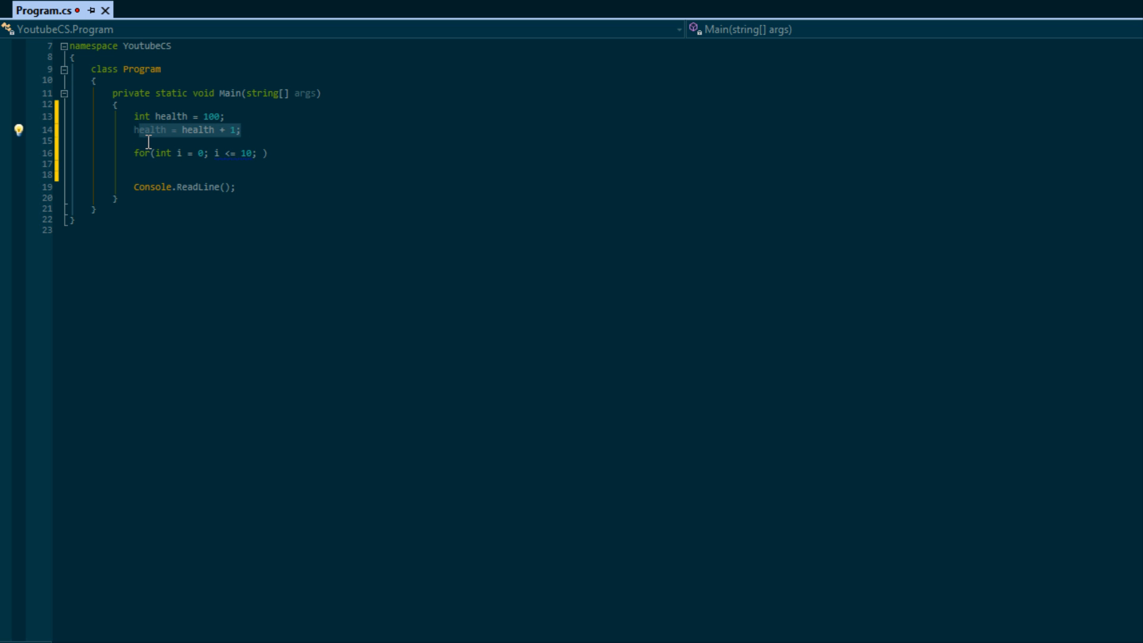
- Select the health statement and retype the header 'for(int i = 0; i <= 10; )'
left_click(222, 130)
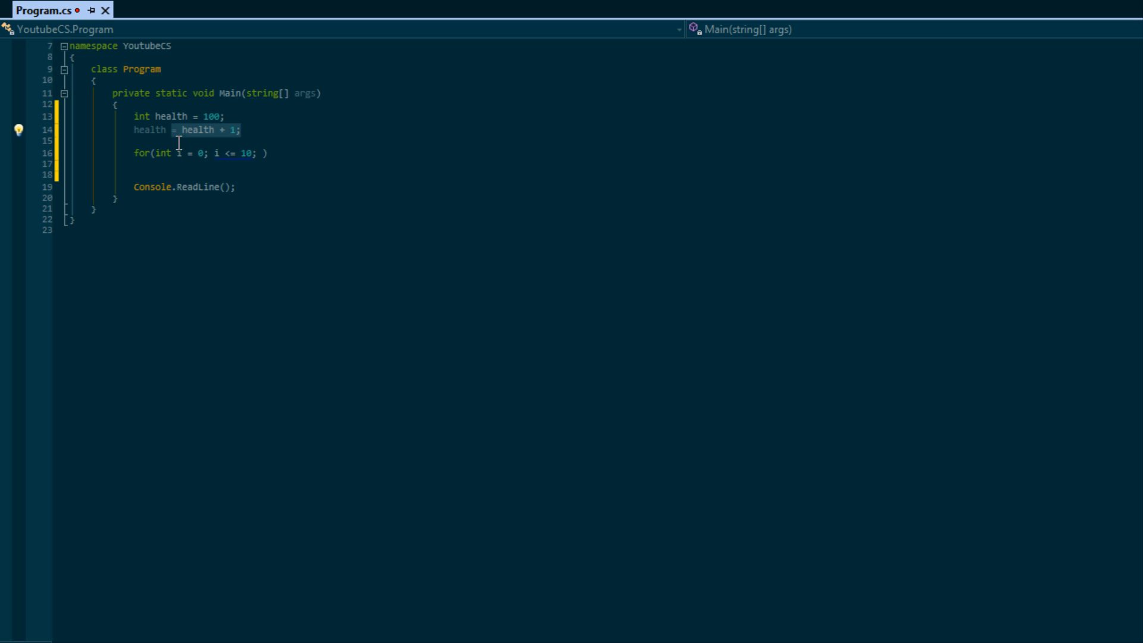
mouse_move(182, 129)
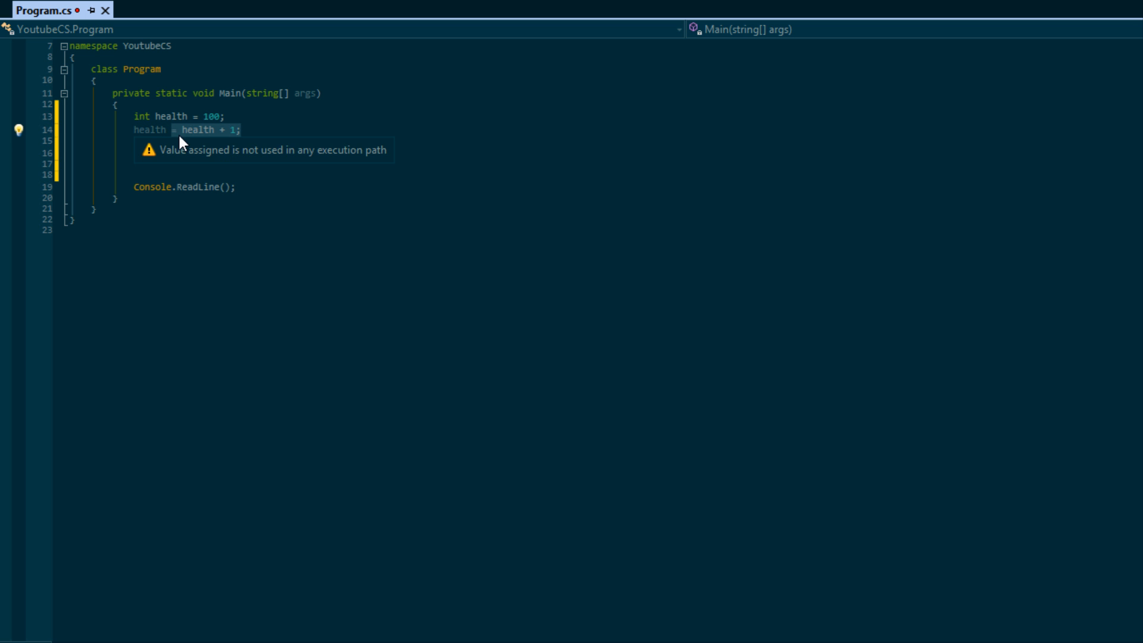
type("for(int i = 0; i <= 10; )")
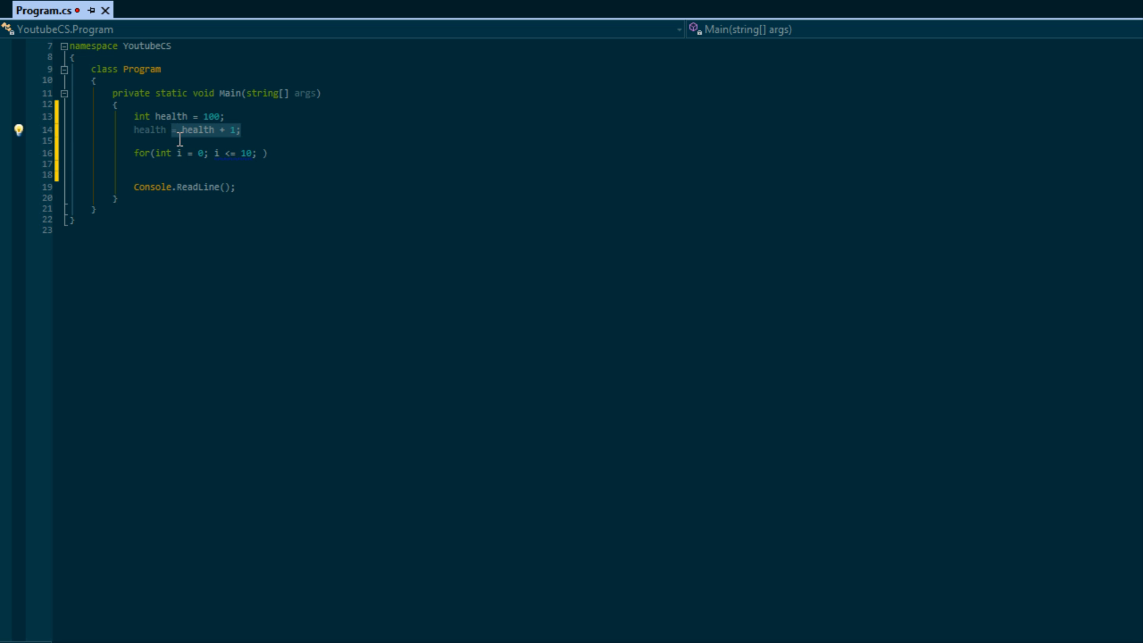
mouse_move(245, 153)
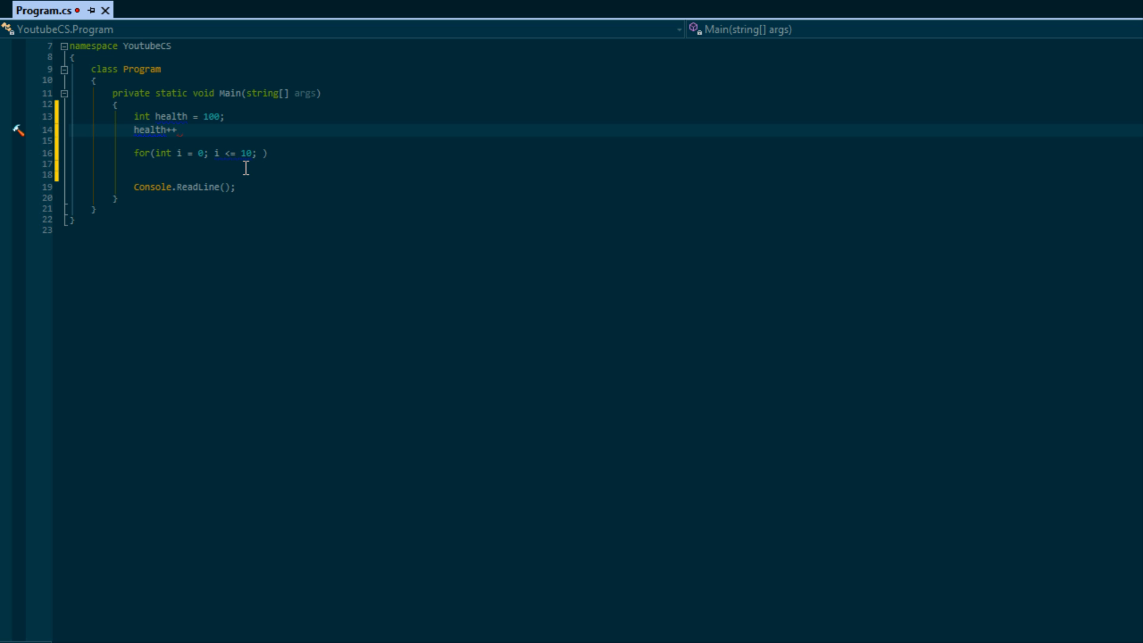
type(";")
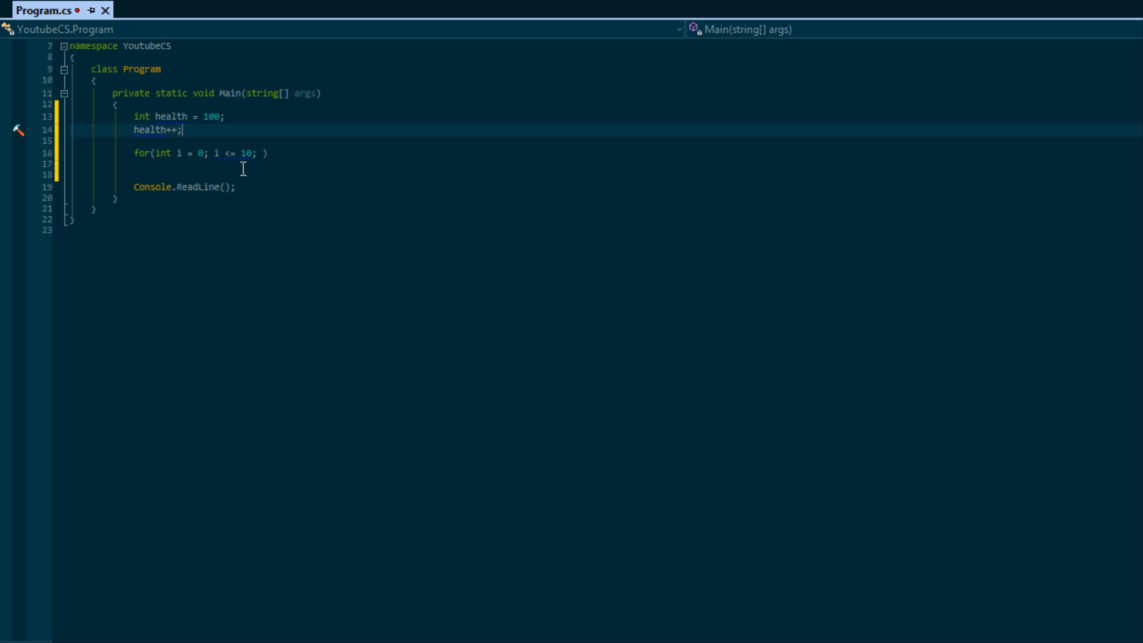
mouse_move(185, 155)
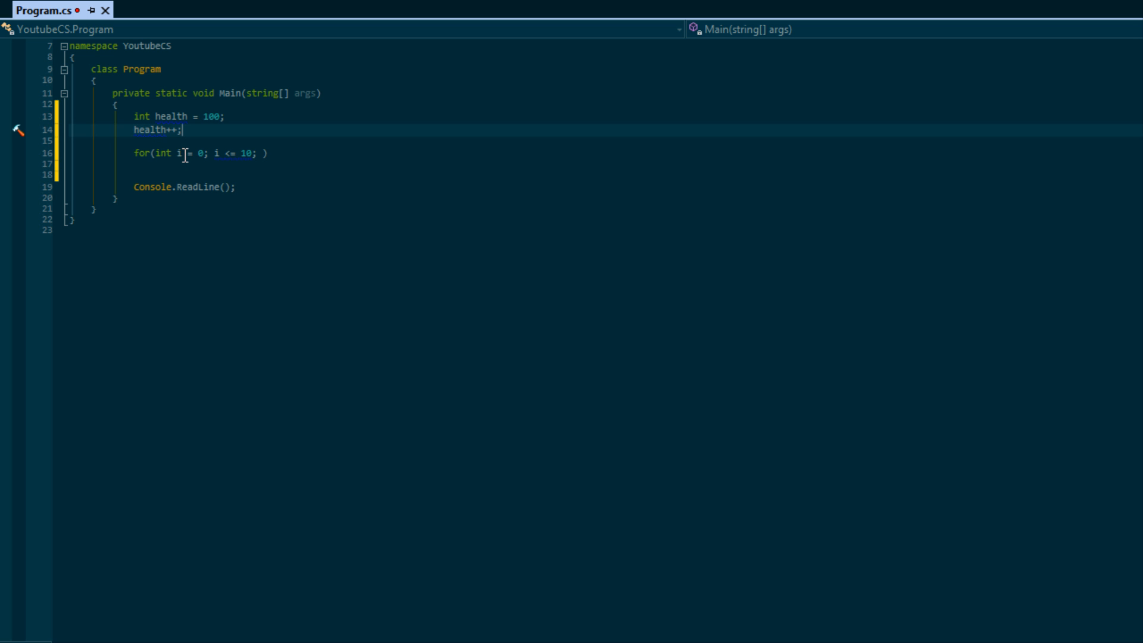
mouse_move(214, 147)
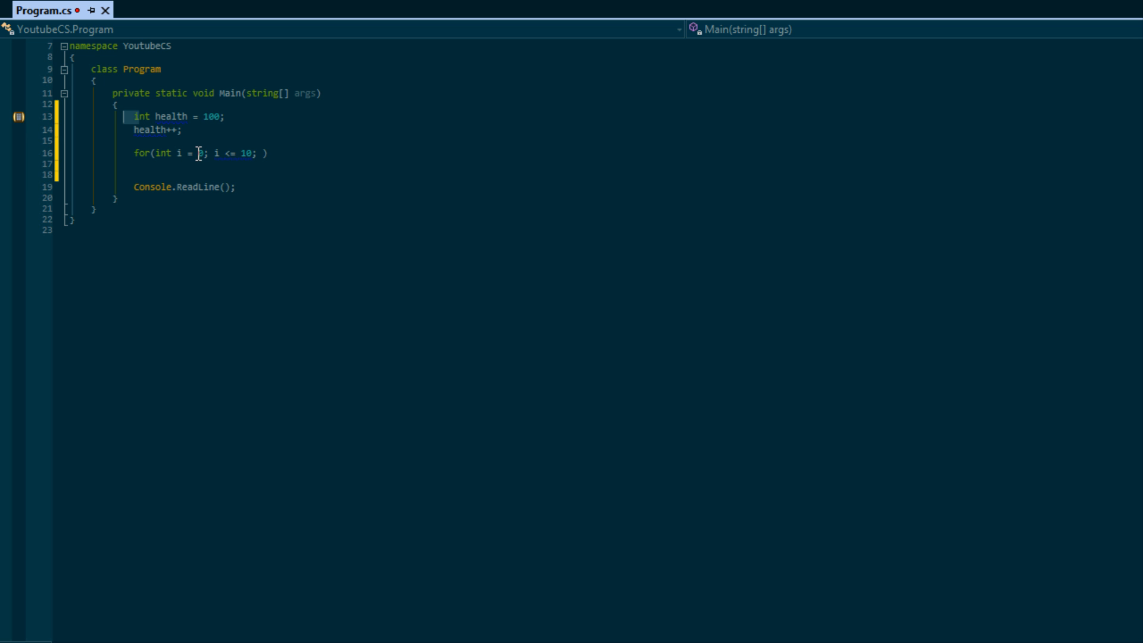
type("0")
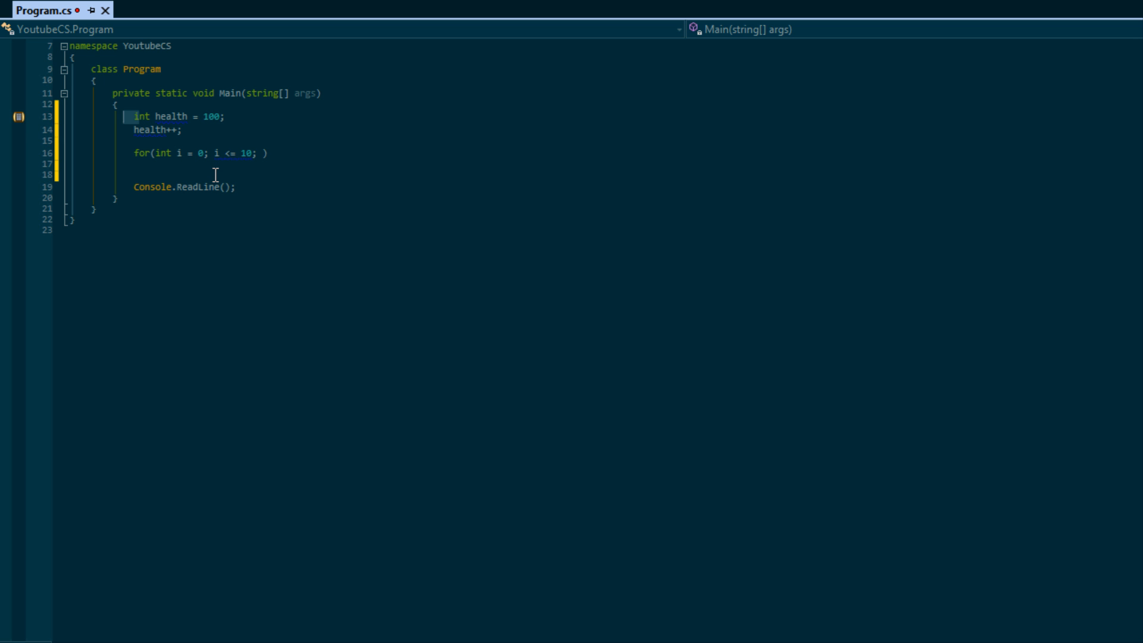
mouse_move(219, 185)
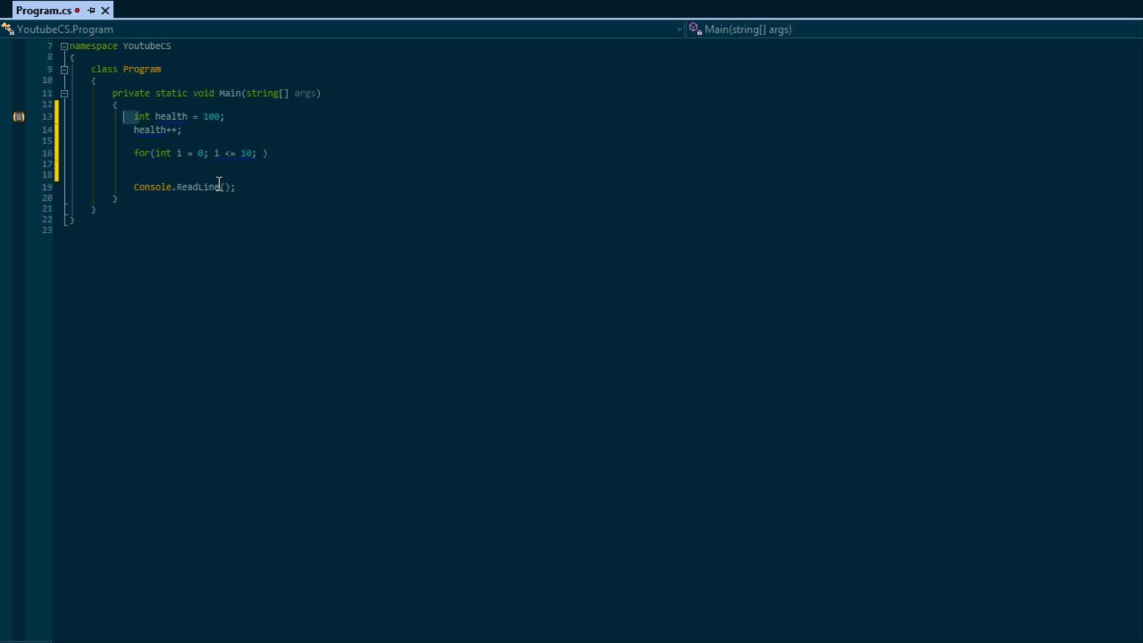
mouse_move(181, 153)
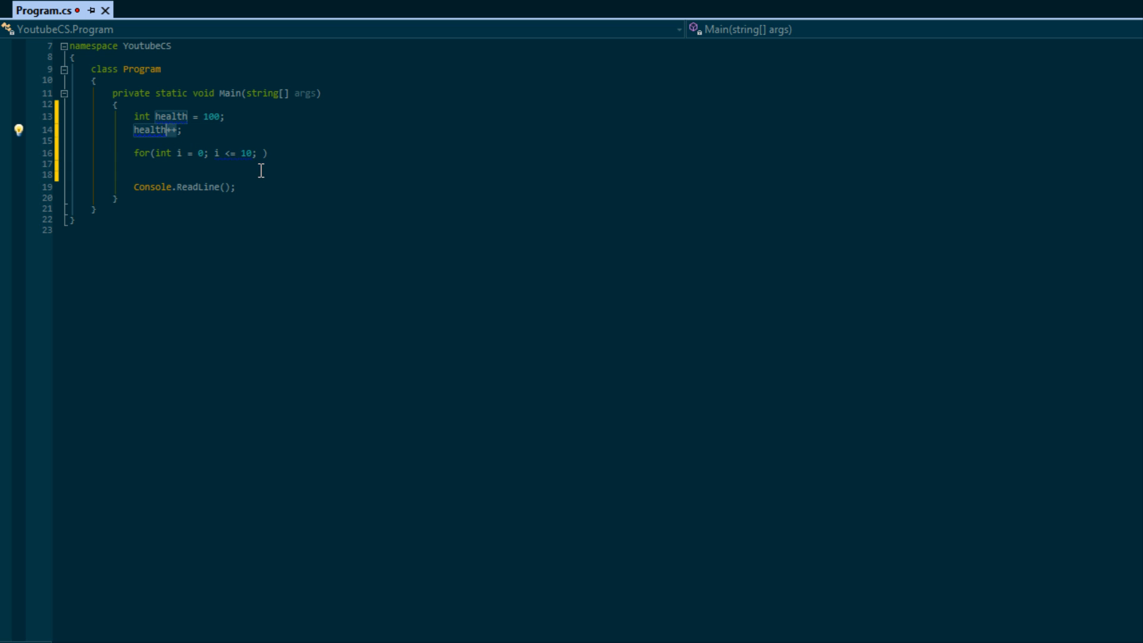
- Try health--, health = health + 10 and a 1 operand, ending with the health lines removed
key("BackSpace")
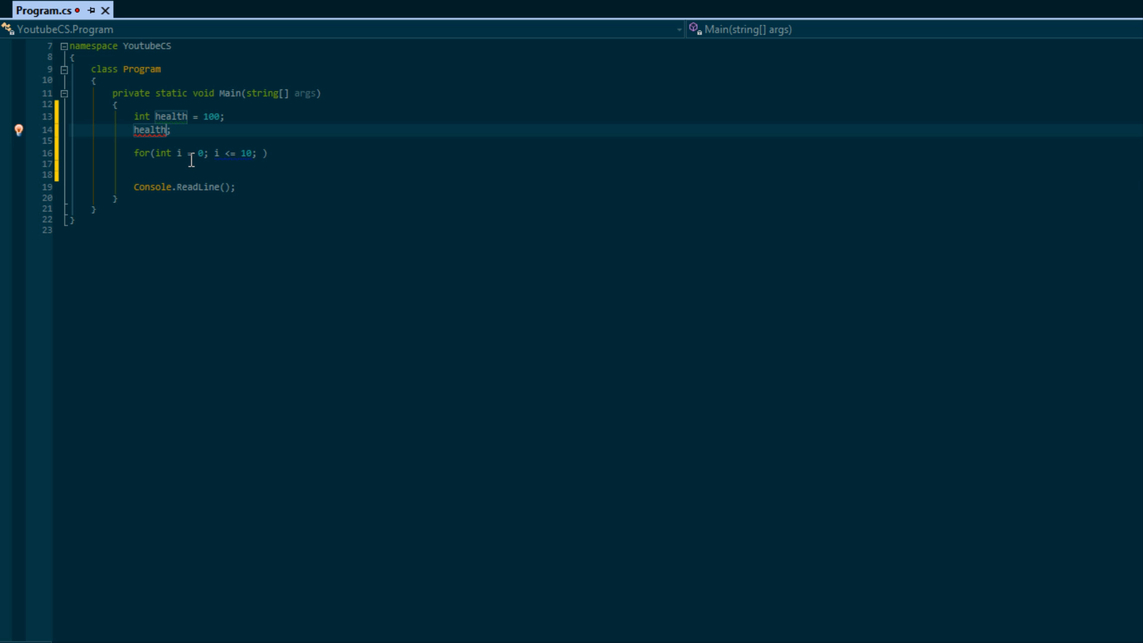
type("--")
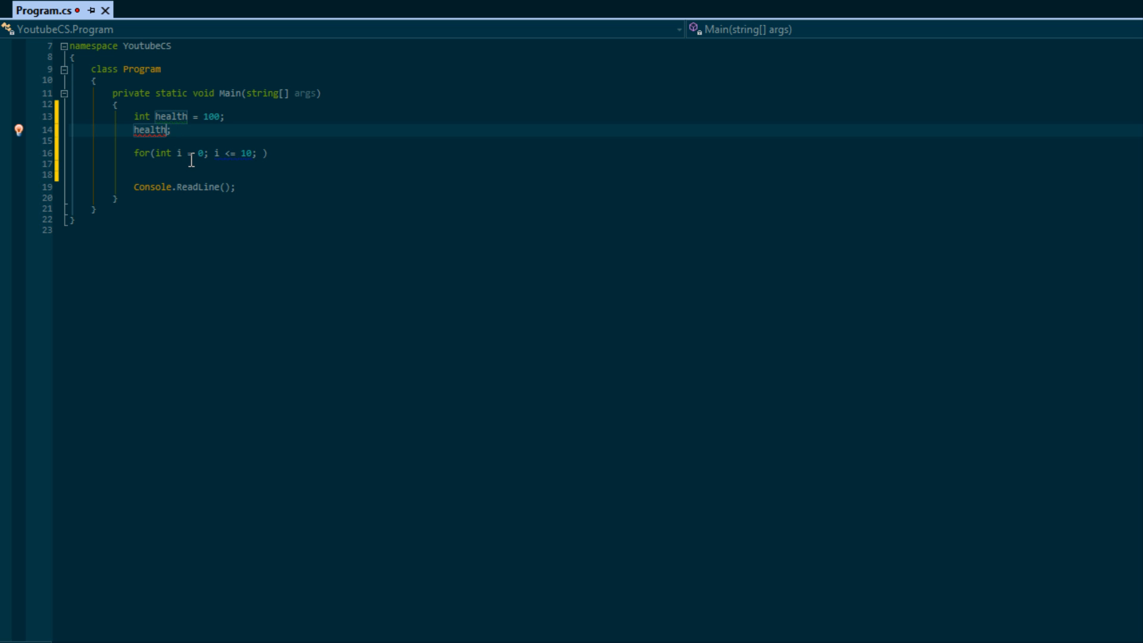
type("= health +")
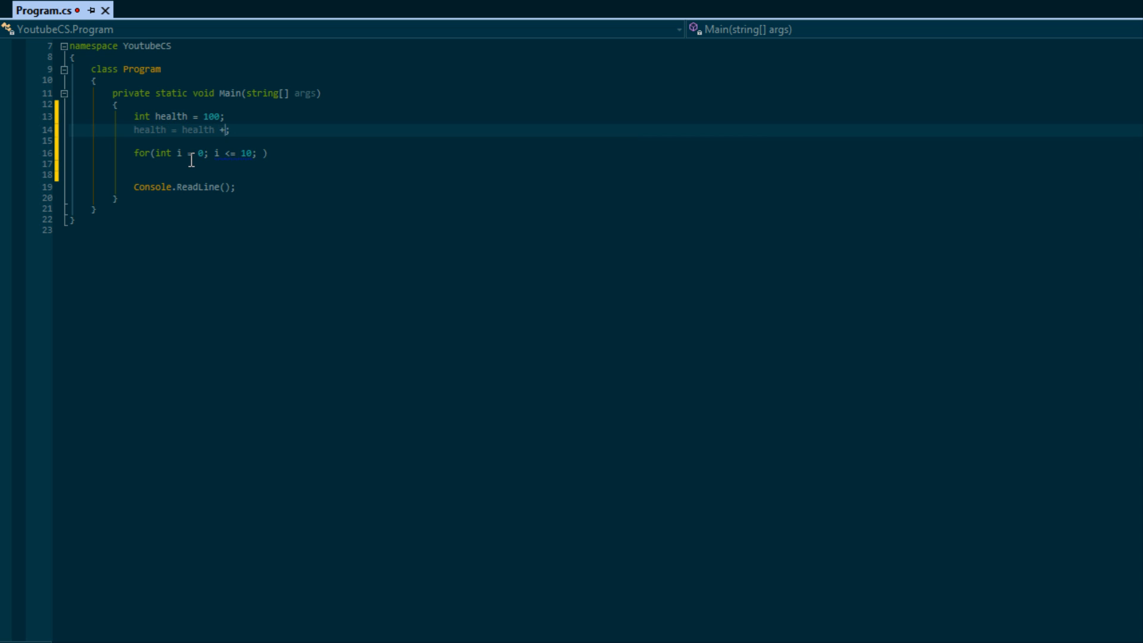
type("10")
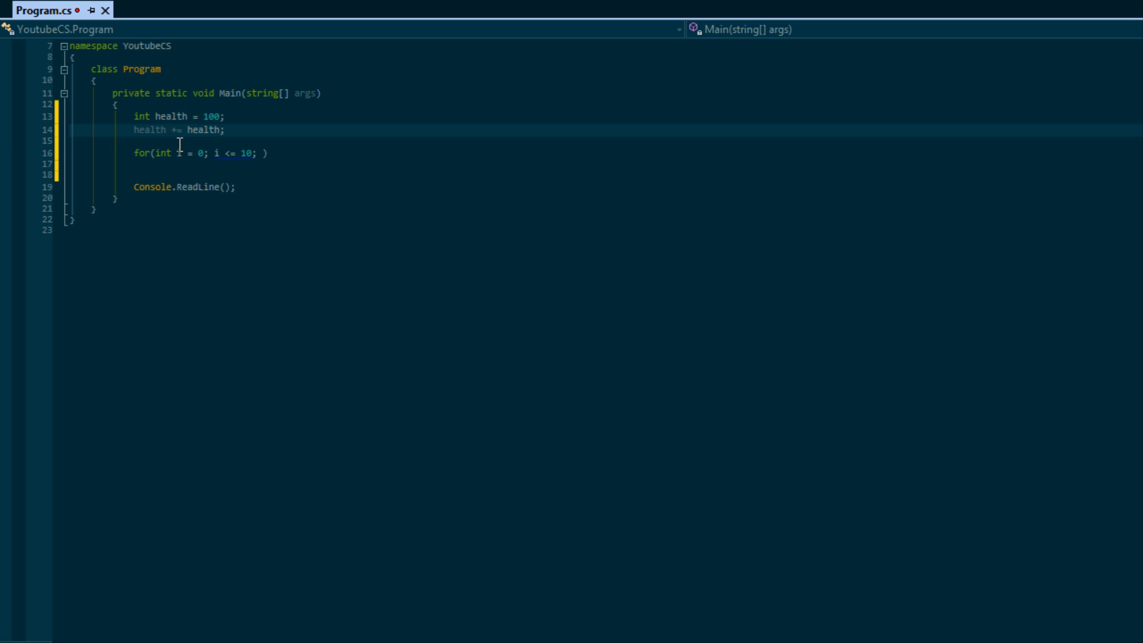
mouse_move(168, 142)
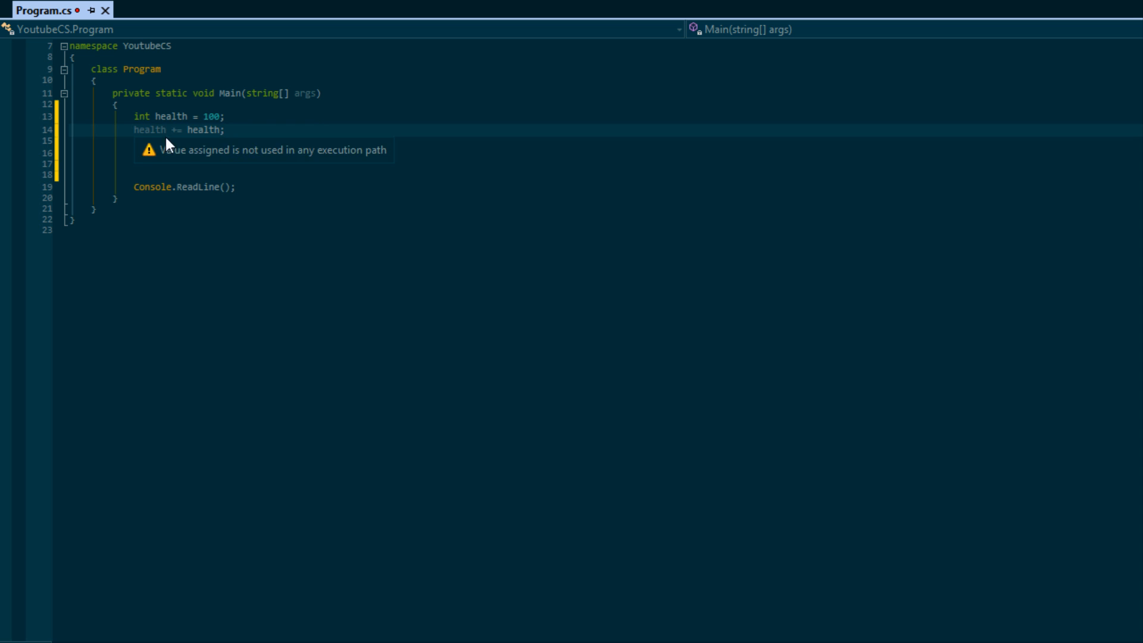
type("for(int i = 0; i <= 10; )")
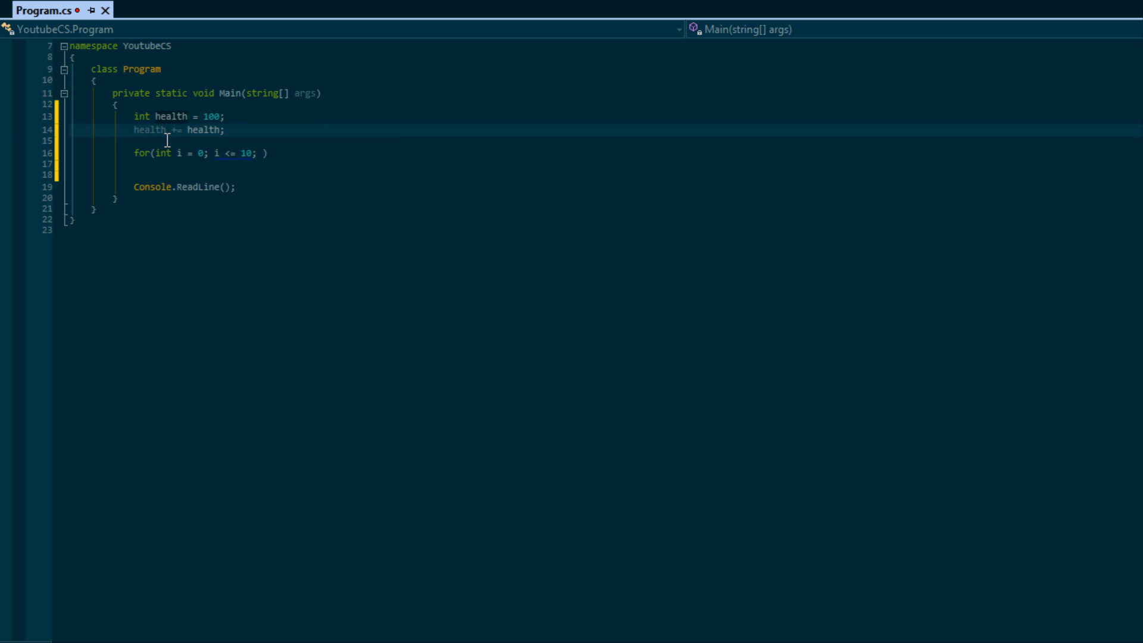
double_click(148, 130)
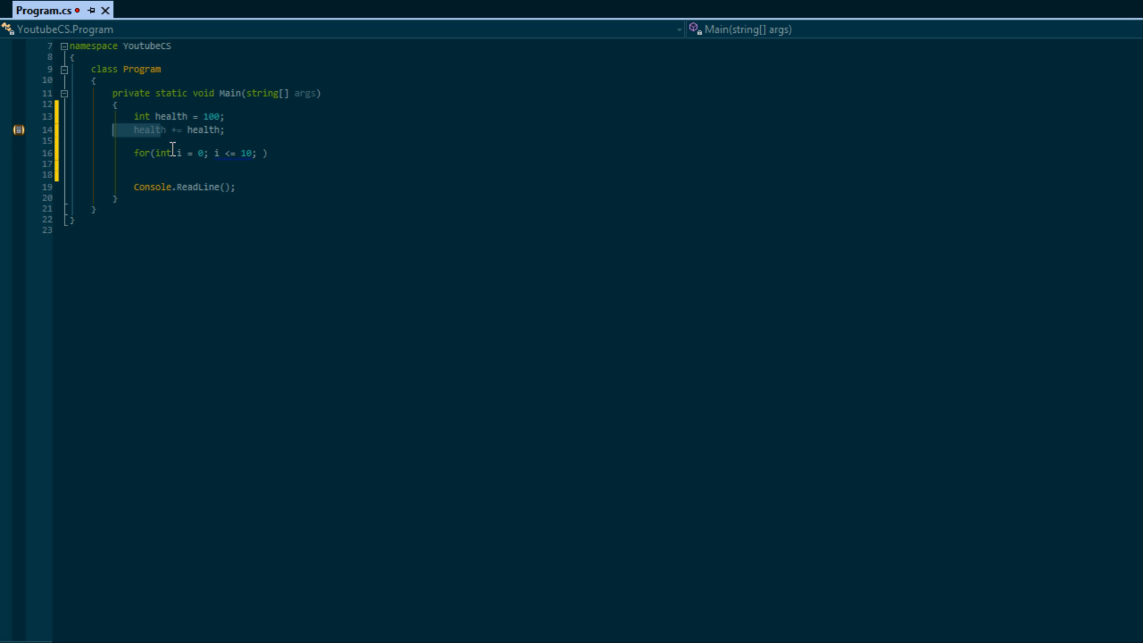
type("10")
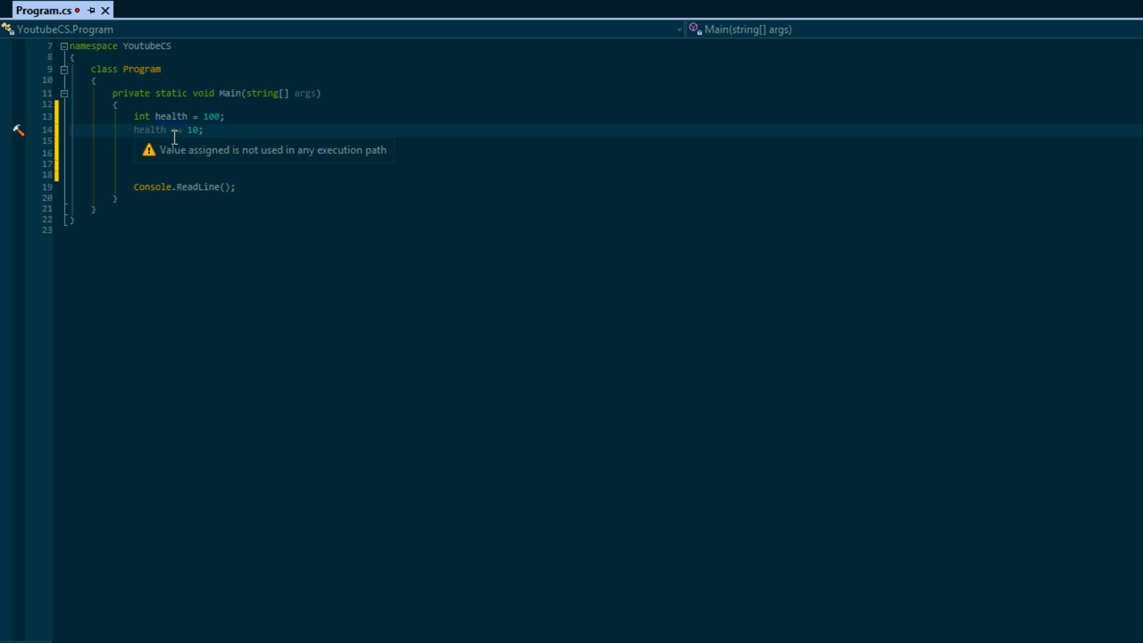
type("for(int i = 0; i <= 10; )")
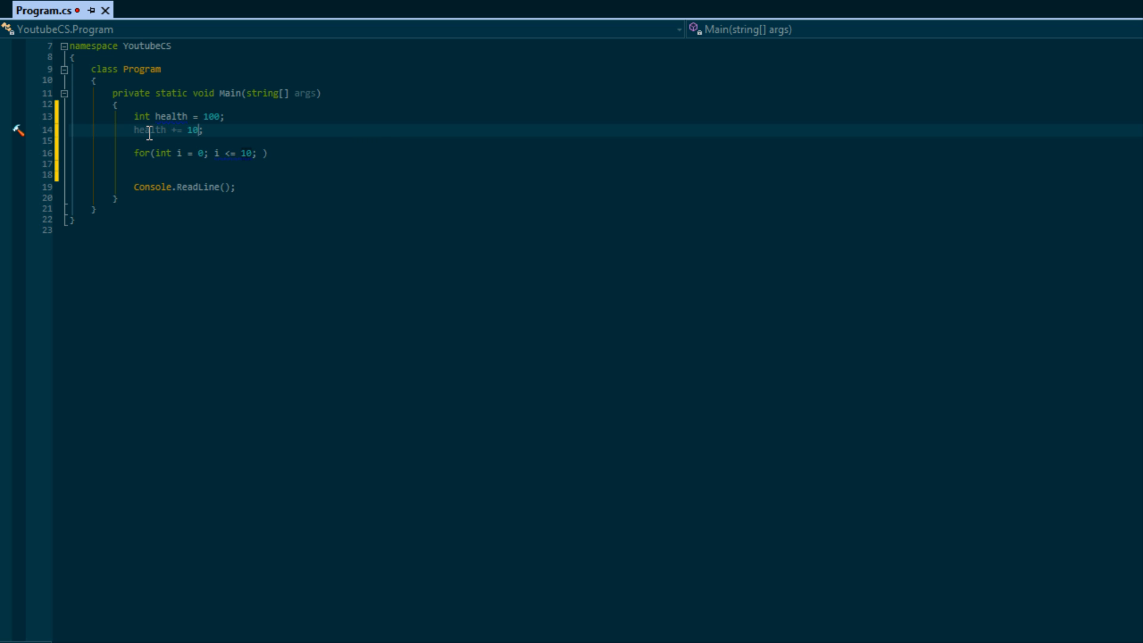
mouse_move(171, 187)
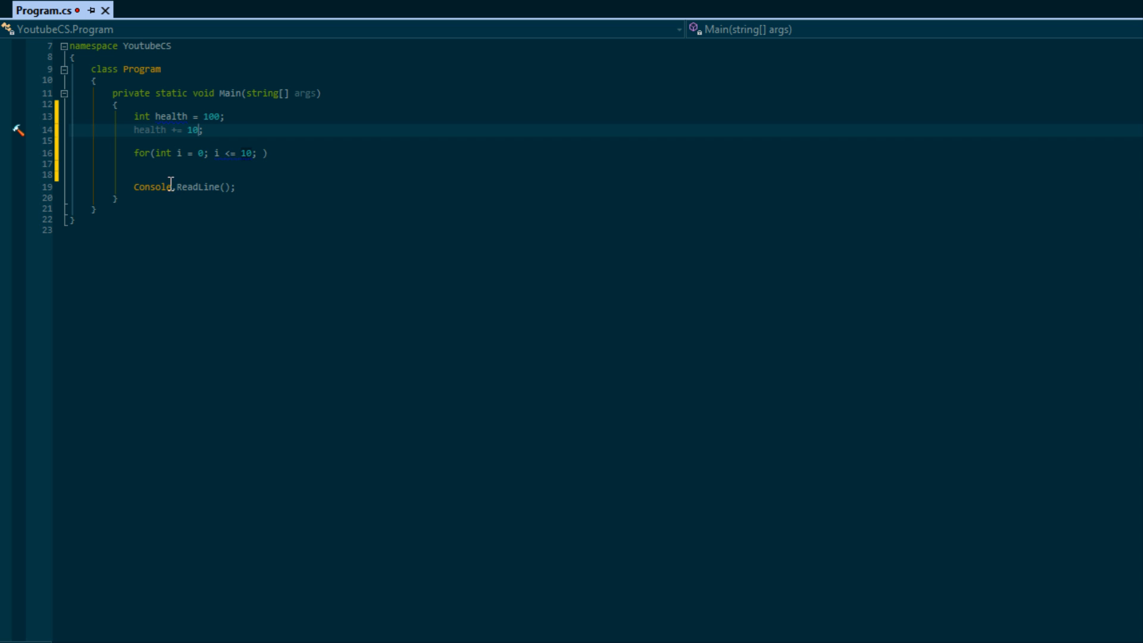
left_click(185, 129)
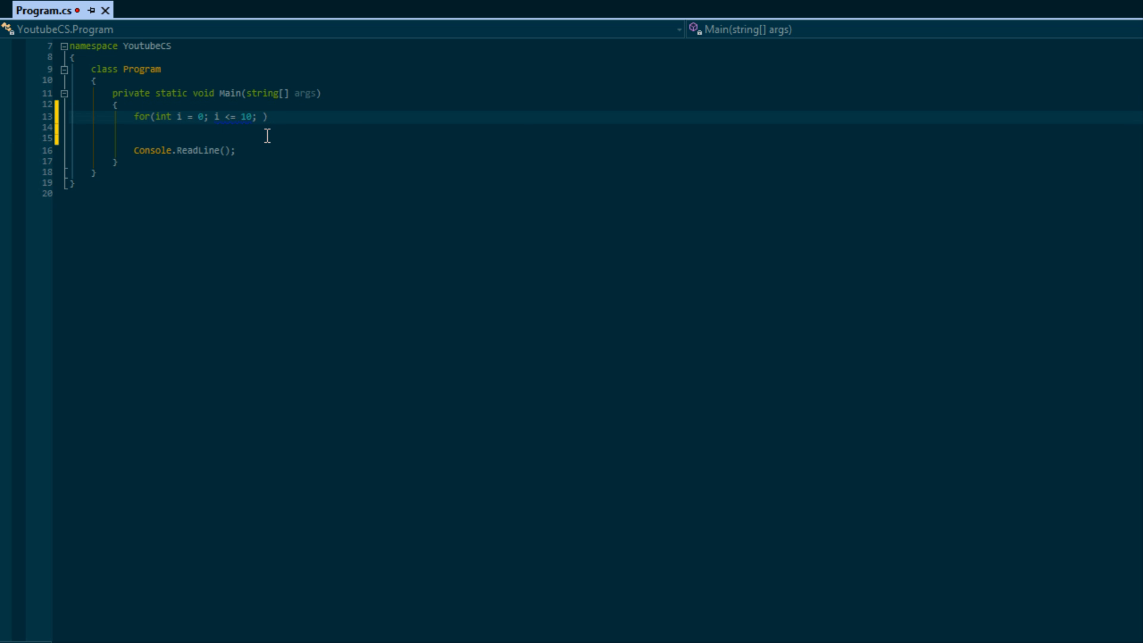
- Add the i++ increment, an empty braced body, and begin typing Console.Writ
type("i++")
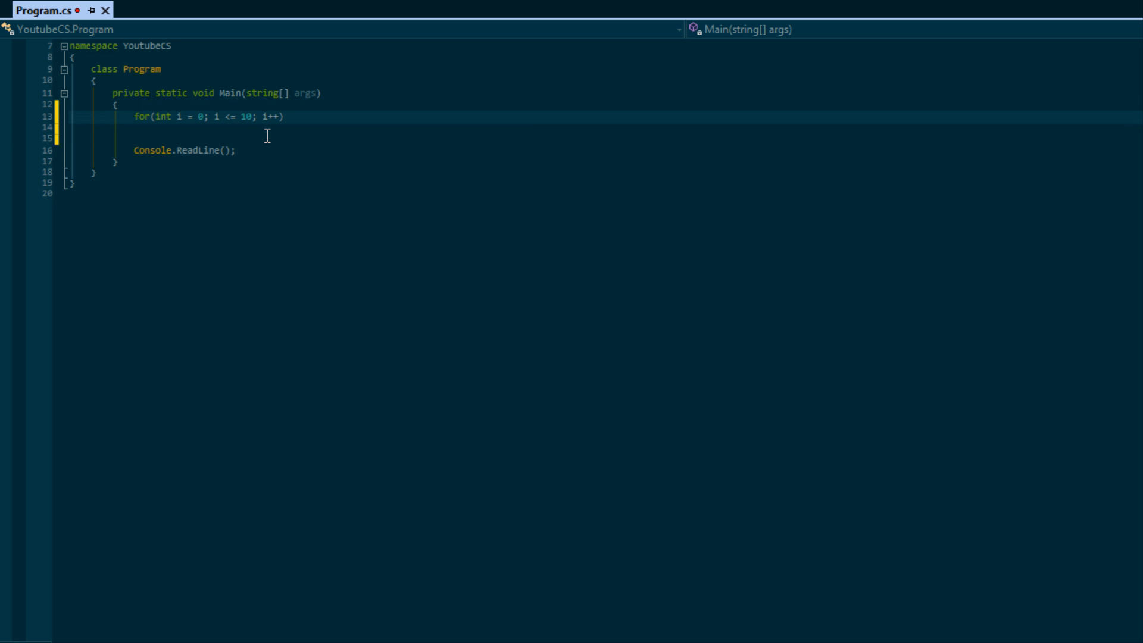
key("Enter")
type("{")
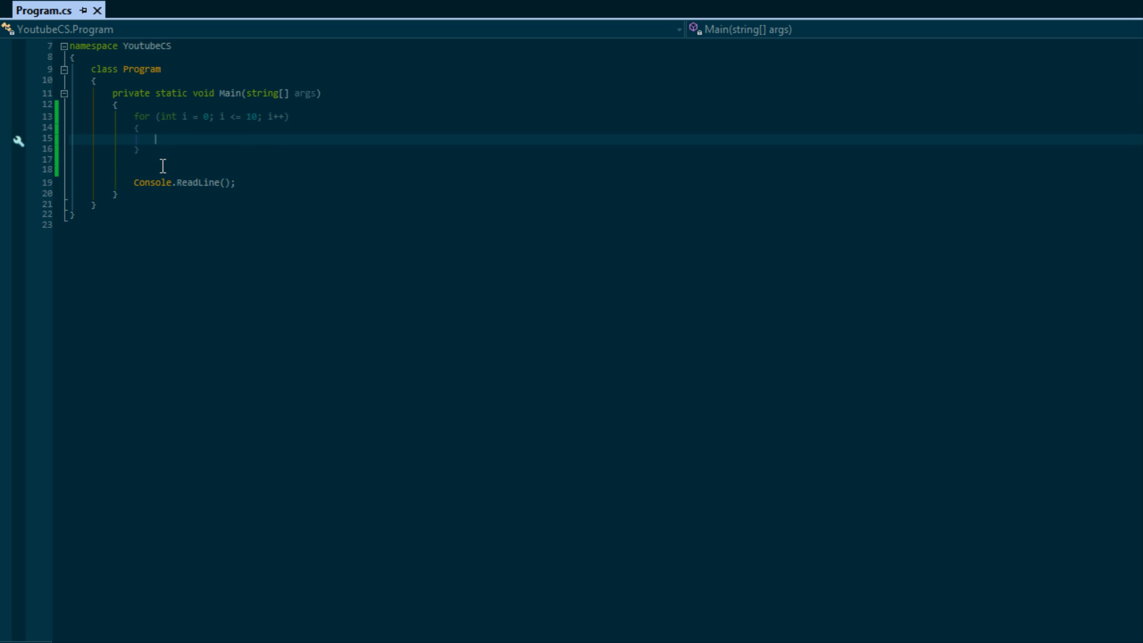
mouse_move(133, 172)
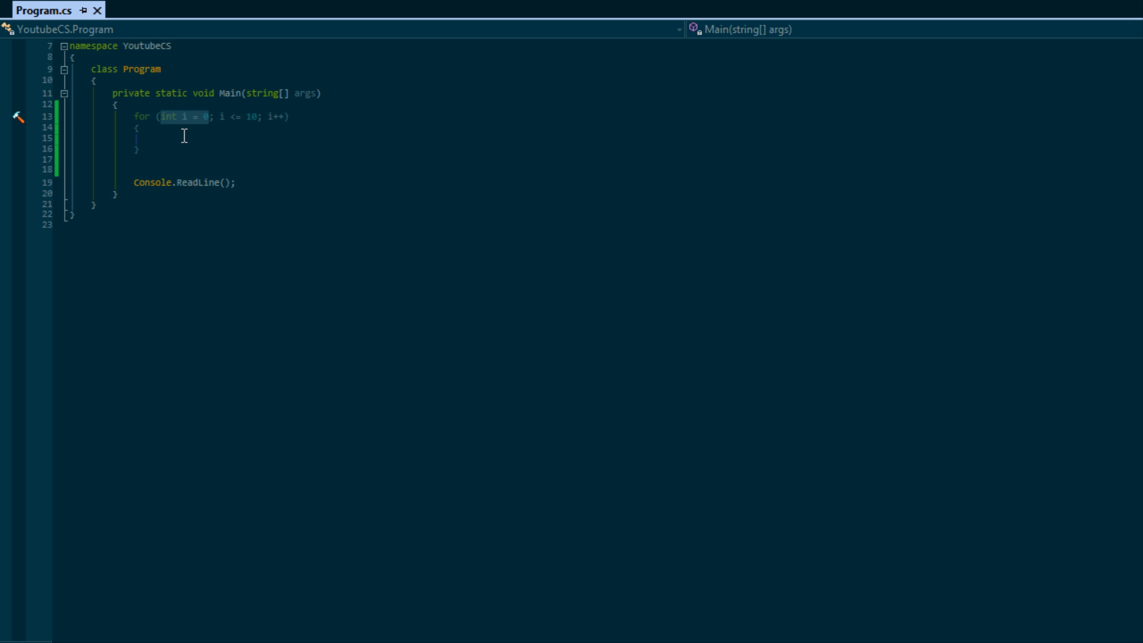
mouse_move(178, 152)
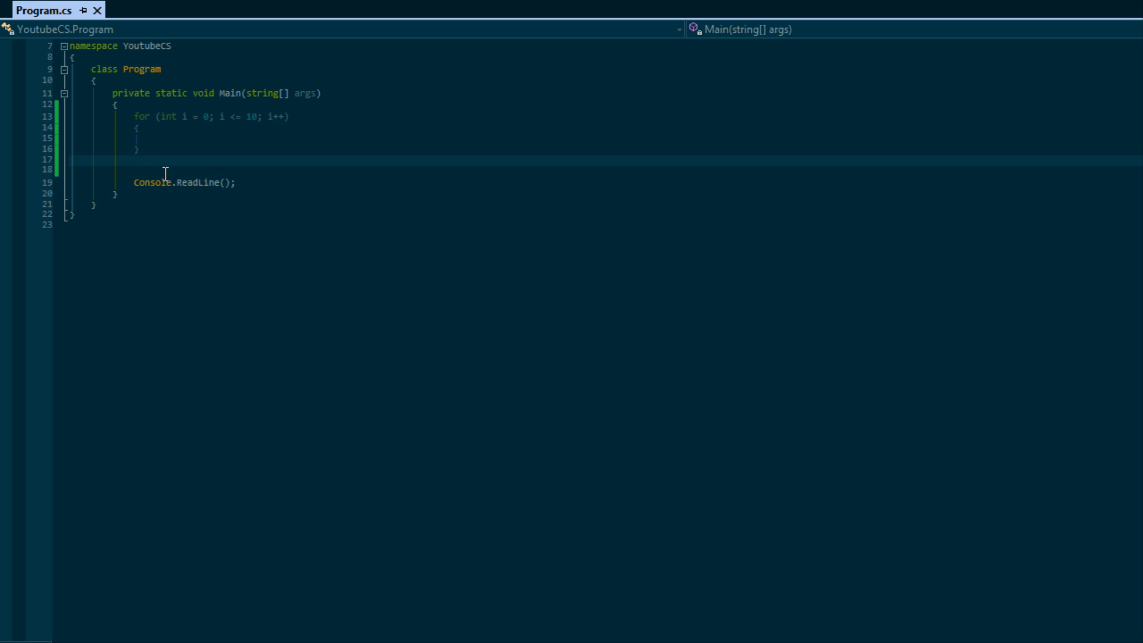
type("Console.writ")
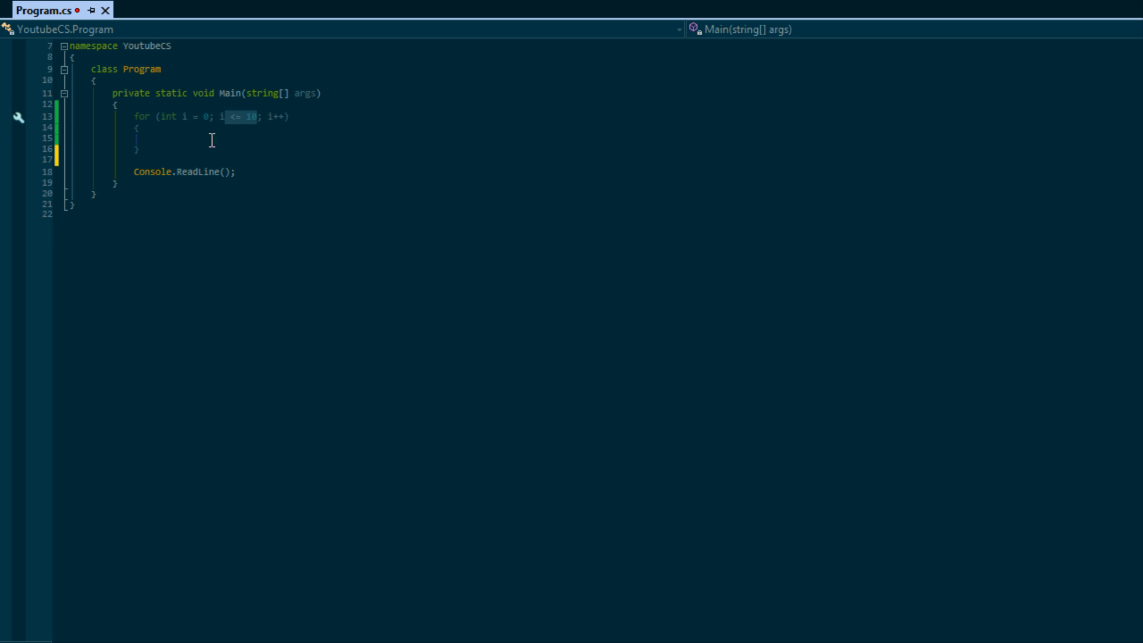
- Write Console.WriteLine(i) inside the for loop body
left_click(227, 127)
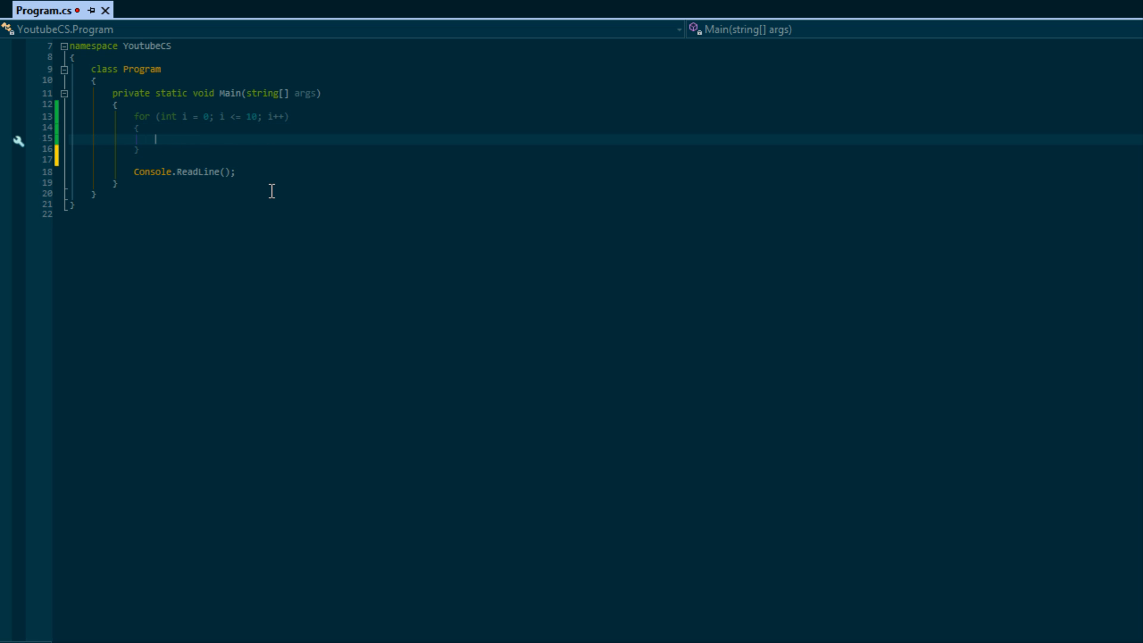
type("Conole")
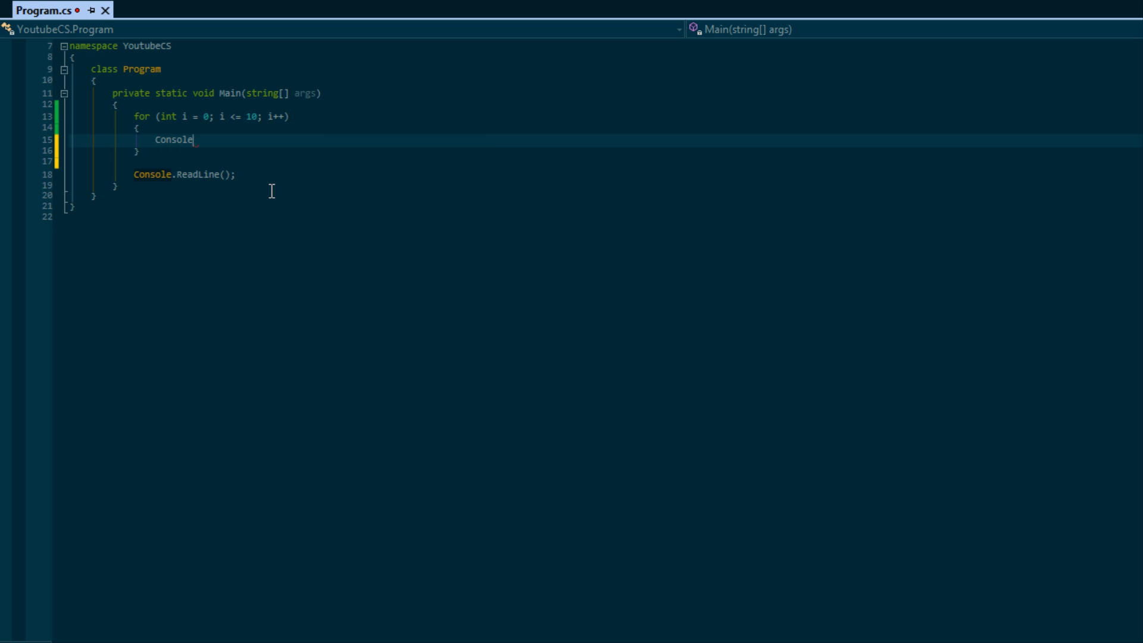
type("(\"I\")")
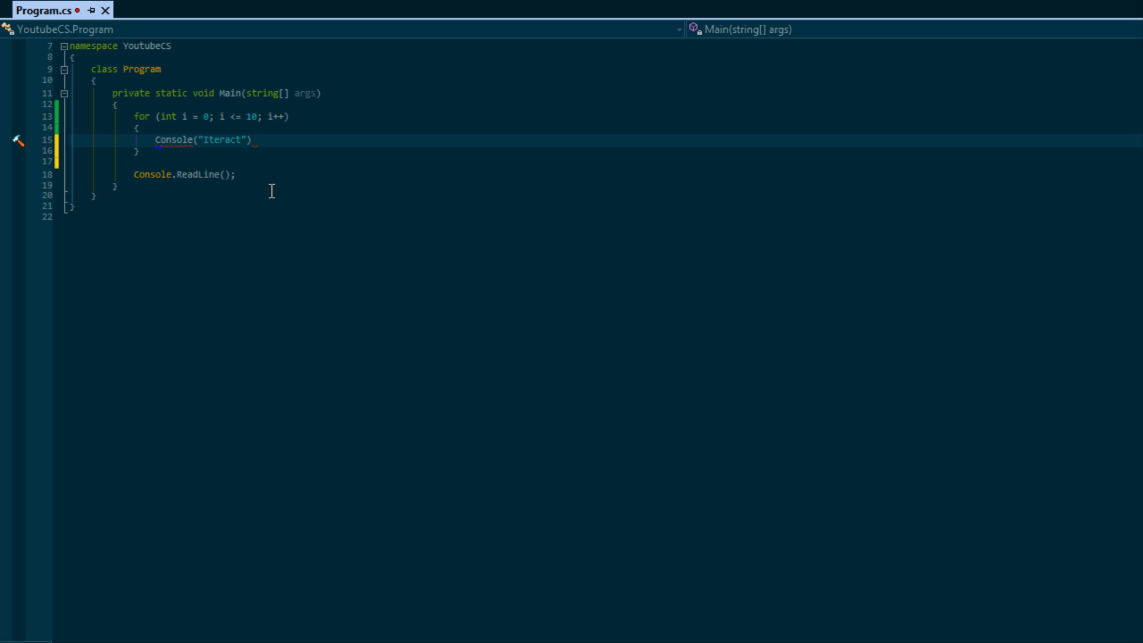
type("i")
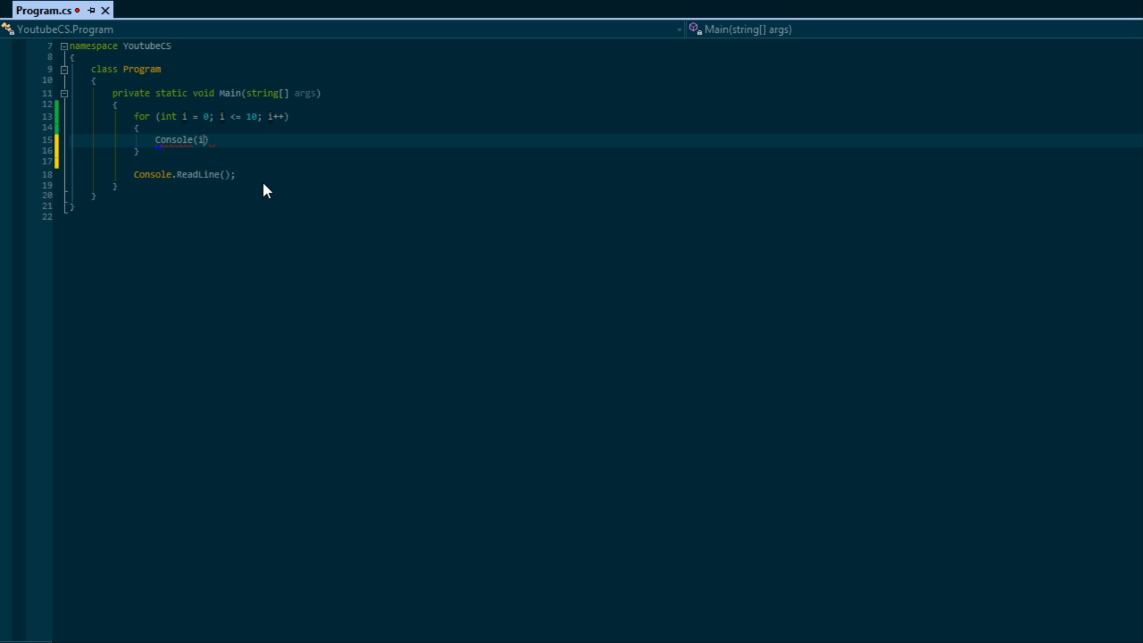
type(".WriteLine")
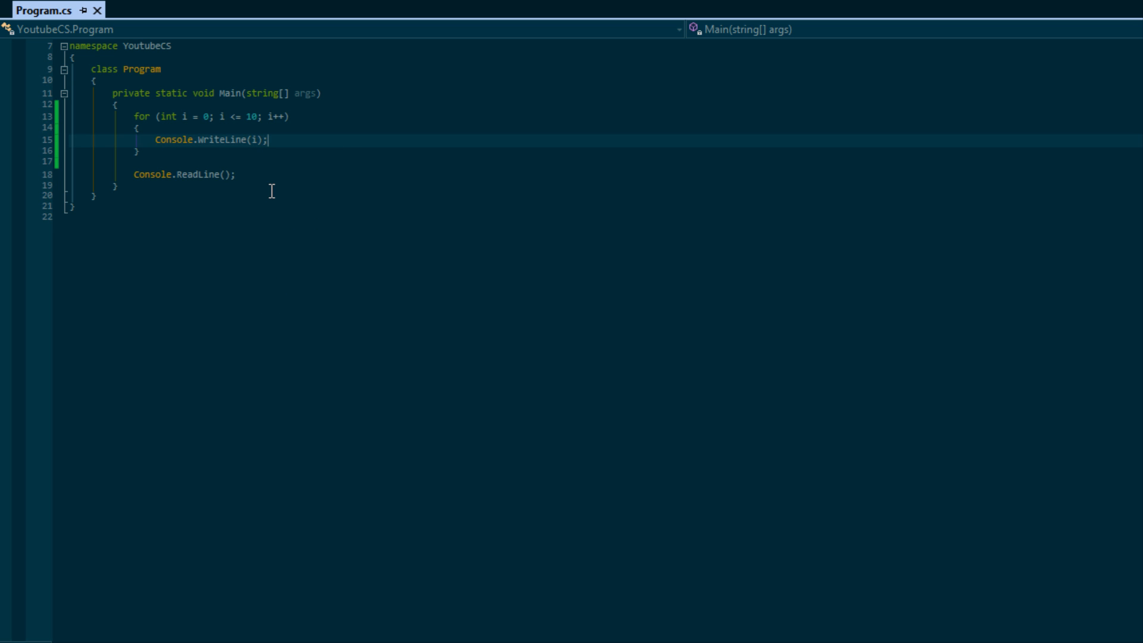
mouse_move(272, 152)
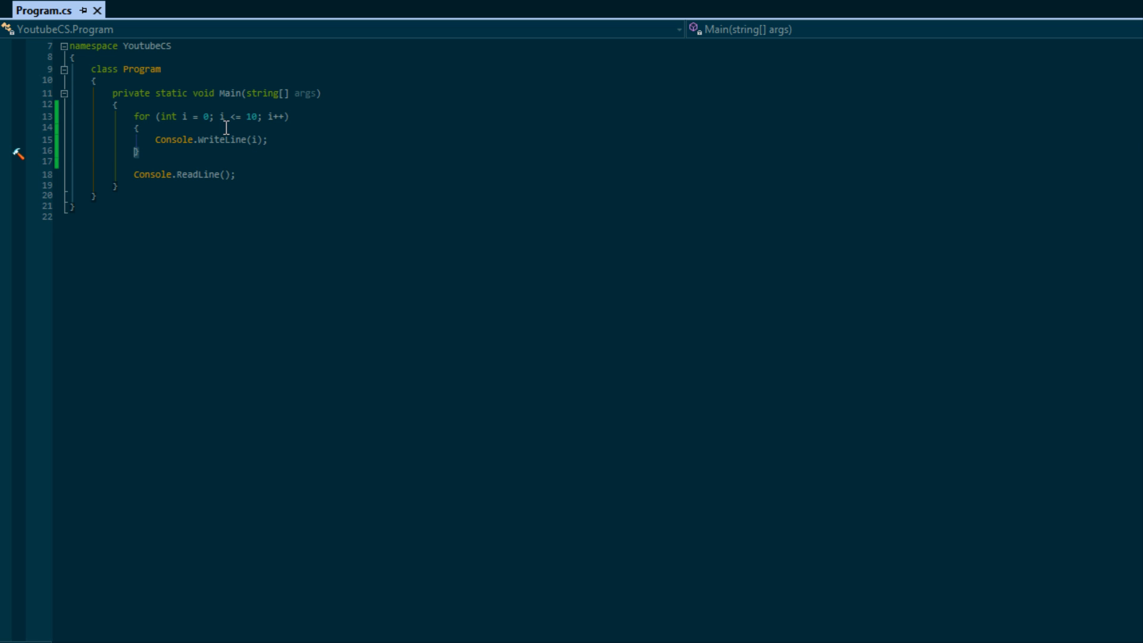
- Run the program to see 0 through 10 printed, then close the console
double_click(275, 116)
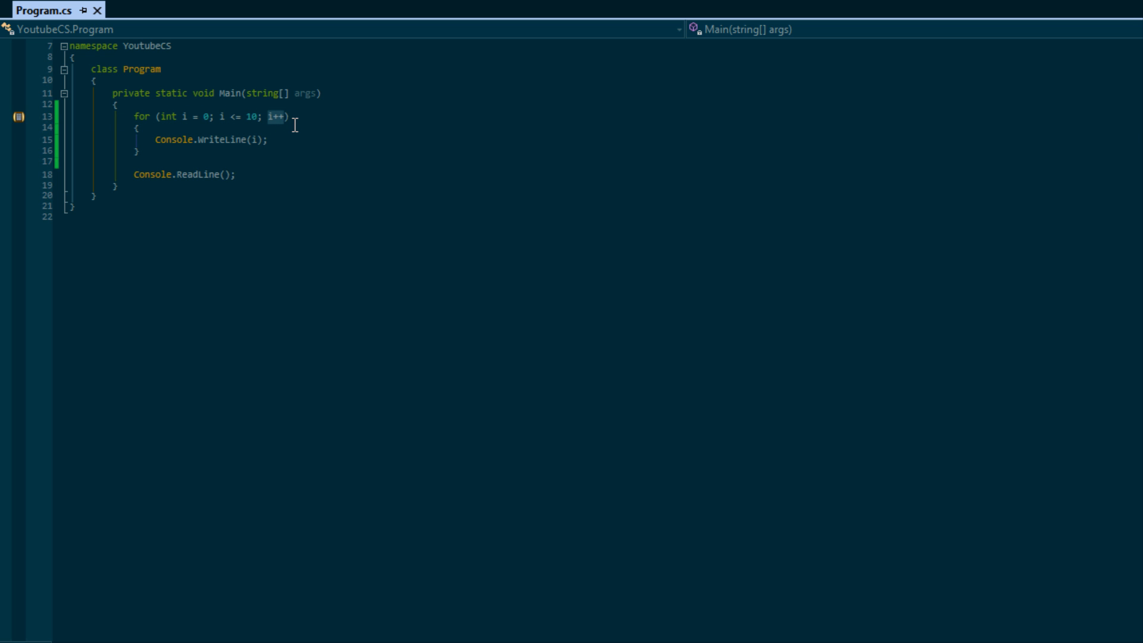
mouse_move(273, 132)
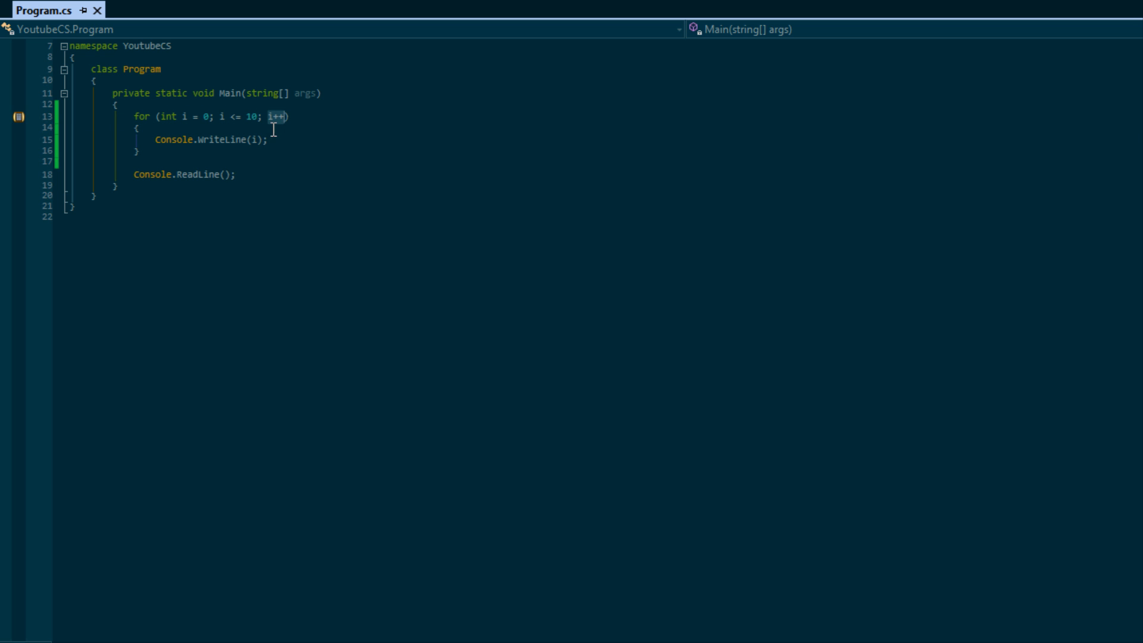
mouse_move(284, 132)
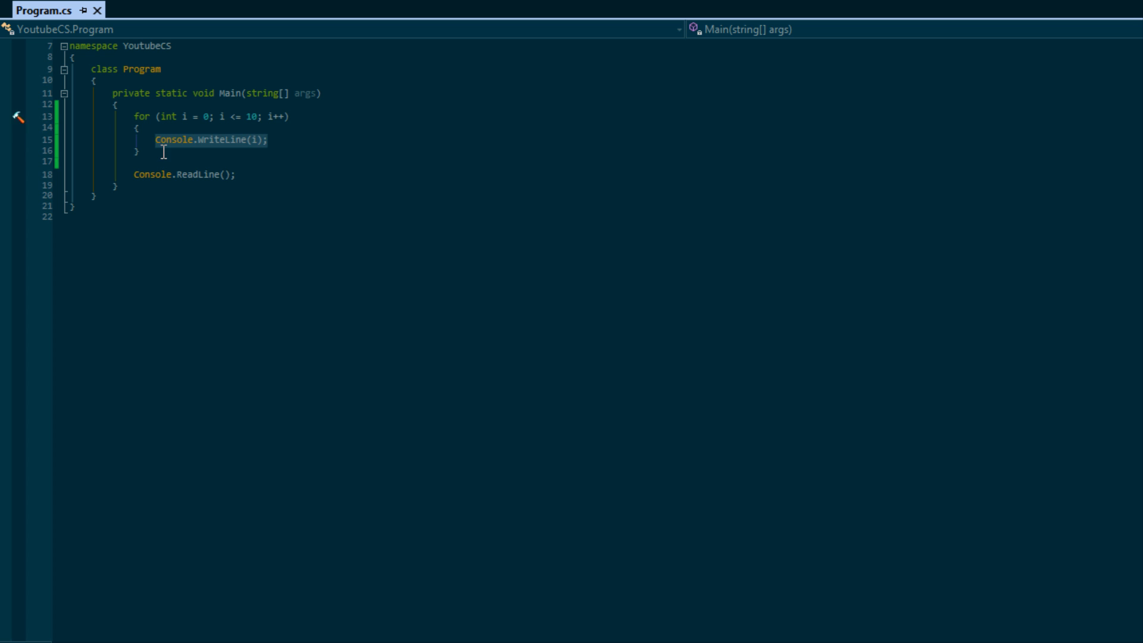
left_click(275, 117)
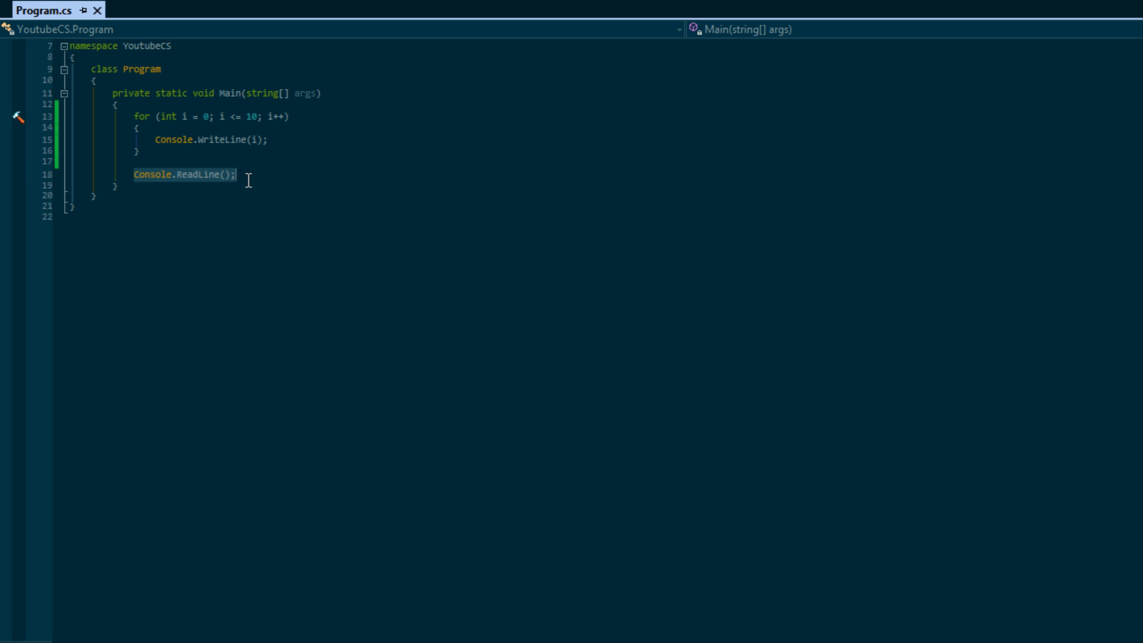
left_click(215, 186)
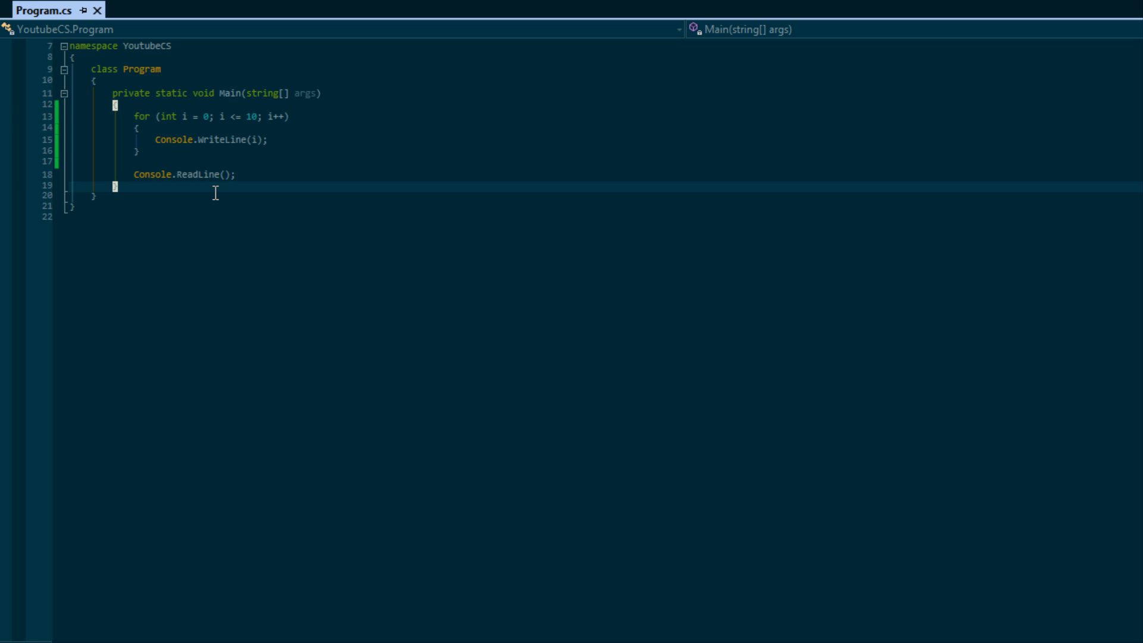
key("F5")
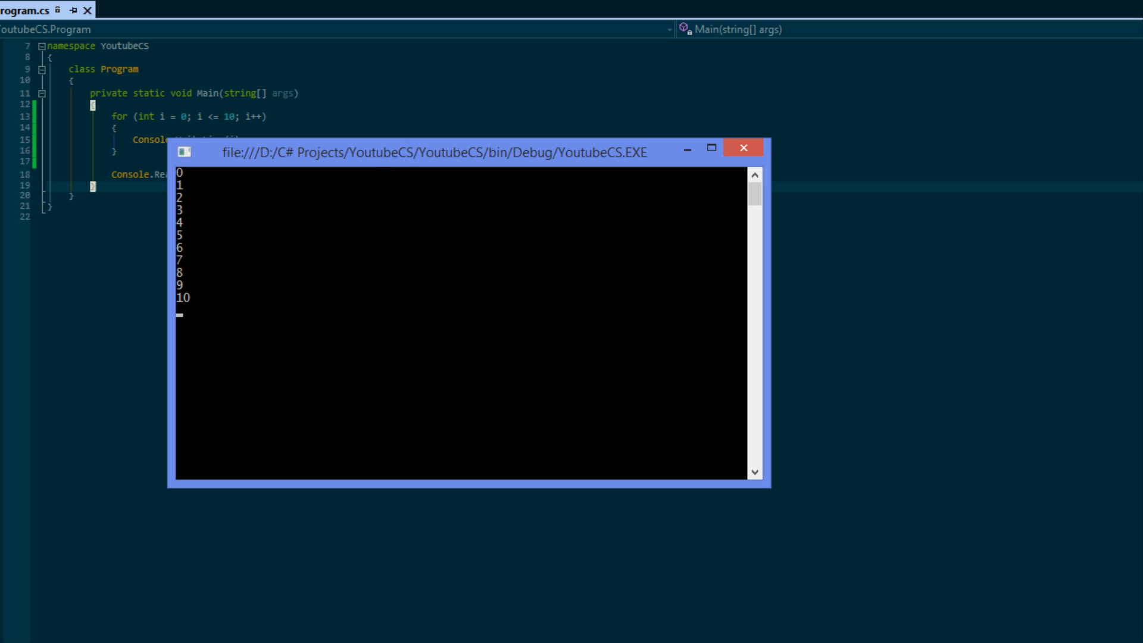
left_click(743, 148)
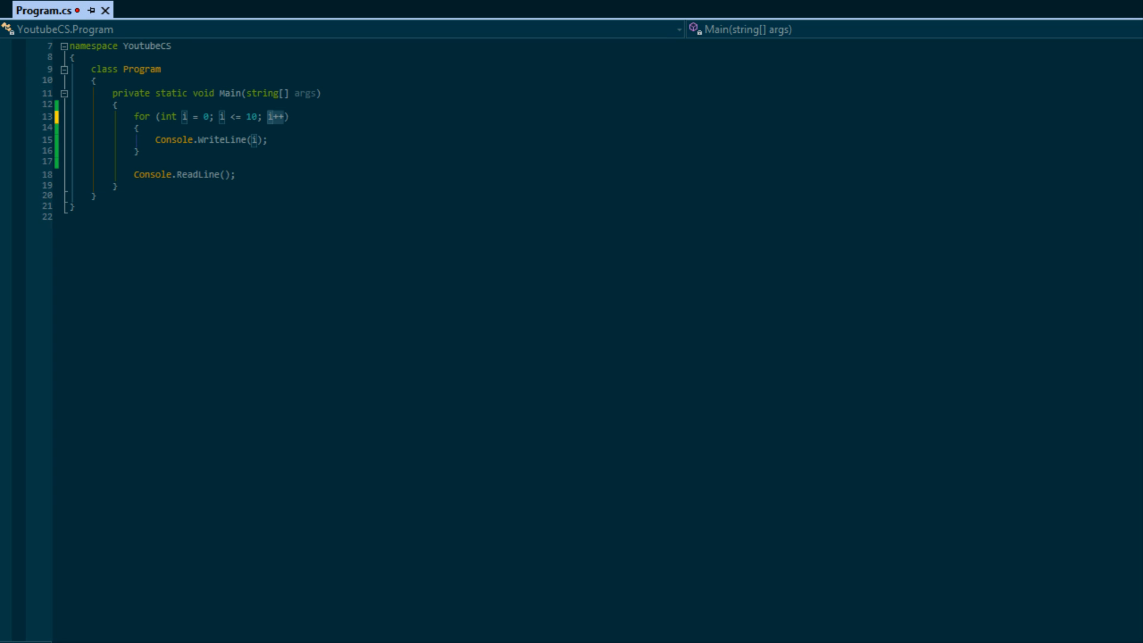
mouse_move(256, 165)
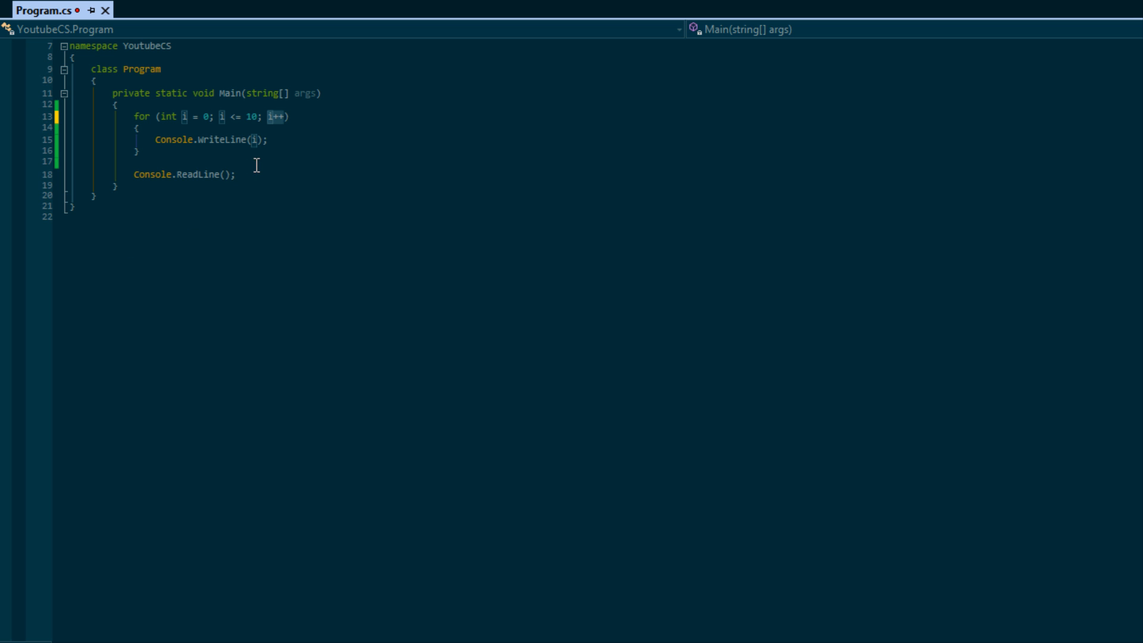
mouse_move(228, 139)
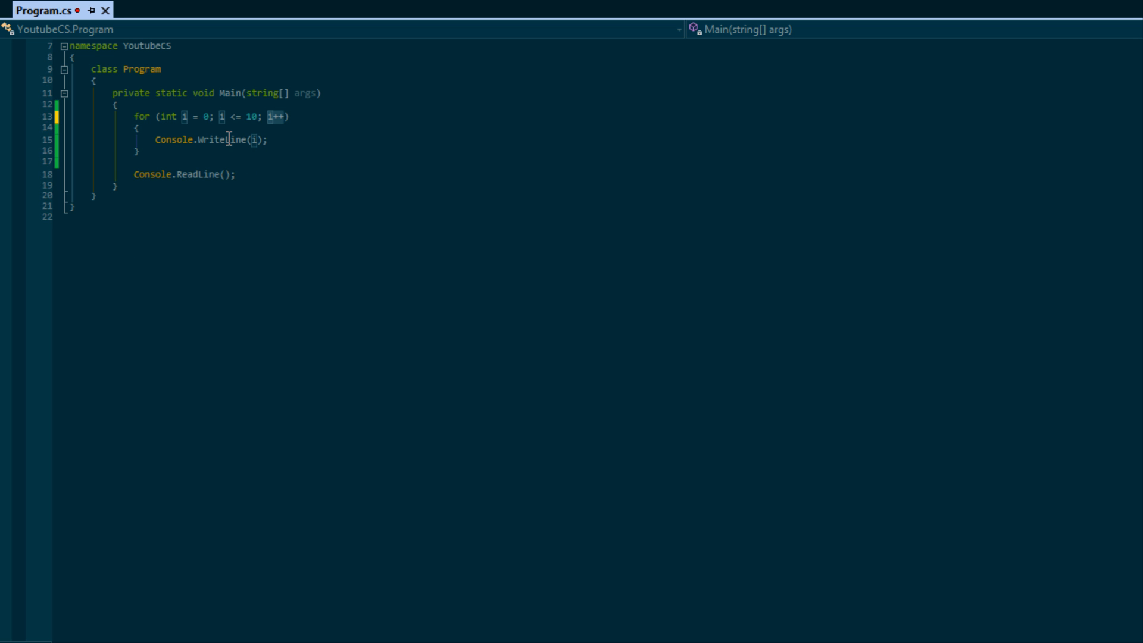
mouse_move(234, 188)
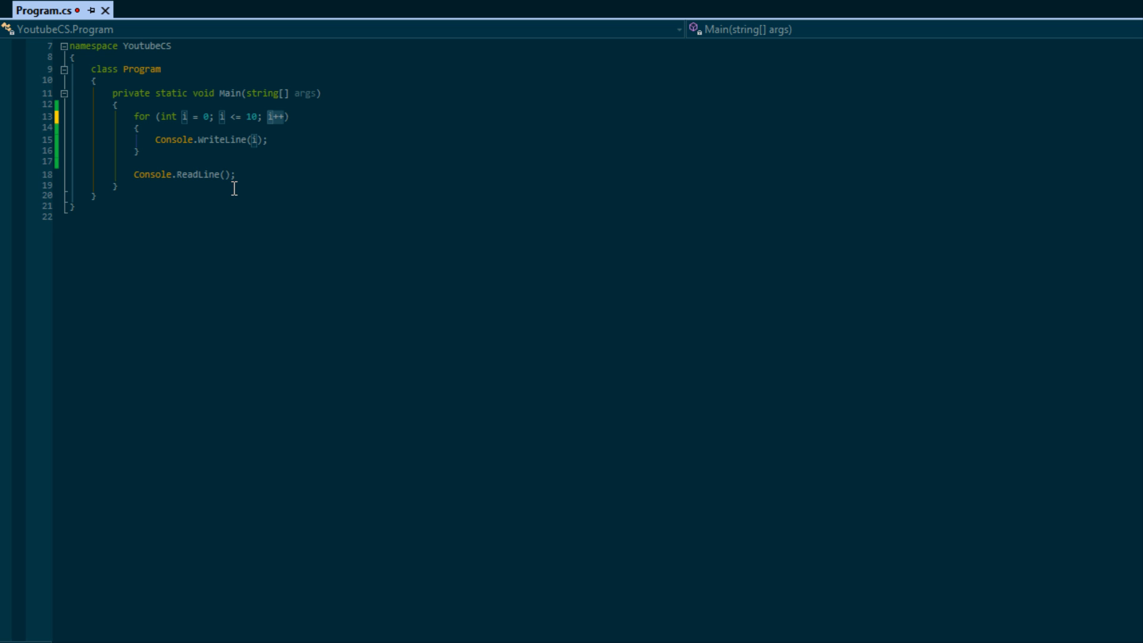
mouse_move(216, 129)
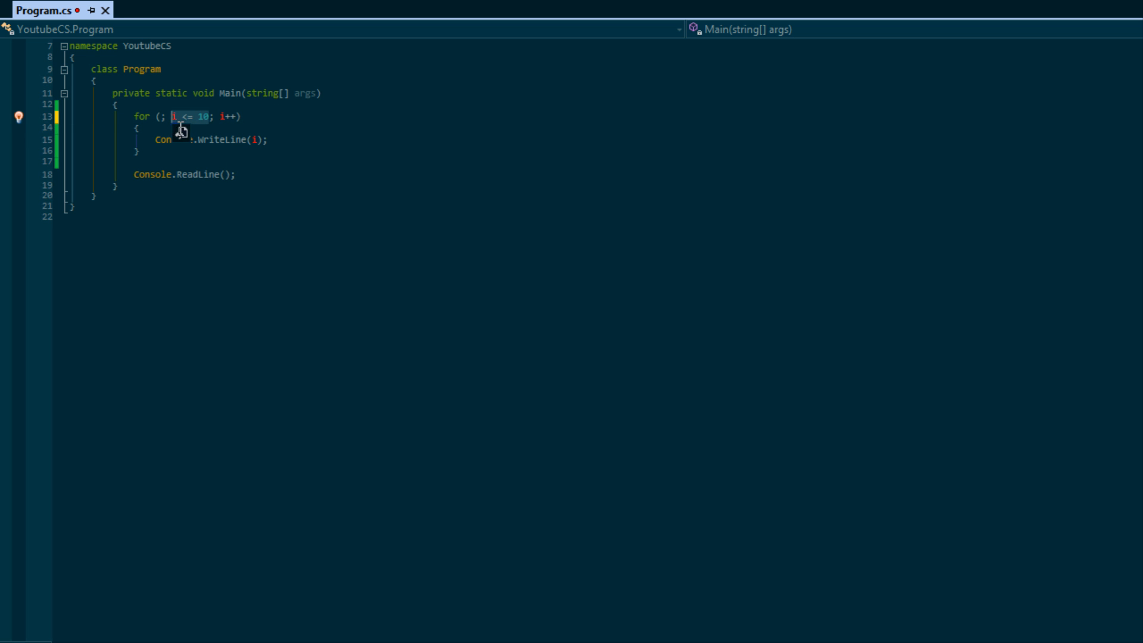
- Empty the loop header to for (; ; ) and start typing 'int i =' above it
key("Delete")
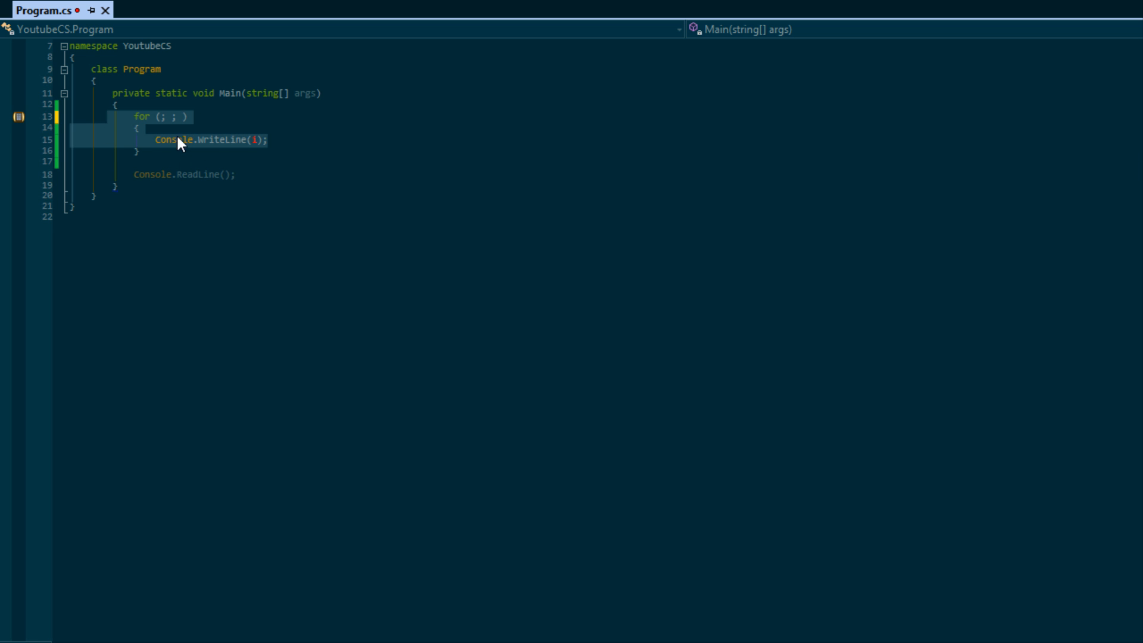
left_click(173, 117)
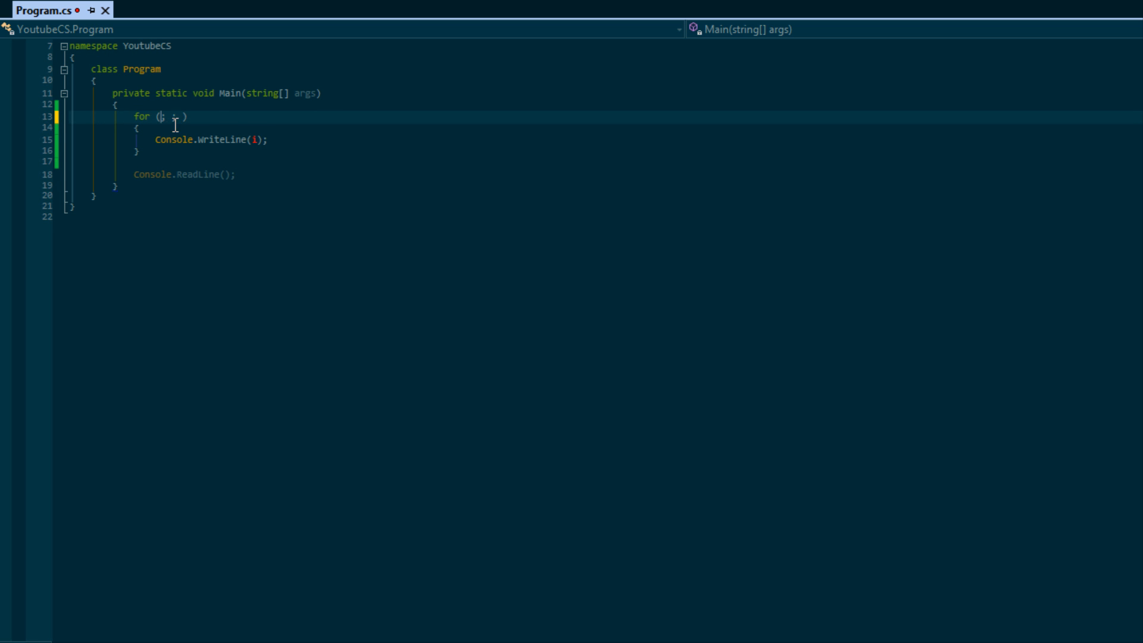
type("int i =")
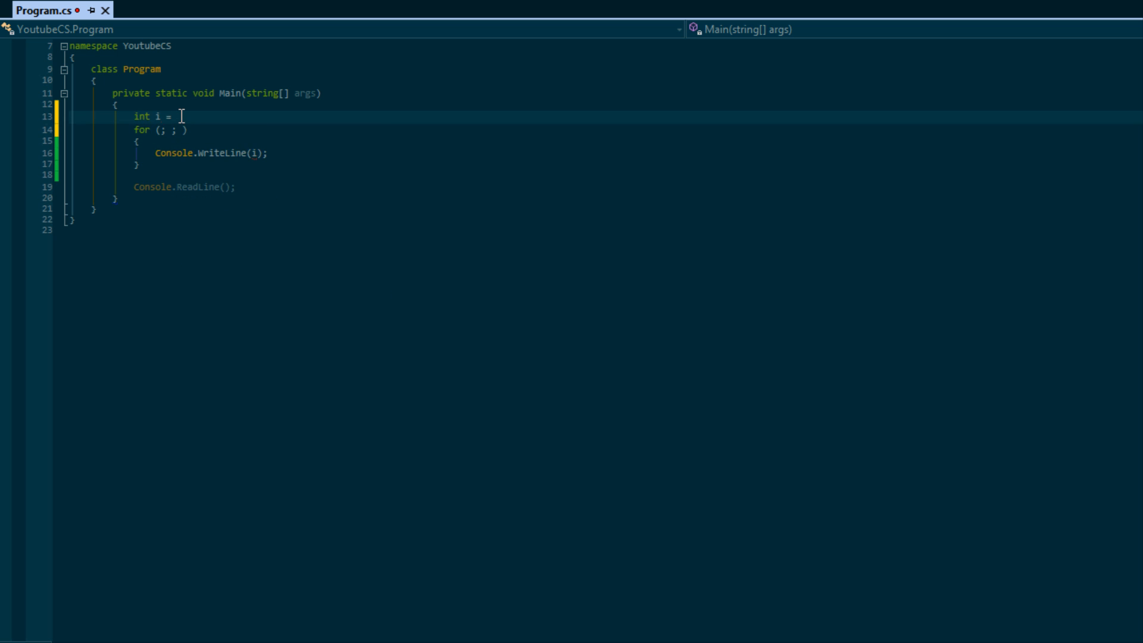
- Declare int j = 0 above the loop, with header sections j <= 10 and j++
type("j = 0;")
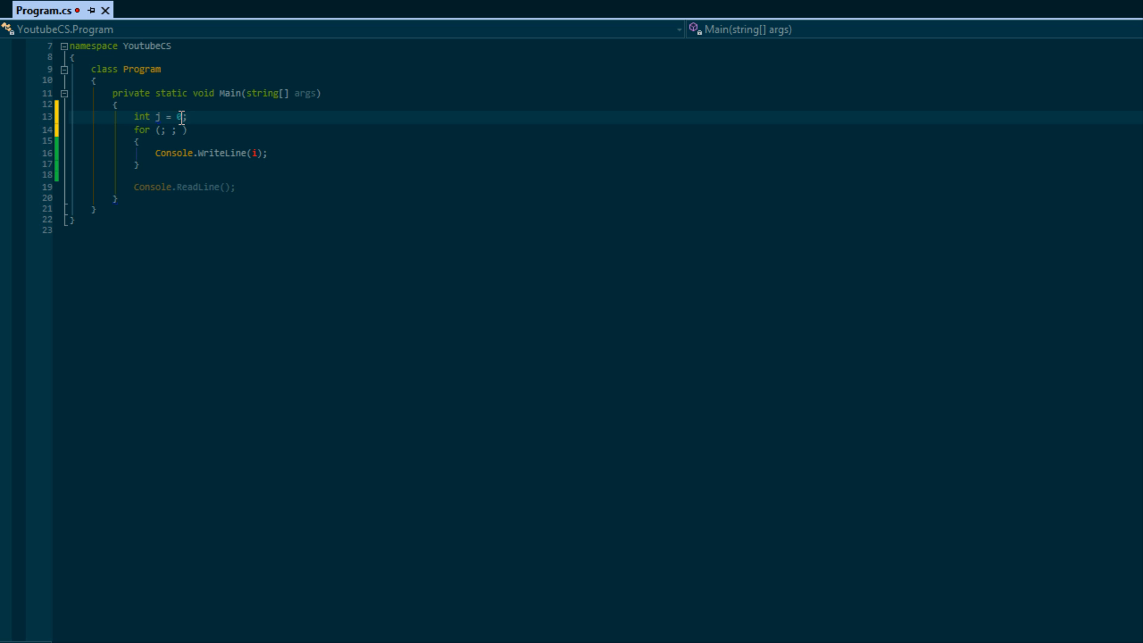
type("j")
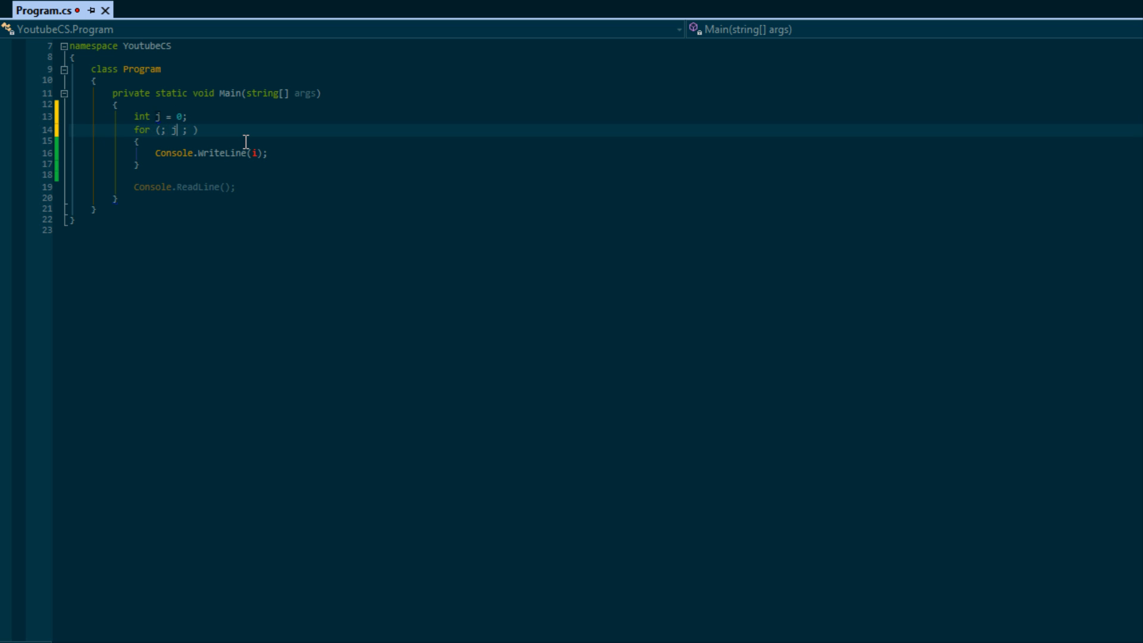
type("<= 10")
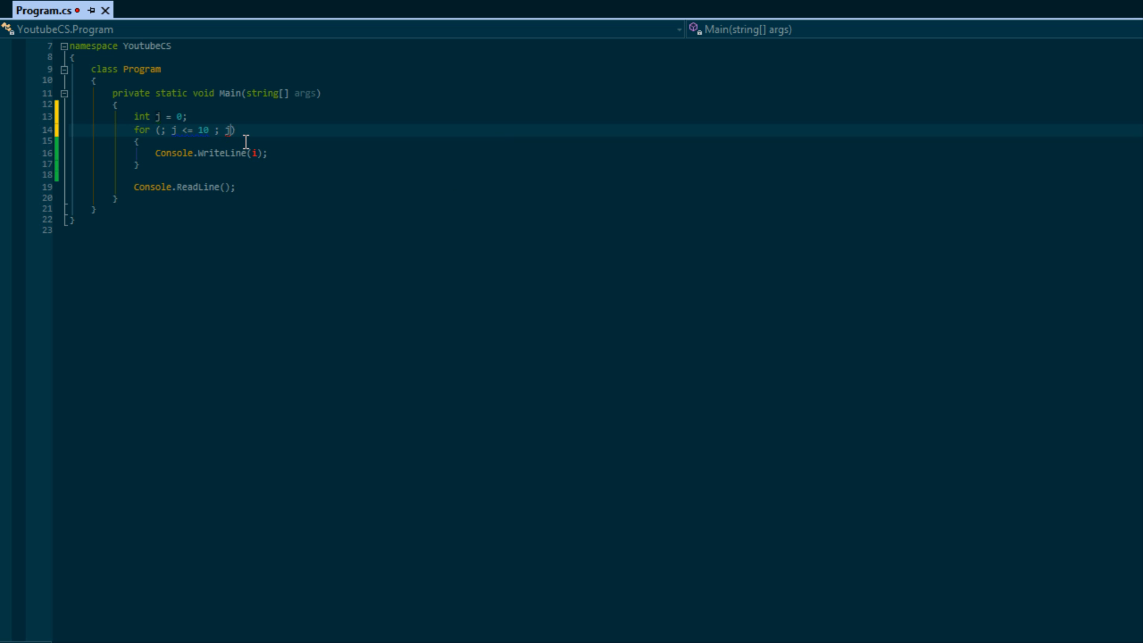
type("++")
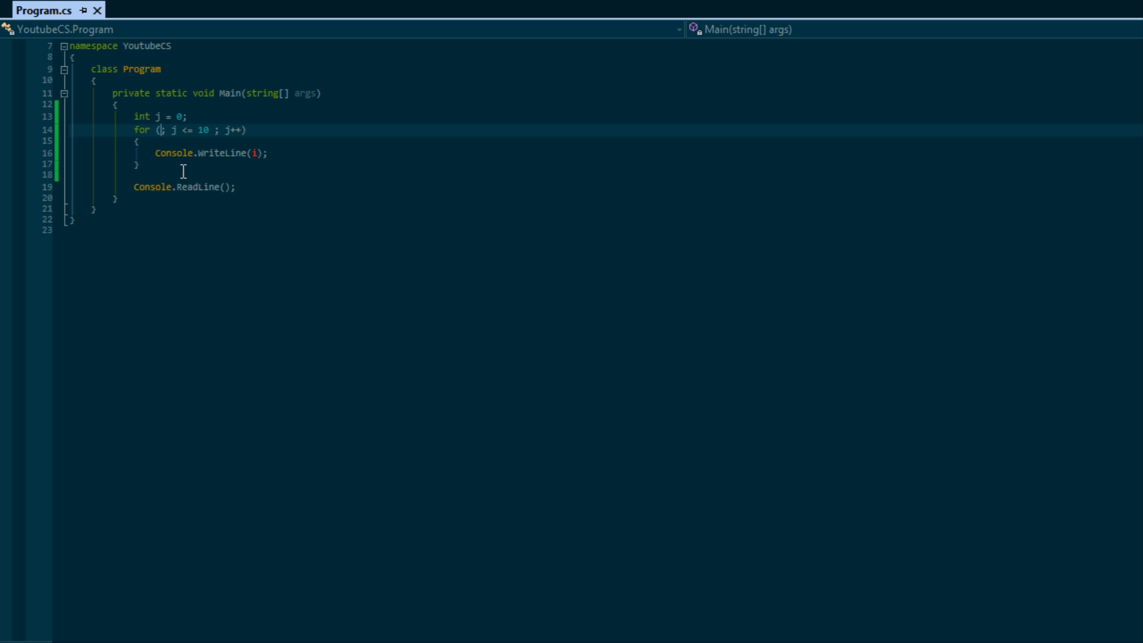
mouse_move(208, 160)
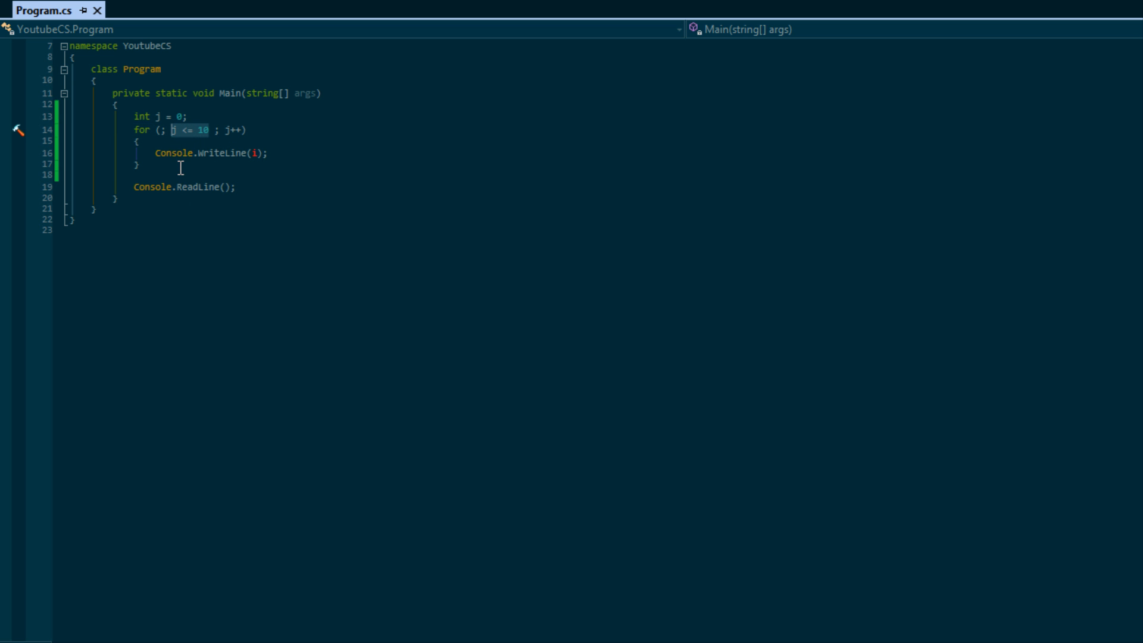
mouse_move(243, 153)
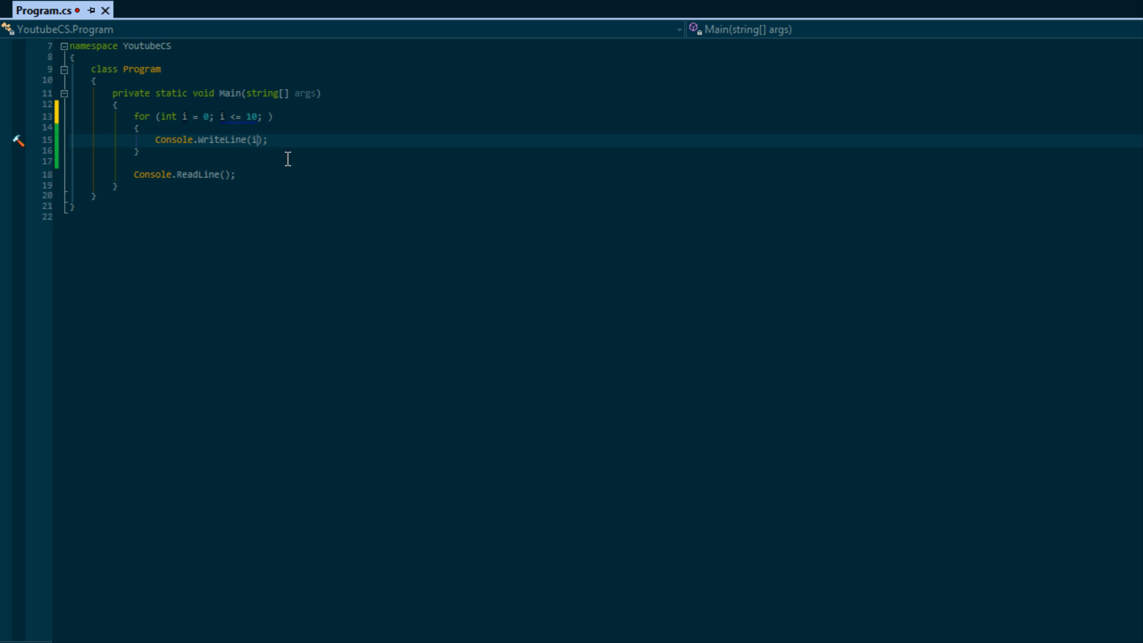
- Print i++ via Console.WriteLine(i++) in the loop body and save Program.cs
type("++")
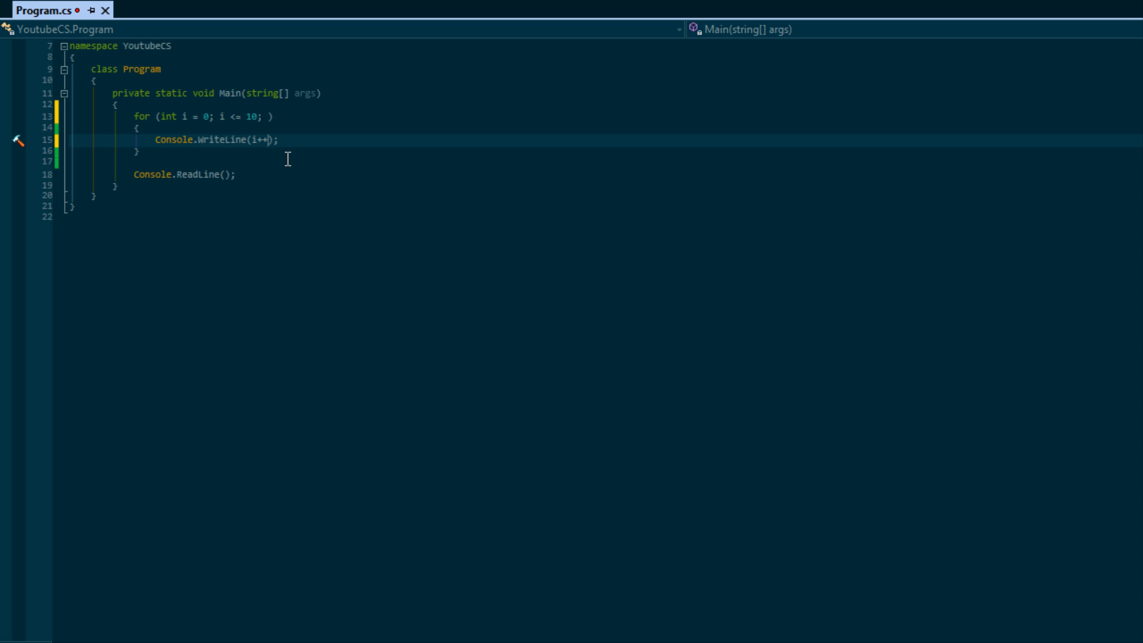
key("F5")
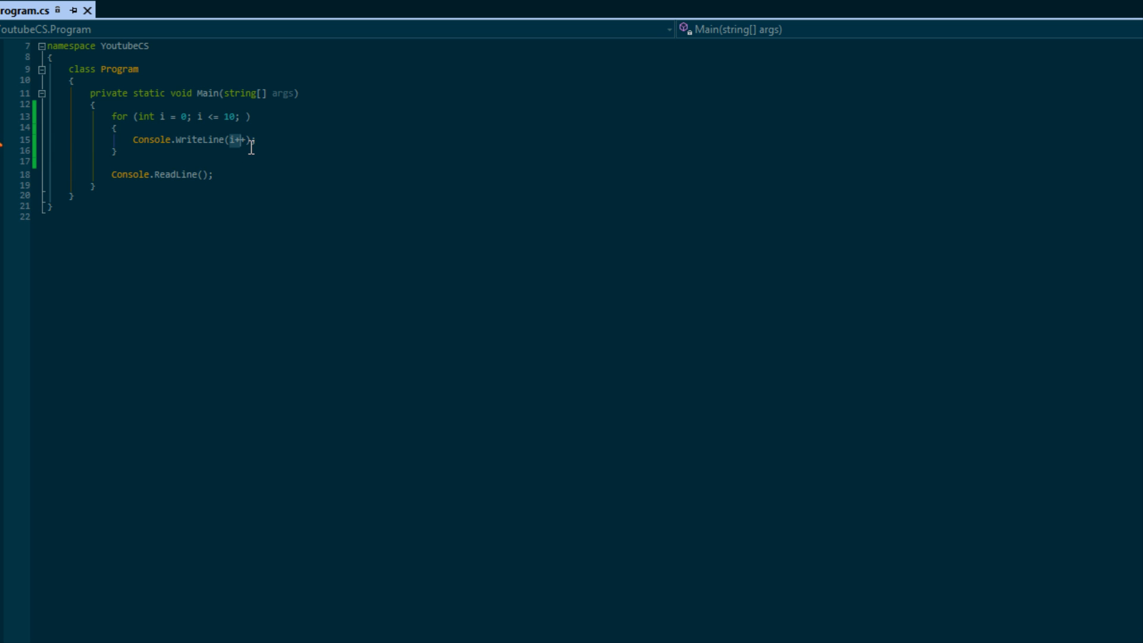
mouse_move(244, 151)
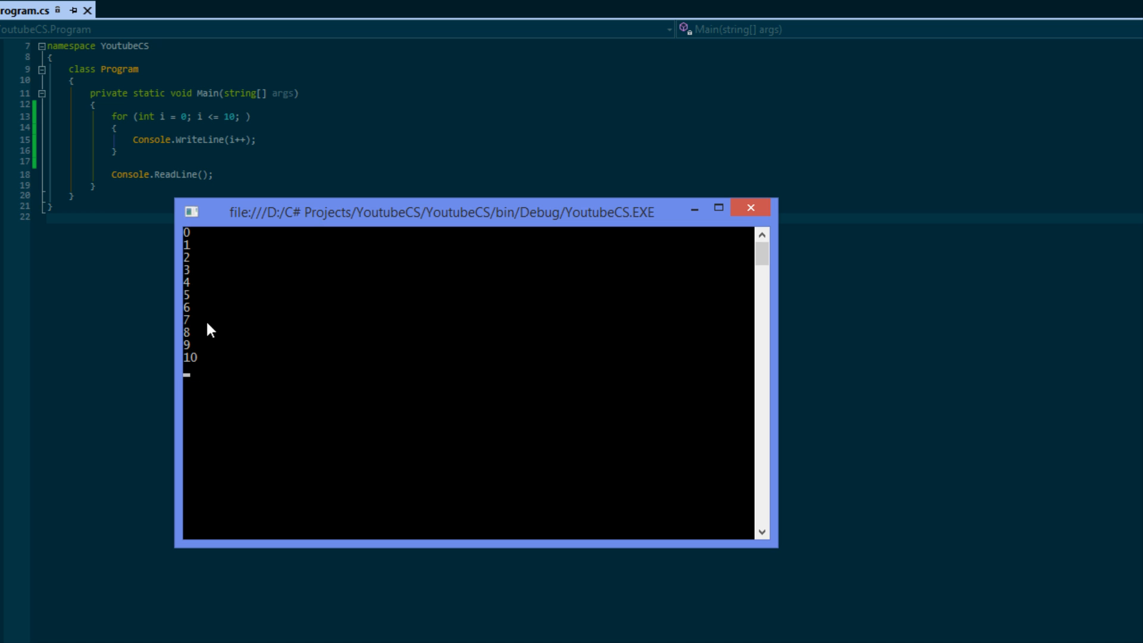
mouse_move(240, 150)
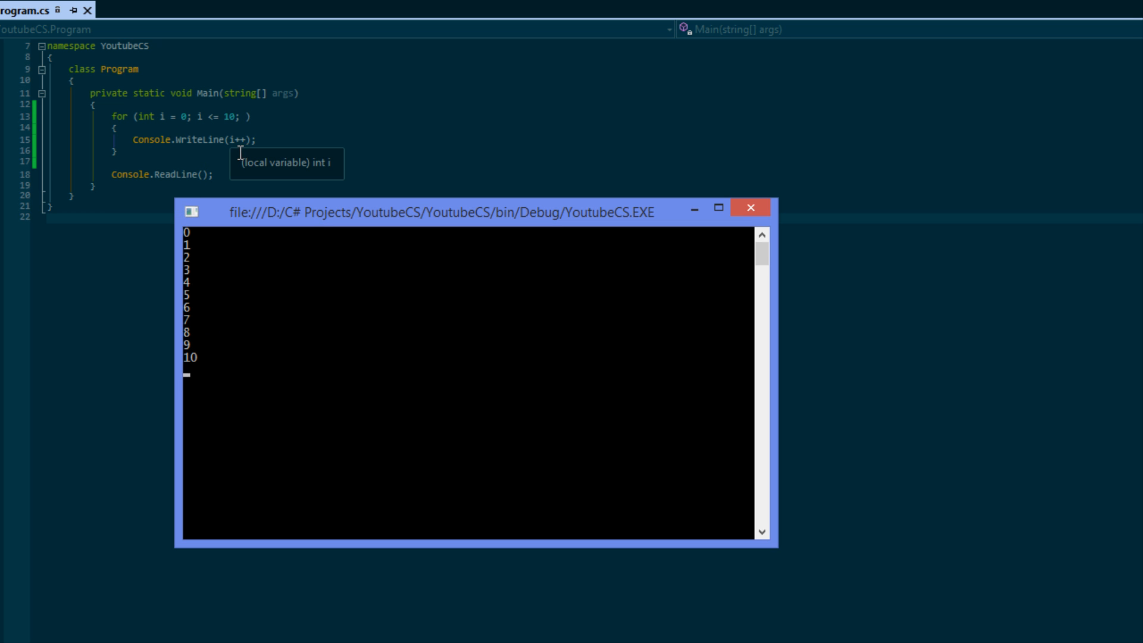
mouse_move(183, 248)
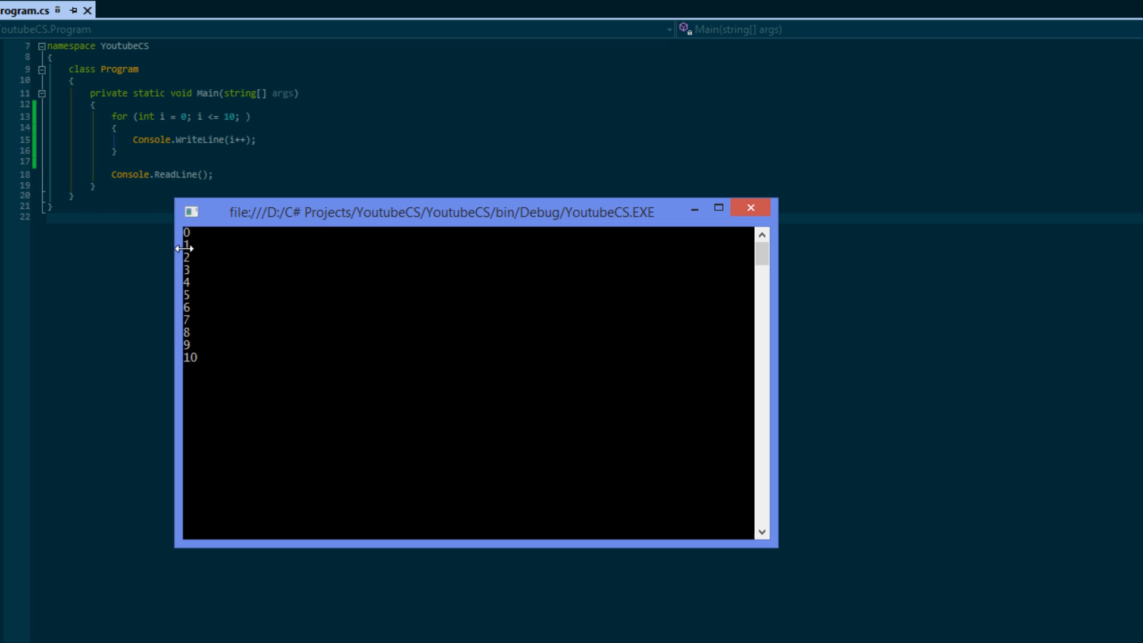
- Close the console window showing the i++ loop's output of 0 through 10
left_click(750, 207)
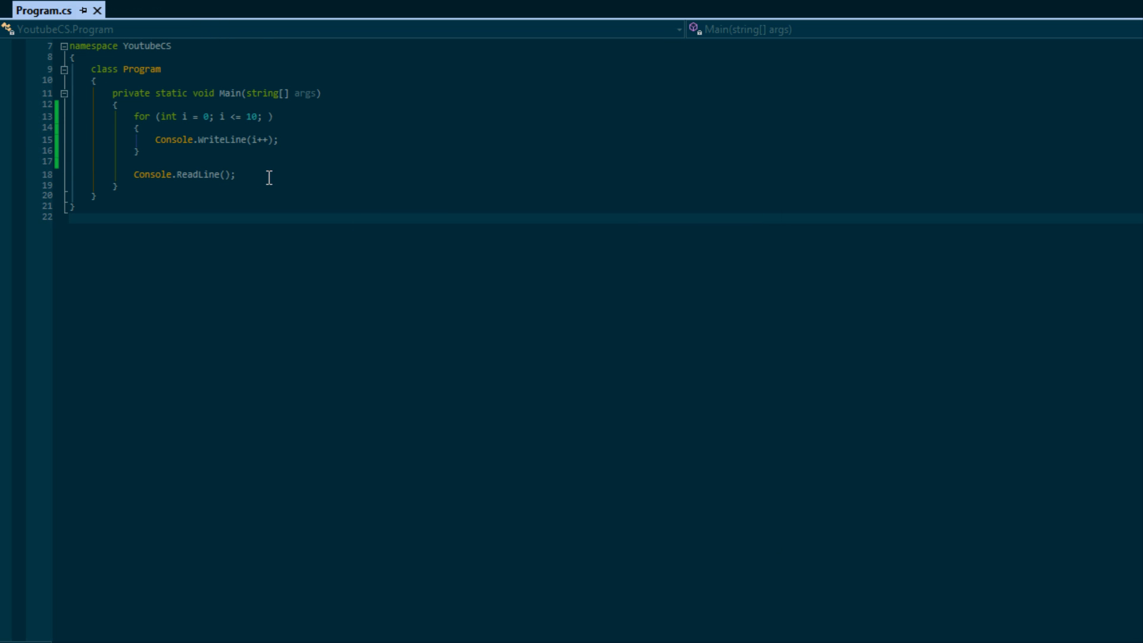
- Move the ++ before i so line 15 reads Console.WriteLine(++i)
left_click(276, 140)
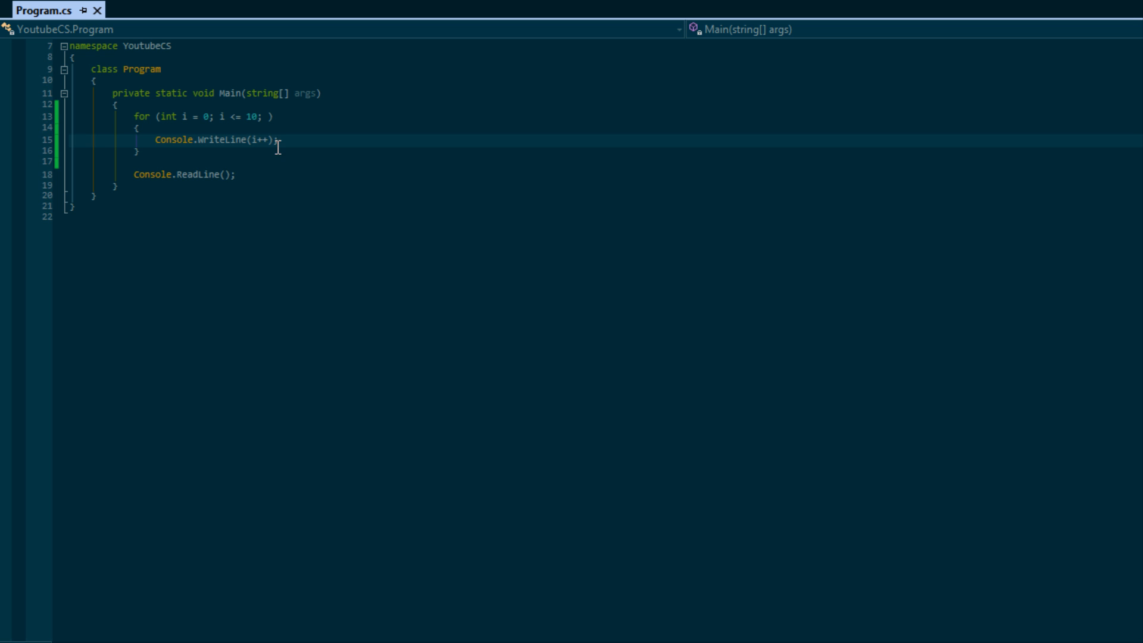
mouse_move(327, 150)
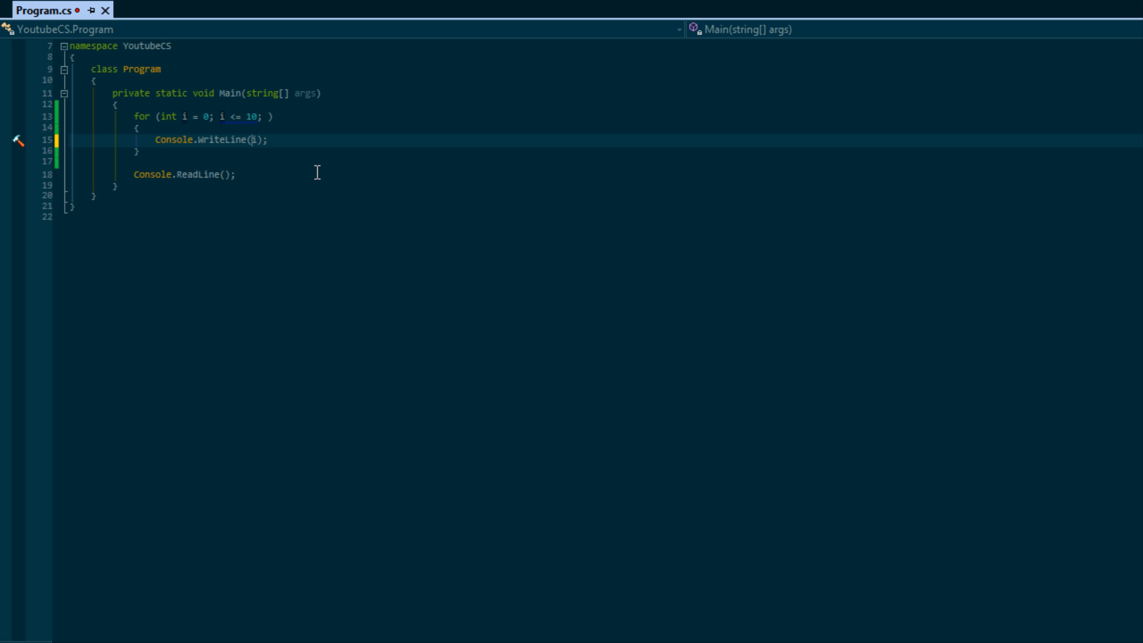
type("++")
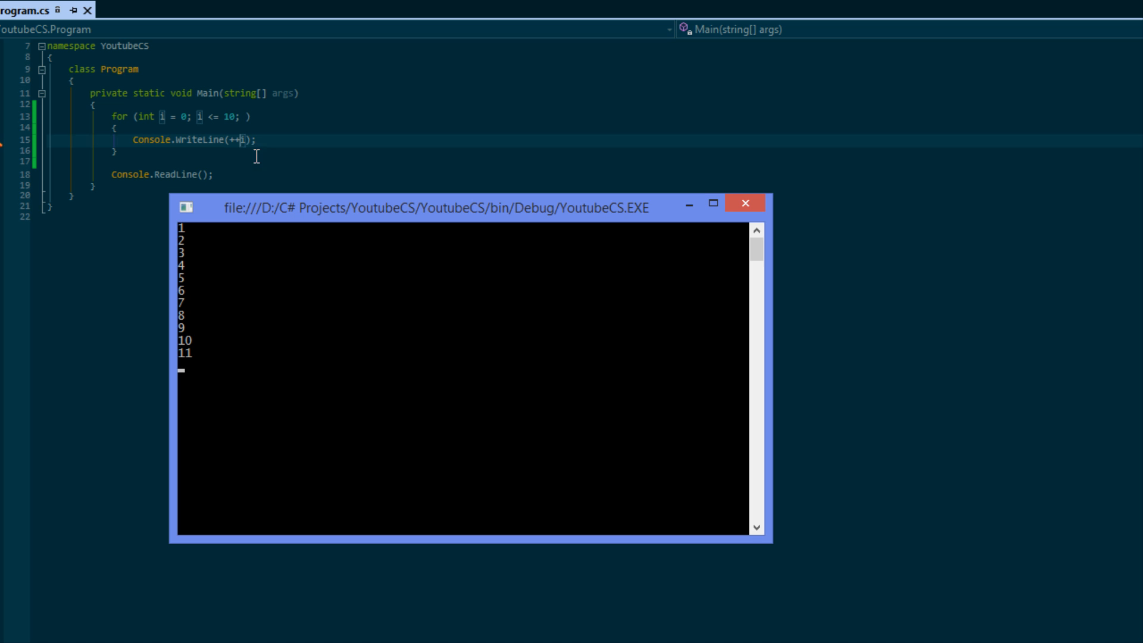
mouse_move(510, 160)
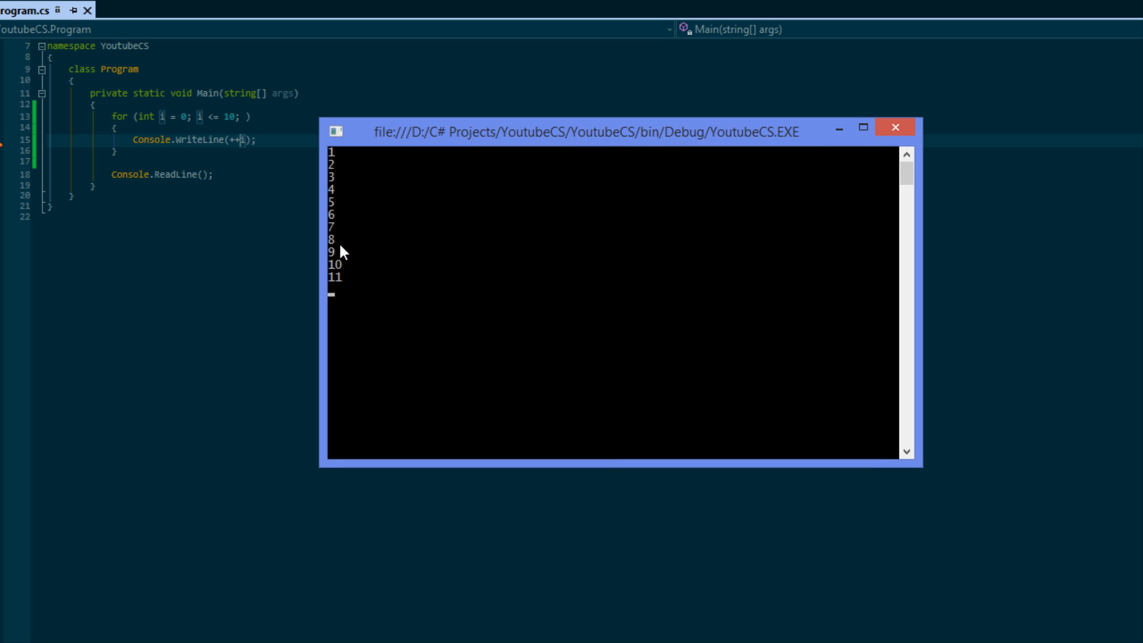
mouse_move(354, 305)
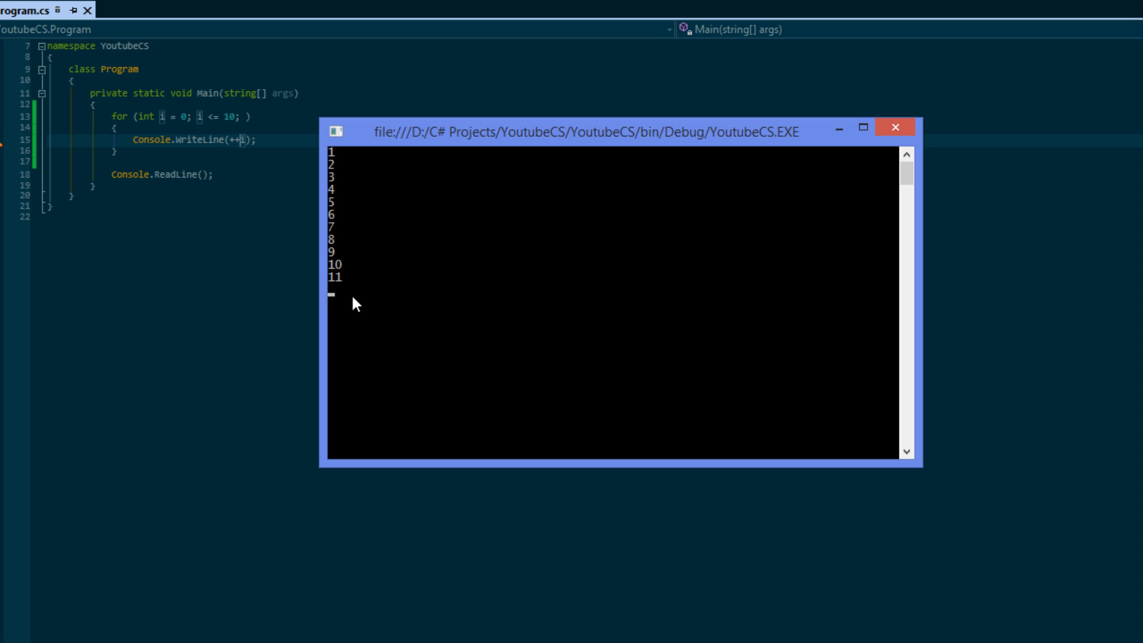
mouse_move(425, 139)
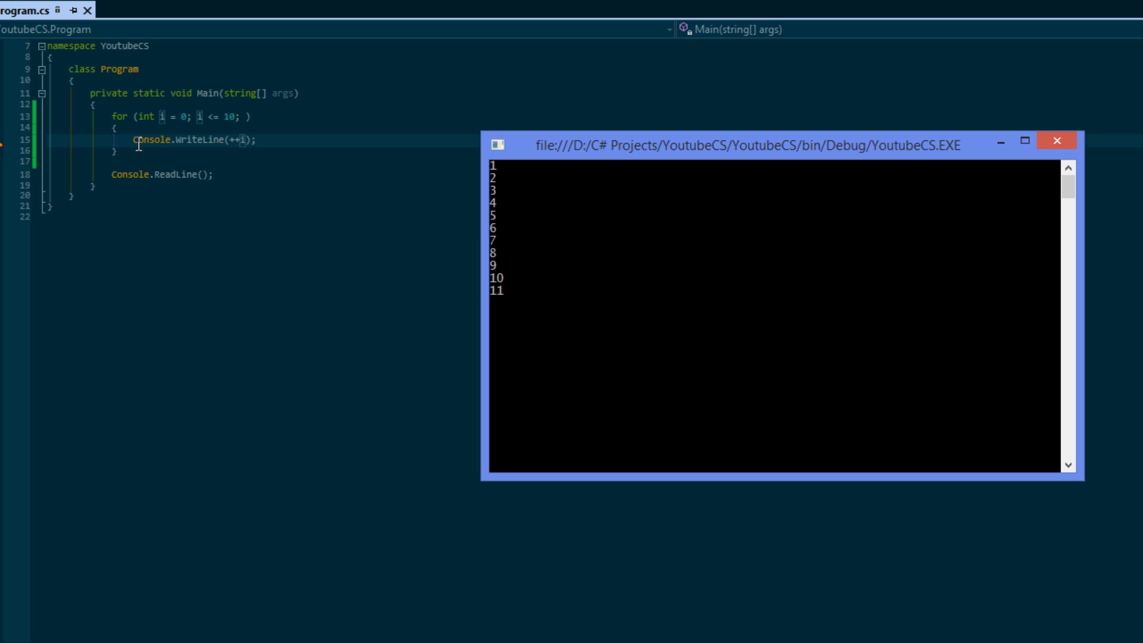
mouse_move(178, 155)
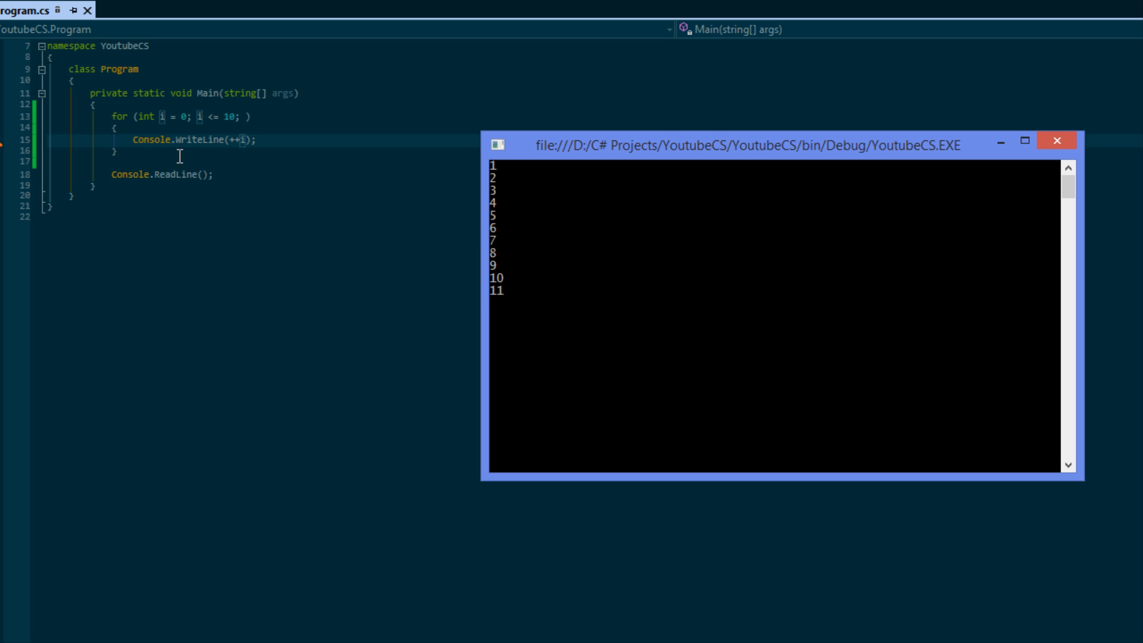
- Close the console window listing 1 through 11 to return to the editor
left_click(1057, 140)
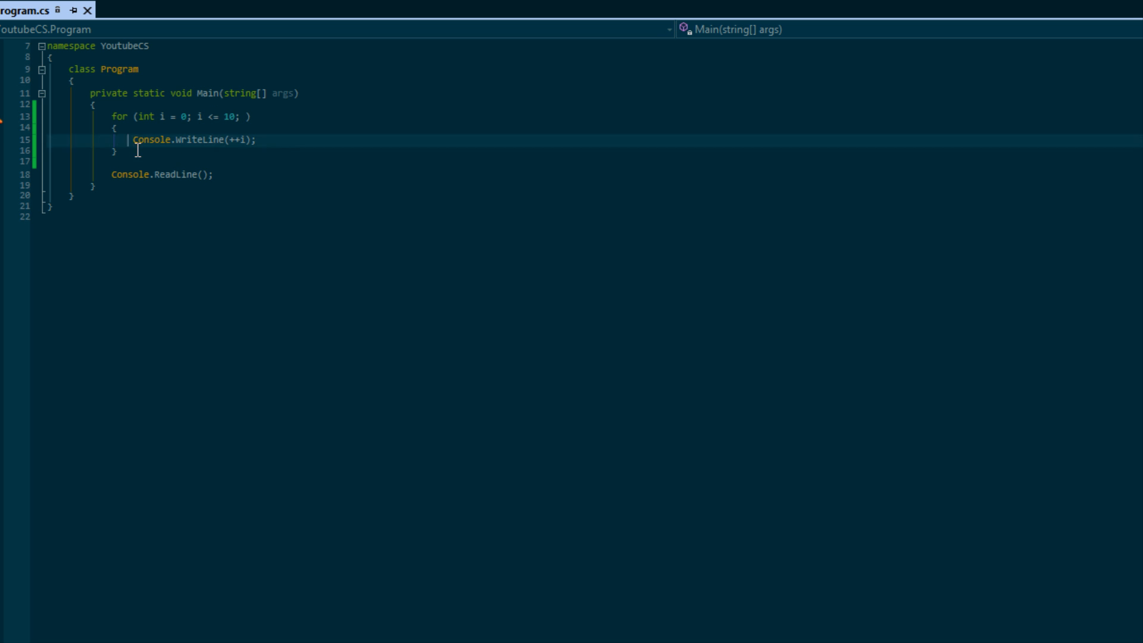
mouse_move(251, 139)
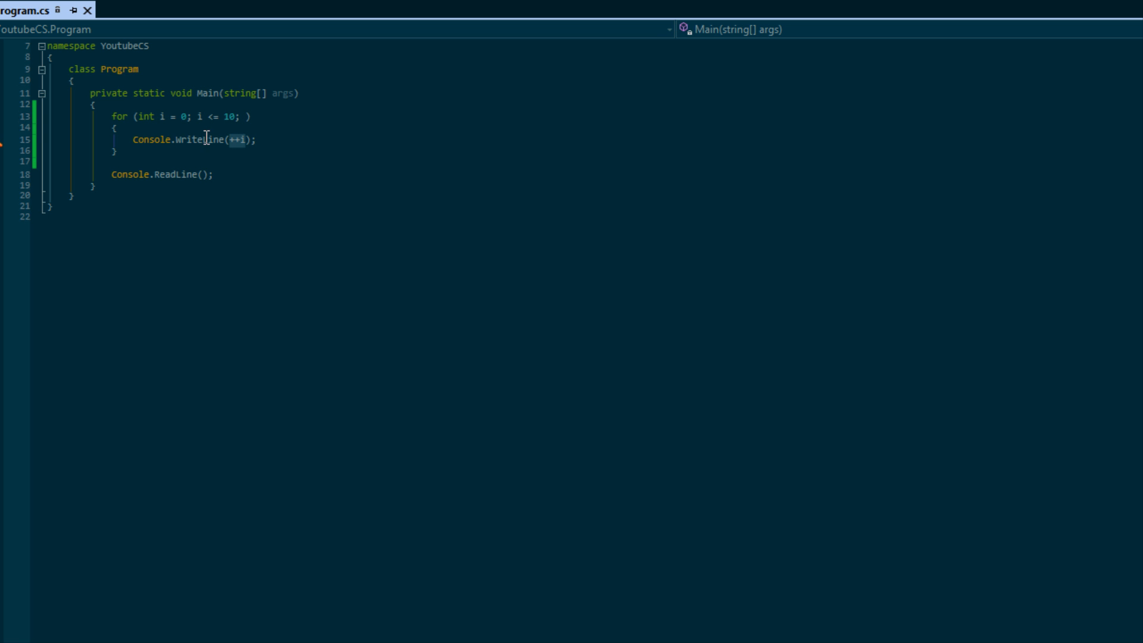
mouse_move(127, 182)
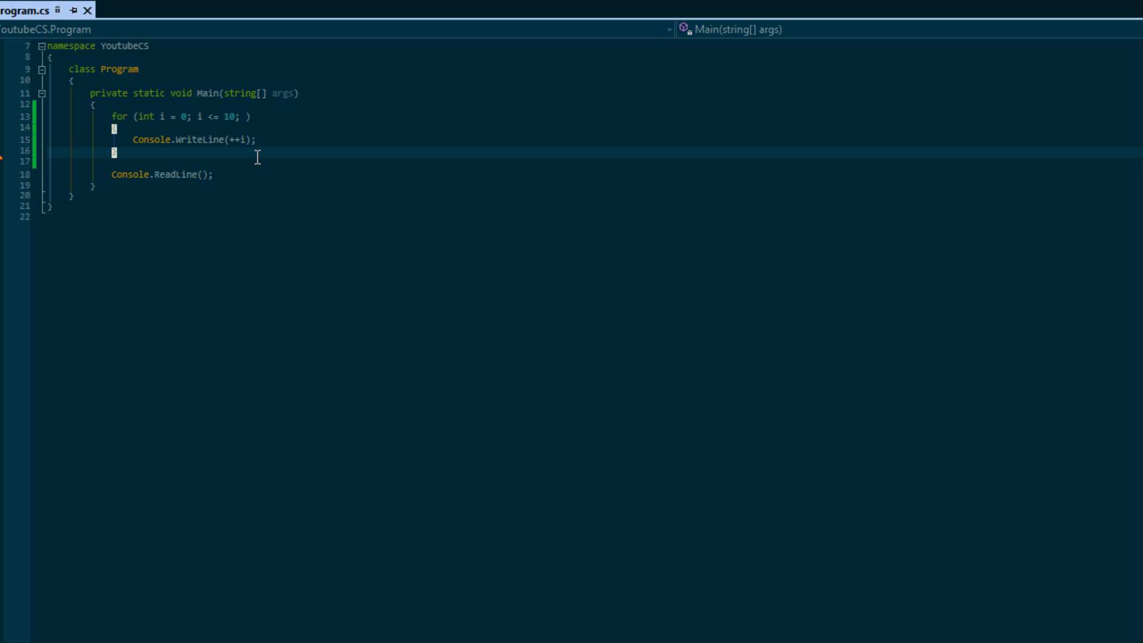
mouse_move(249, 139)
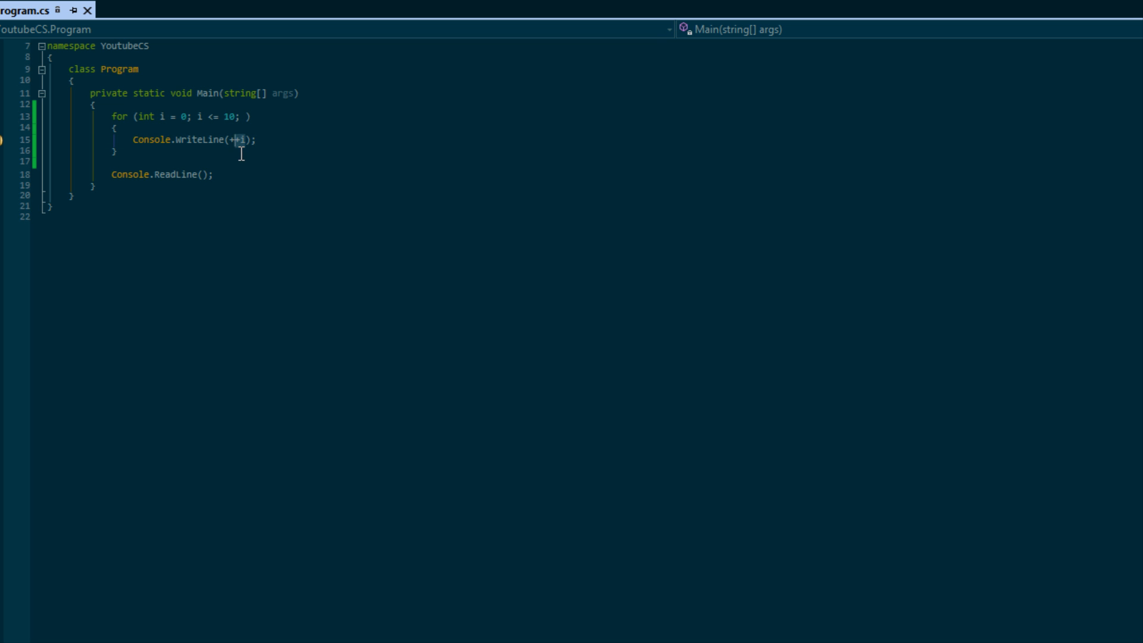
- Edit line 15 so the argument reads Console.WriteLine(i++) again
type("+")
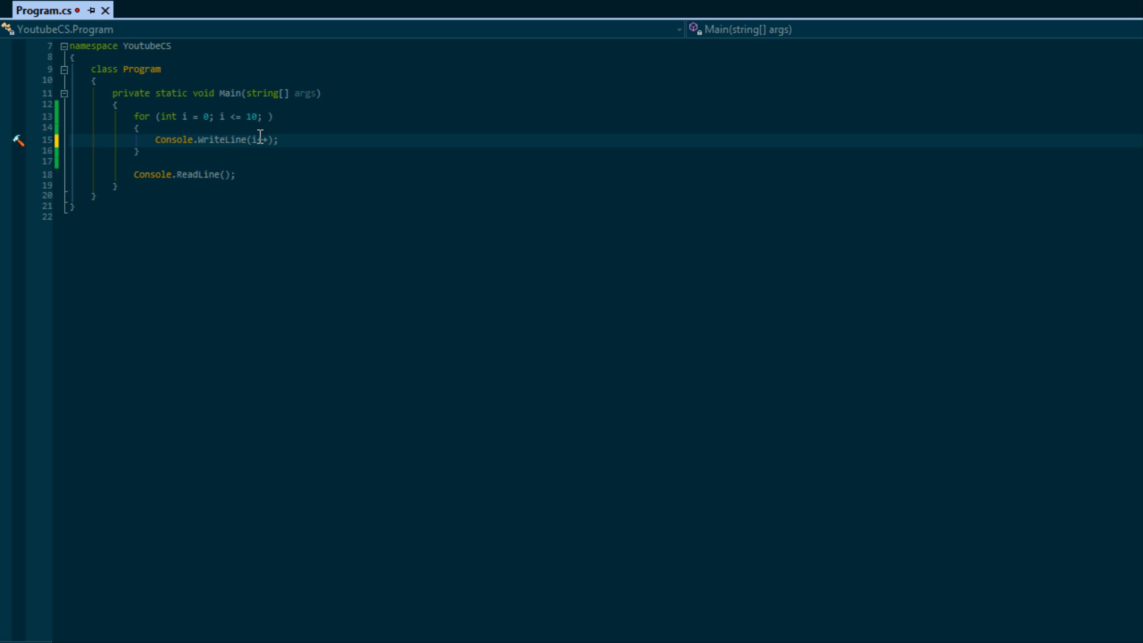
mouse_move(262, 144)
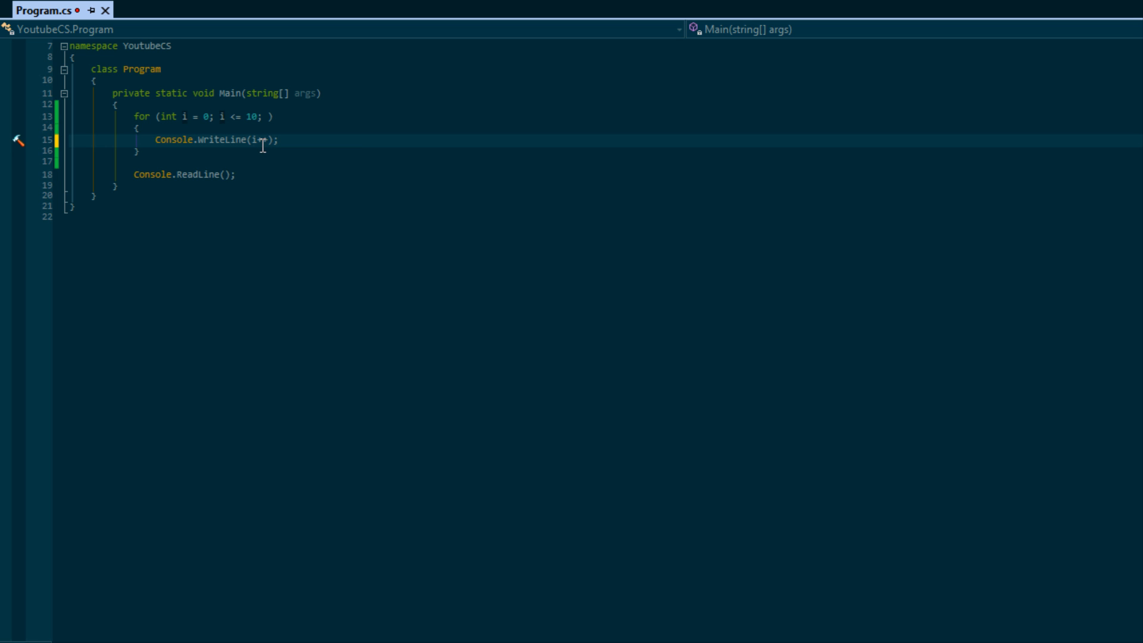
type("++")
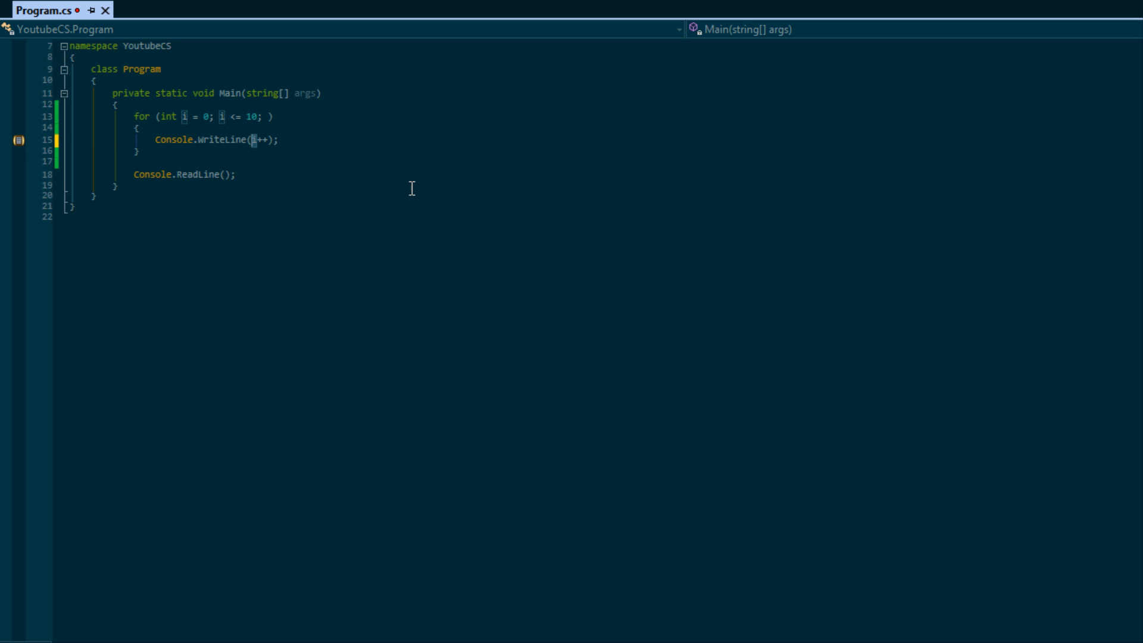
mouse_move(303, 227)
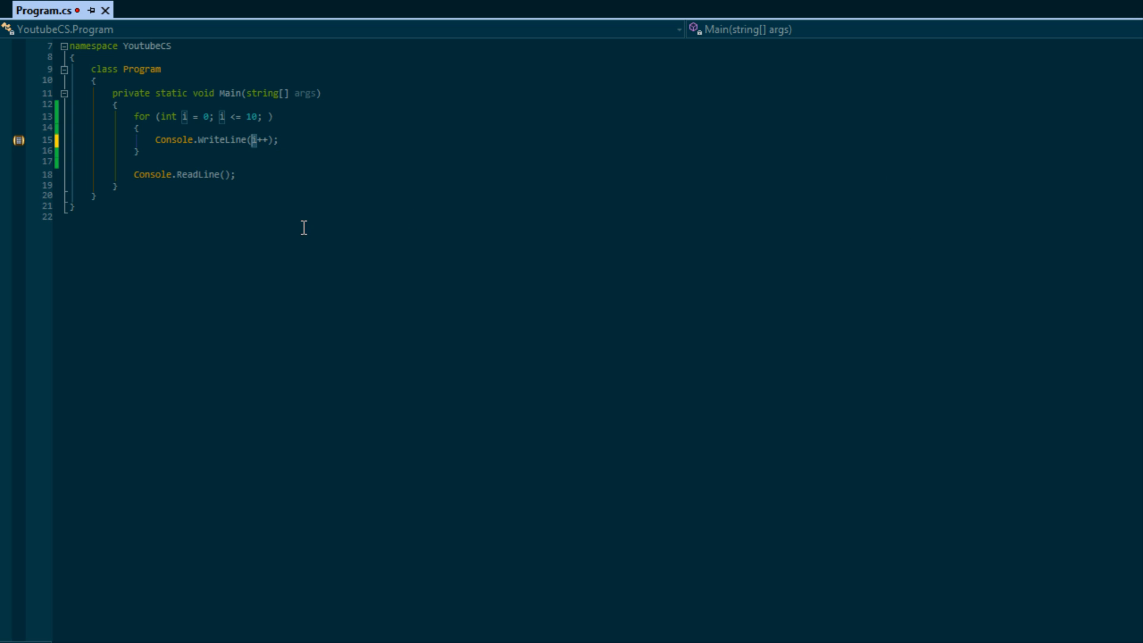
mouse_move(795, 451)
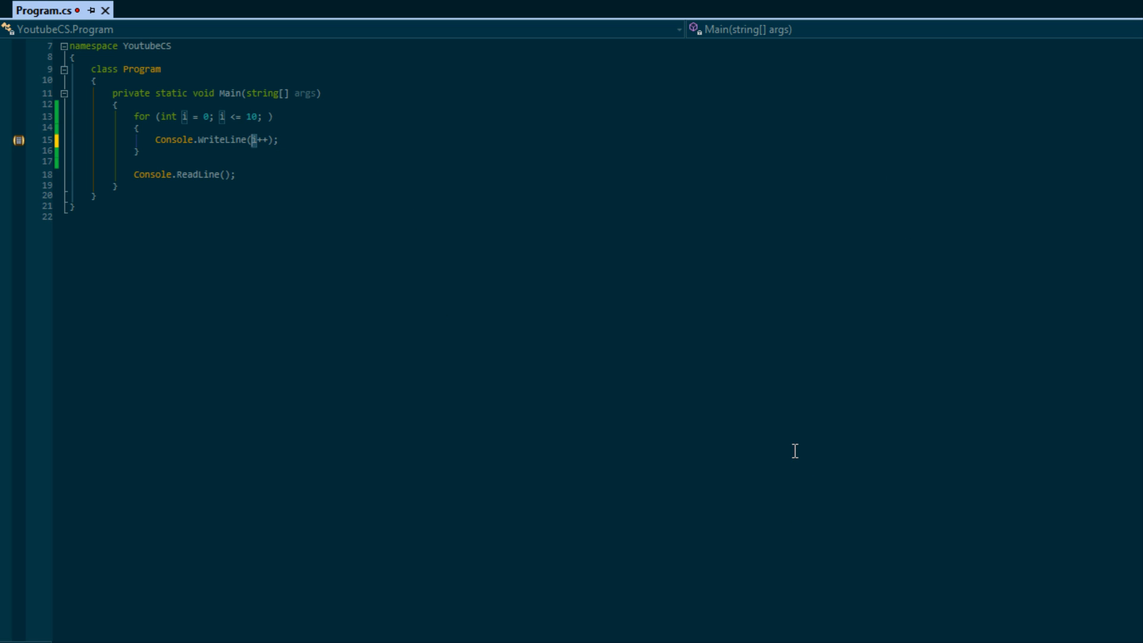
mouse_move(785, 458)
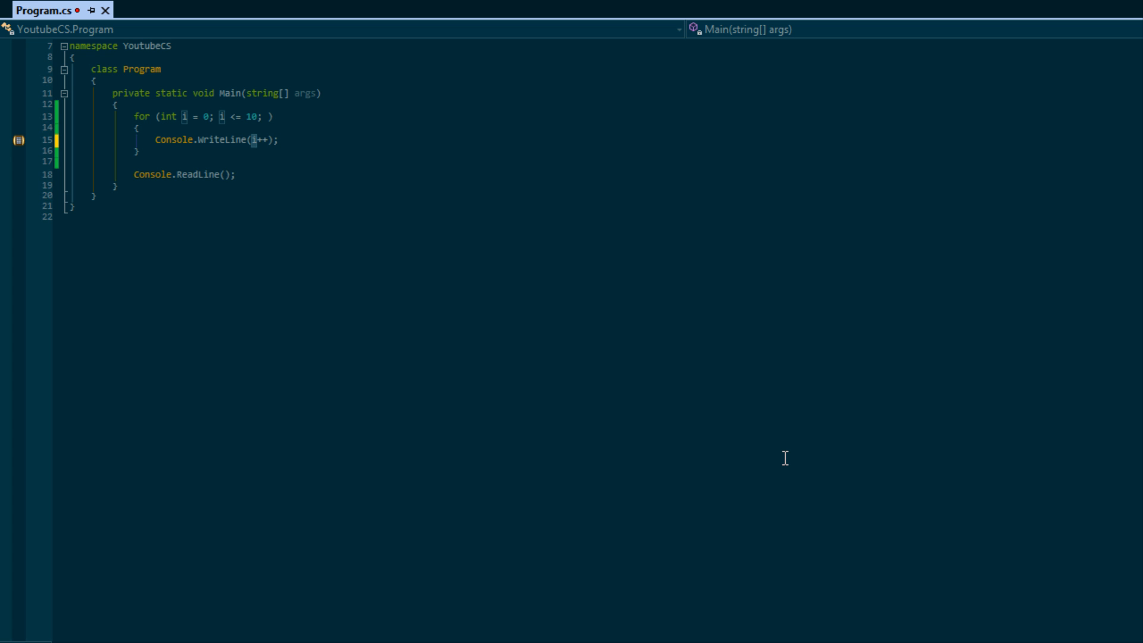
mouse_move(311, 176)
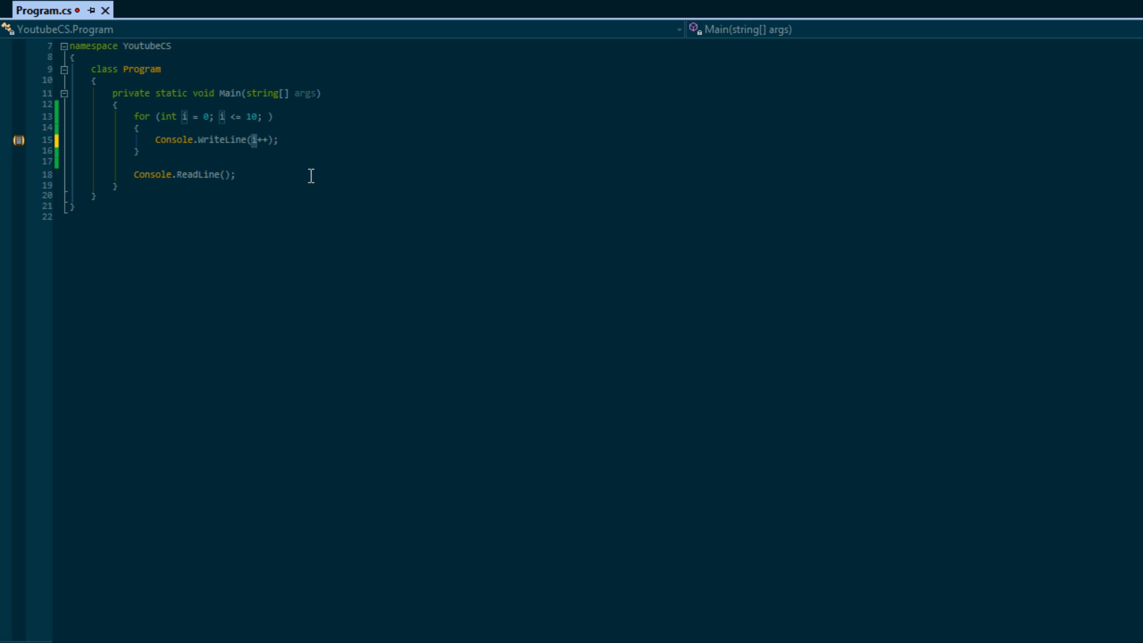
mouse_move(262, 197)
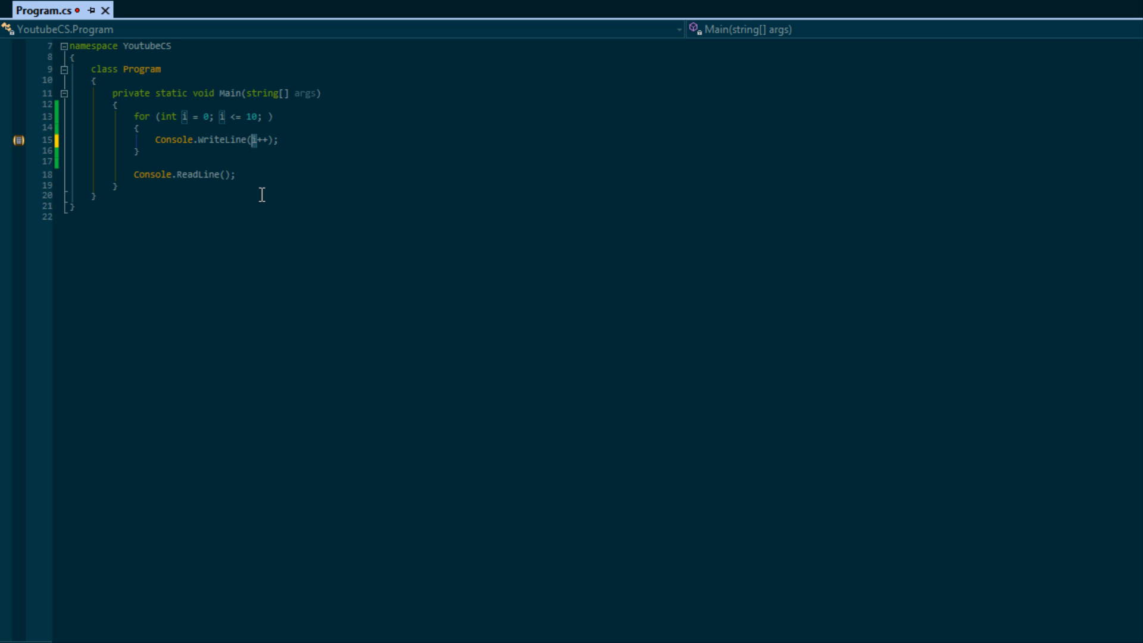
mouse_move(229, 134)
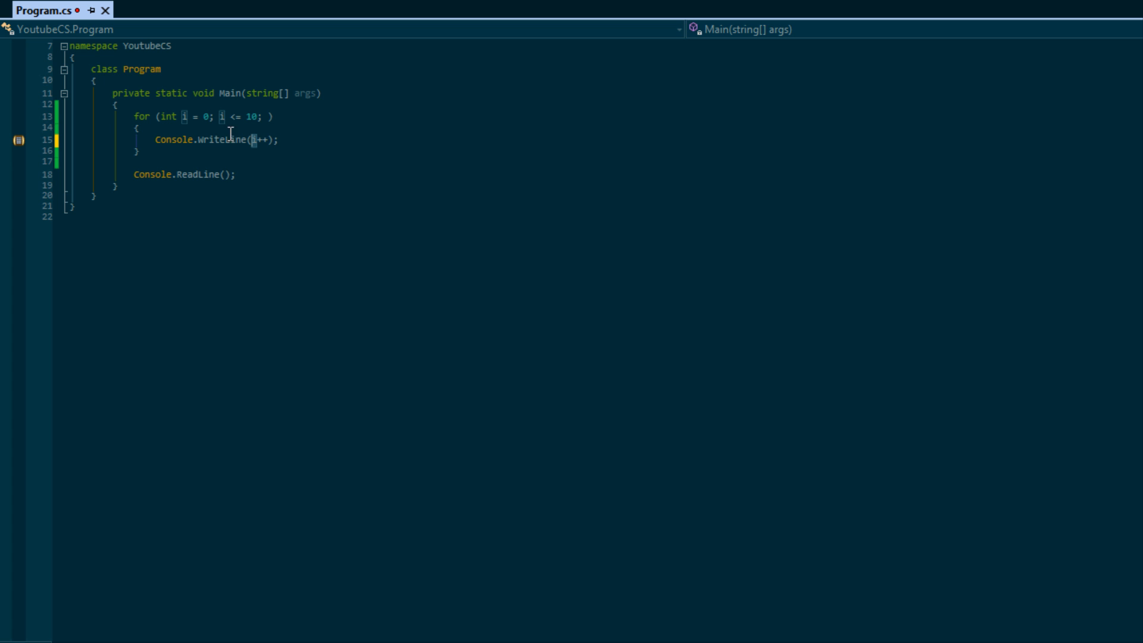